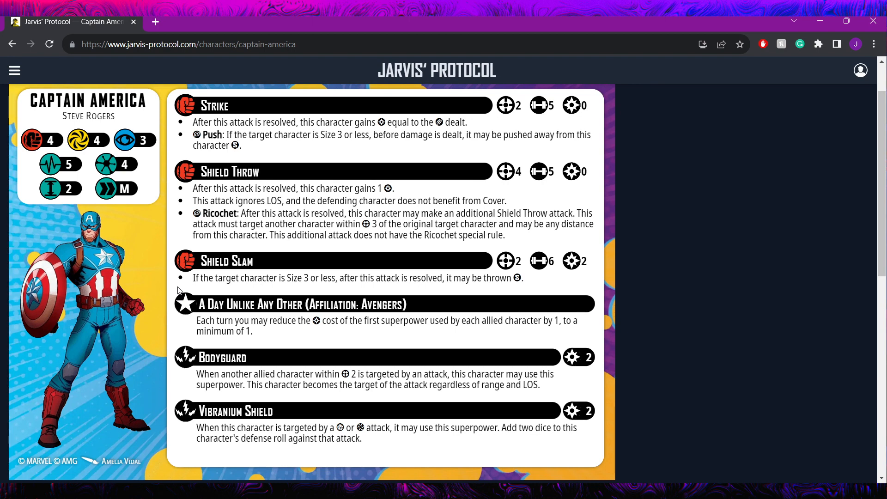
{"action": "mouse_move", "coordinate": [590, 284]}
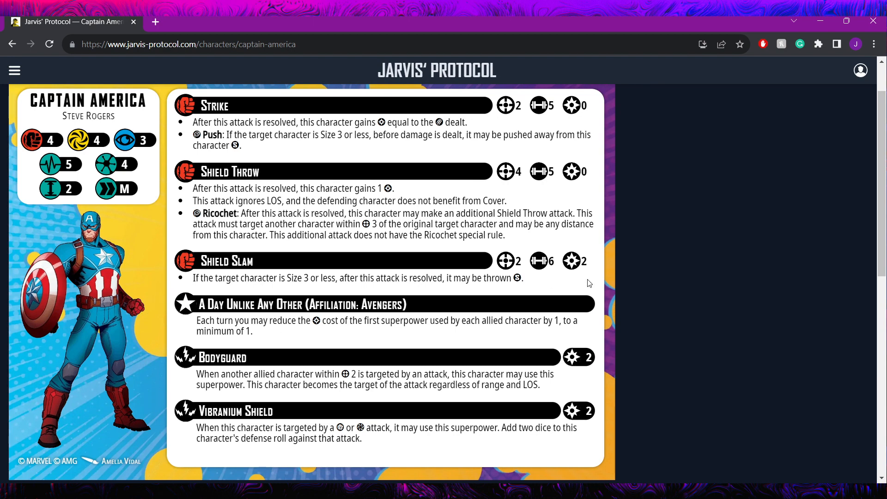
{"action": "mouse_move", "coordinate": [647, 324]}
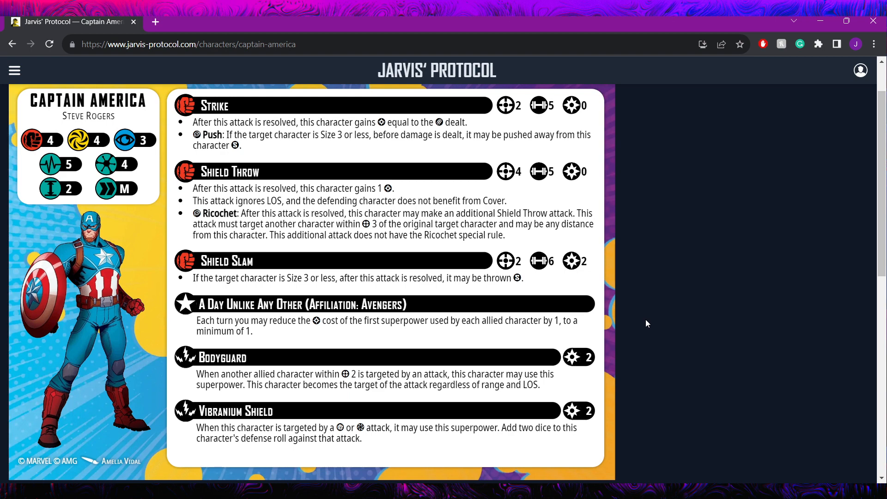
{"action": "mouse_move", "coordinate": [216, 178]}
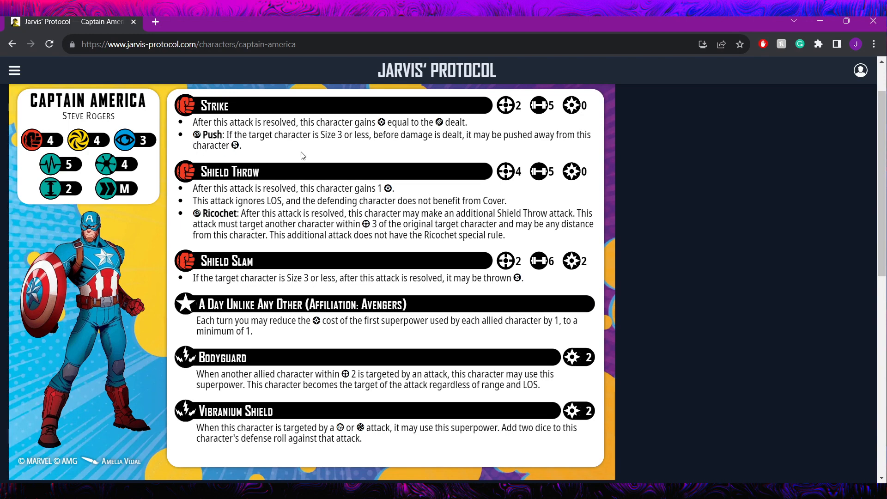
{"action": "mouse_move", "coordinate": [217, 271]}
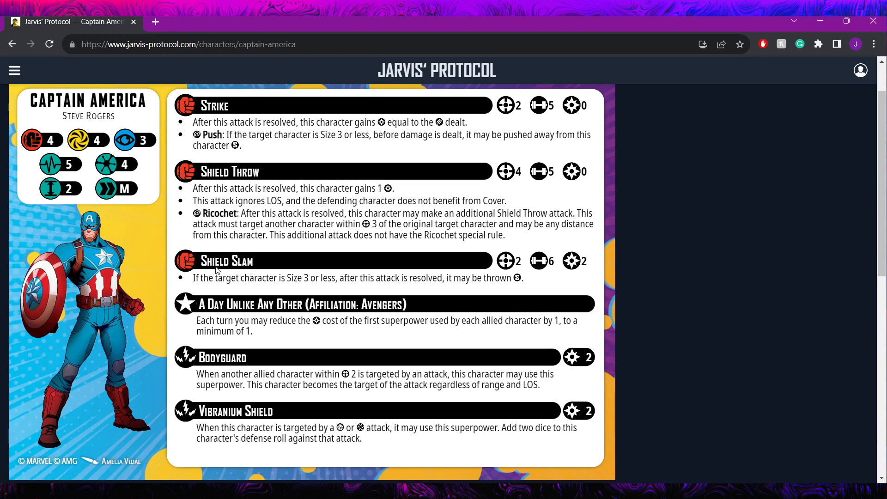
{"action": "mouse_move", "coordinate": [217, 268]}
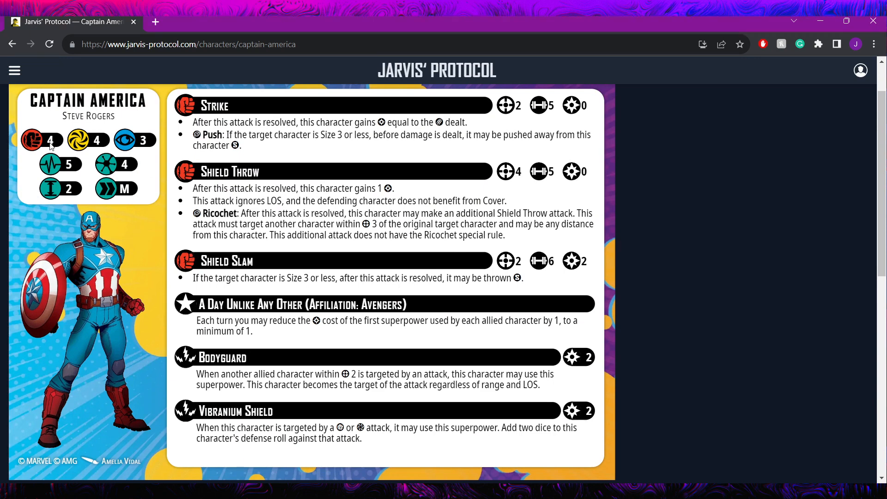
{"action": "mouse_move", "coordinate": [69, 166]}
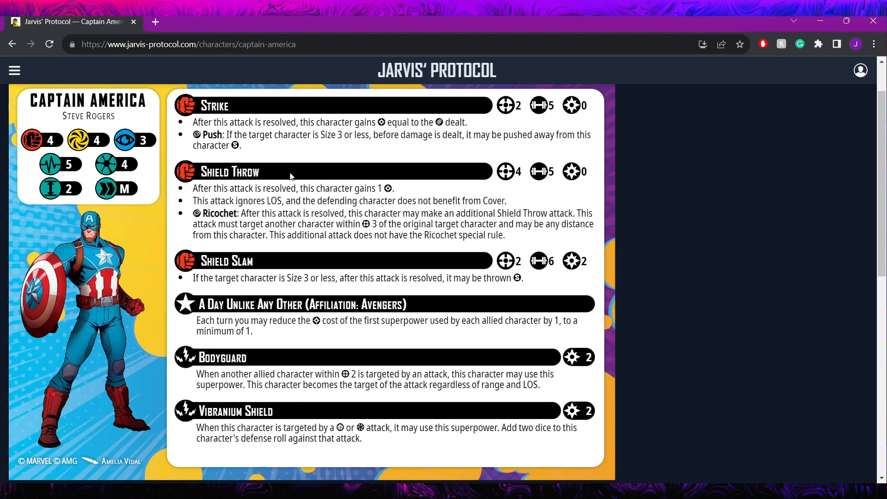
{"action": "mouse_move", "coordinate": [333, 159]}
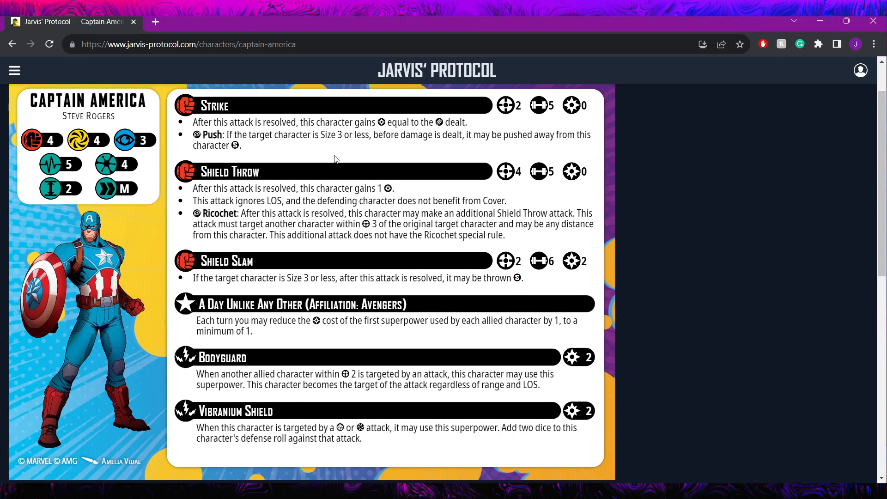
{"action": "mouse_move", "coordinate": [301, 137]}
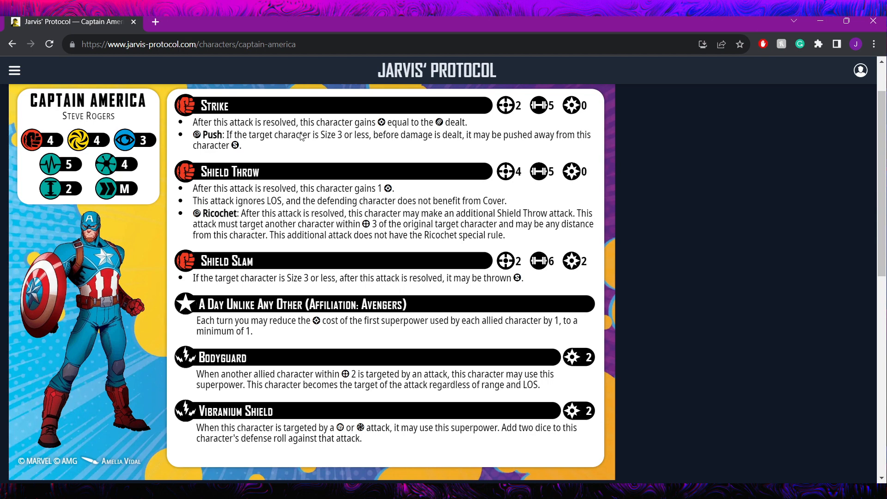
{"action": "mouse_move", "coordinate": [523, 109]}
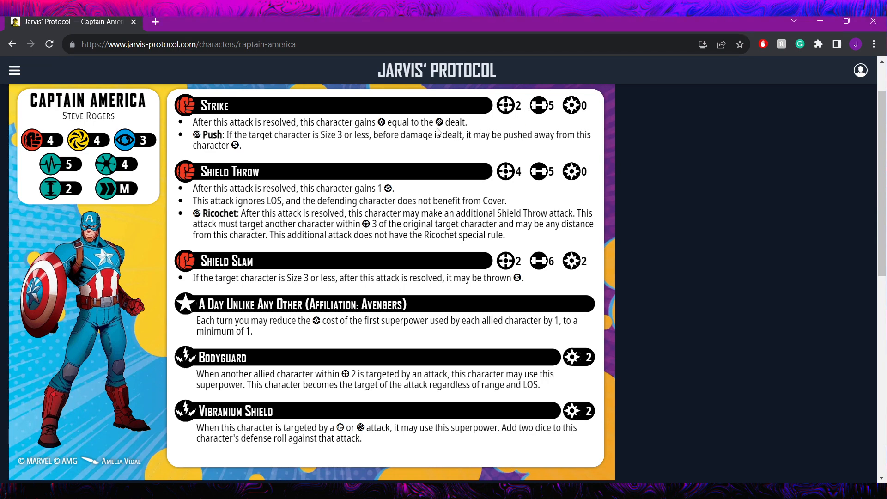
{"action": "mouse_move", "coordinate": [296, 140]}
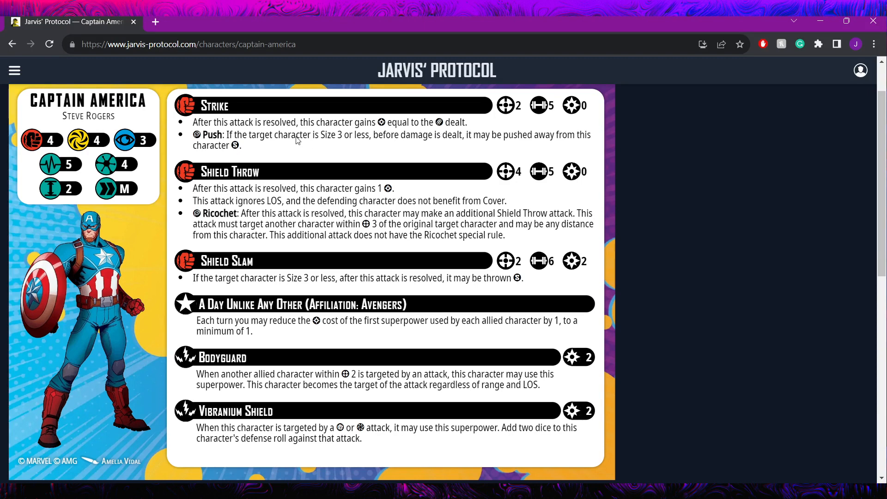
{"action": "mouse_move", "coordinate": [256, 136]}
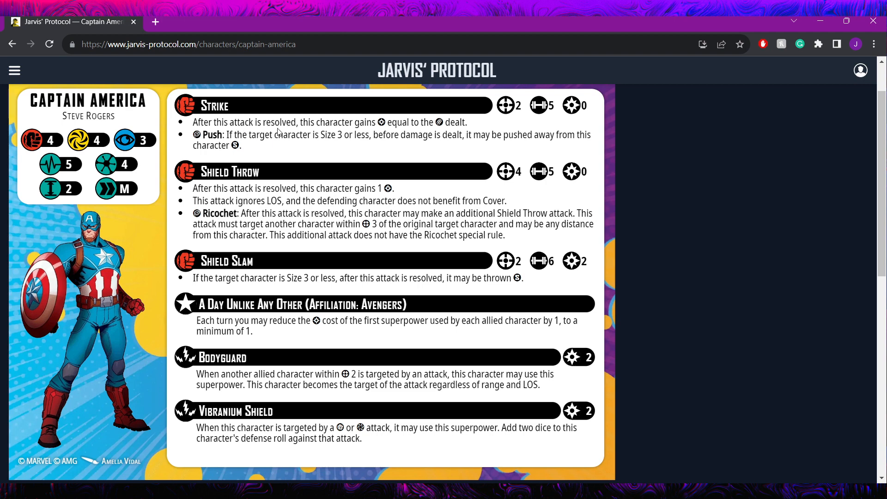
{"action": "mouse_move", "coordinate": [336, 139]}
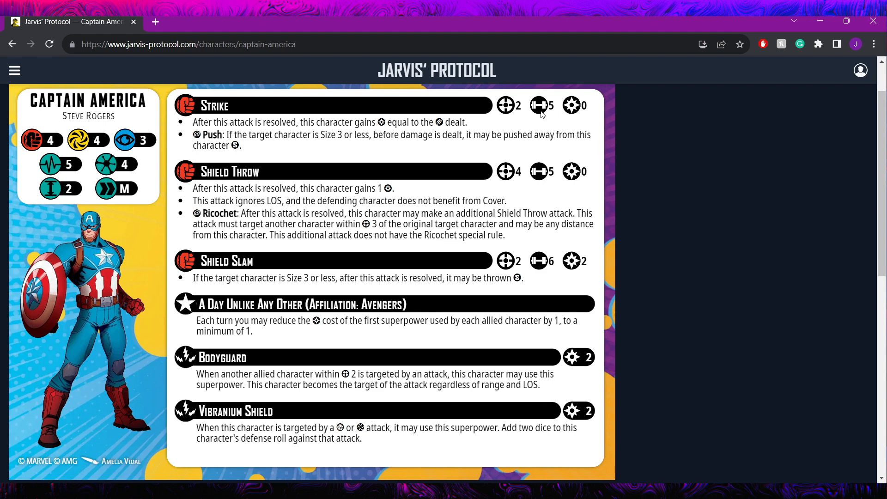
{"action": "mouse_move", "coordinate": [422, 145]}
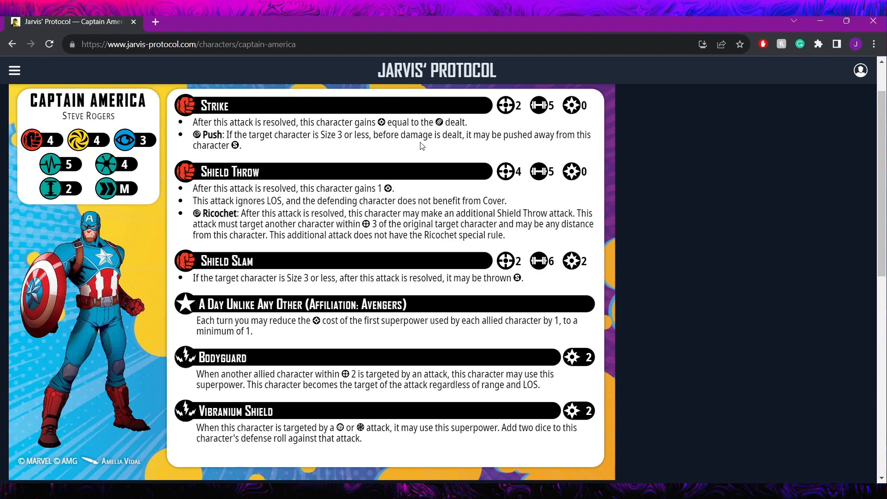
{"action": "mouse_move", "coordinate": [271, 178]}
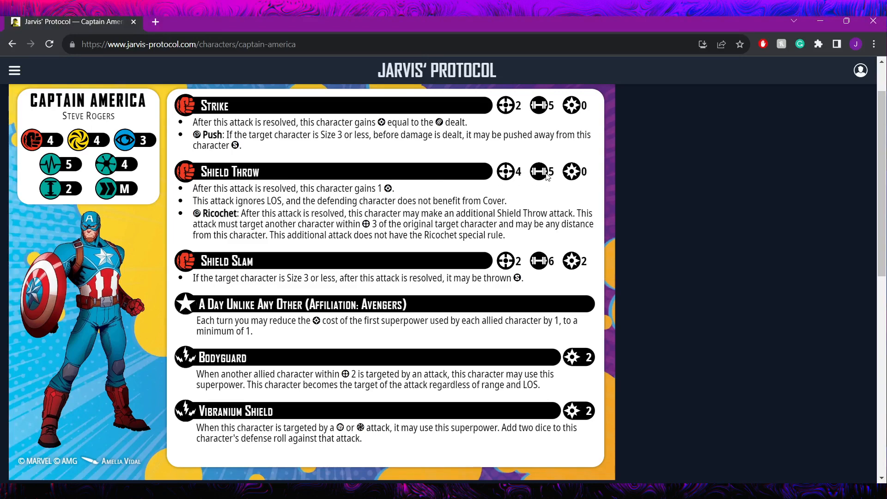
{"action": "mouse_move", "coordinate": [354, 199]}
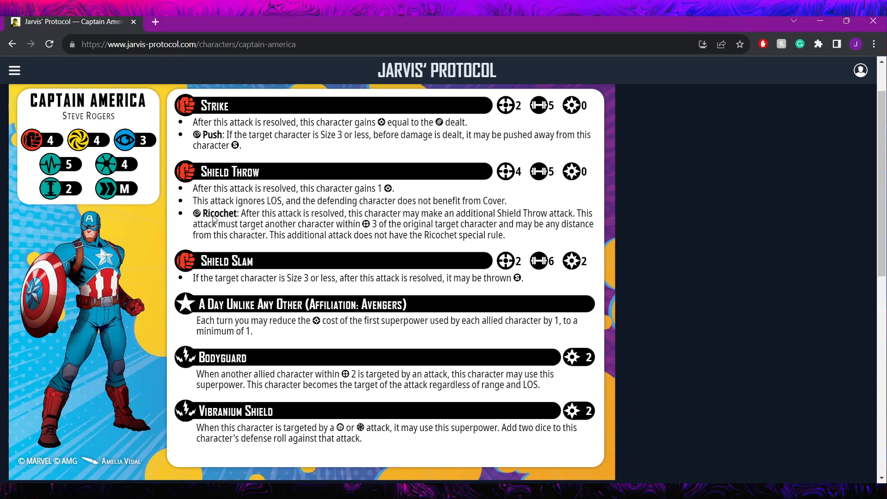
{"action": "mouse_move", "coordinate": [392, 216]}
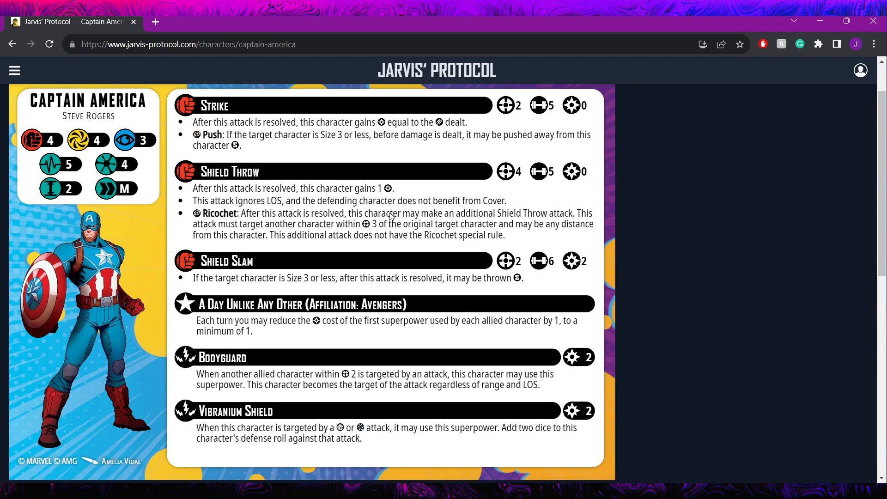
{"action": "mouse_move", "coordinate": [256, 241]}
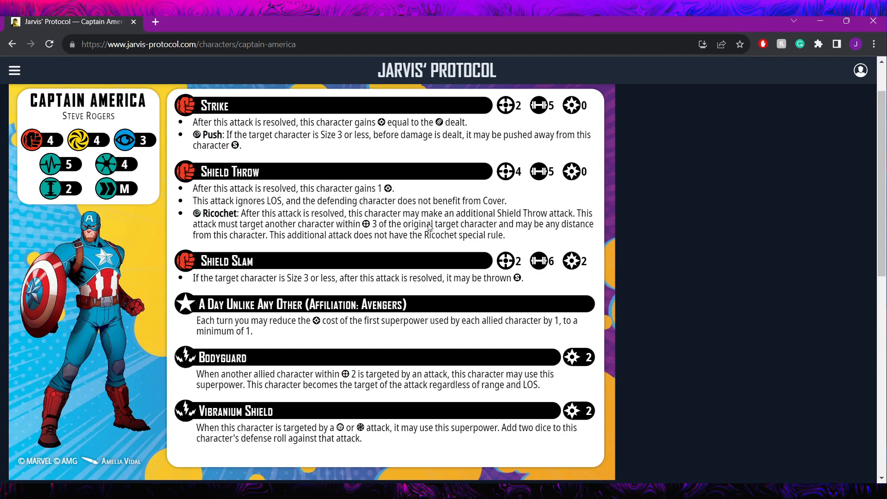
{"action": "mouse_move", "coordinate": [596, 220]}
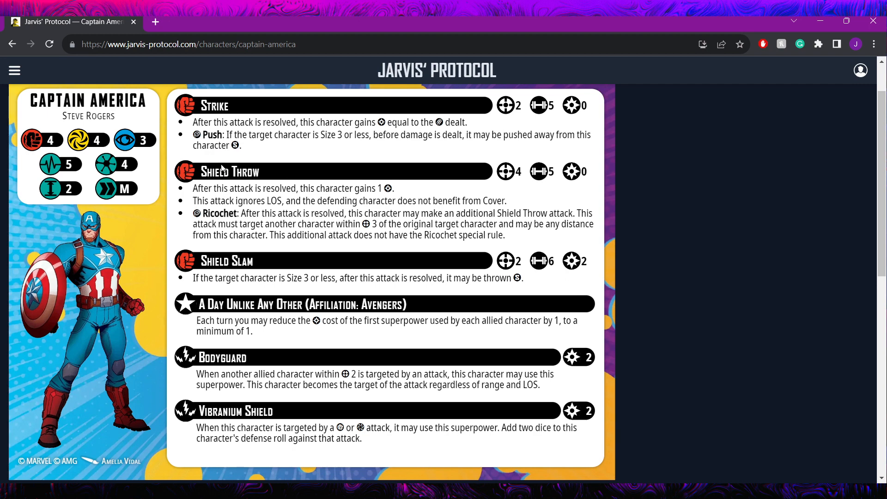
{"action": "mouse_move", "coordinate": [377, 193]}
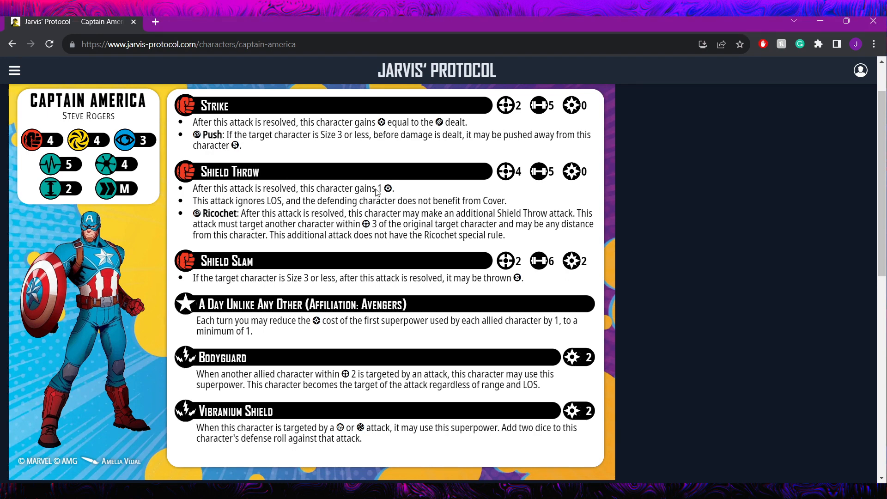
{"action": "mouse_move", "coordinate": [200, 218]}
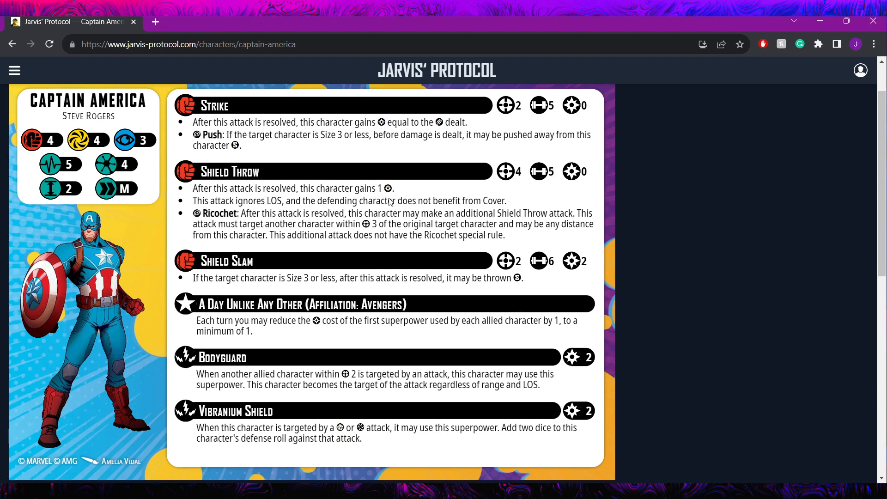
{"action": "mouse_move", "coordinate": [307, 203]}
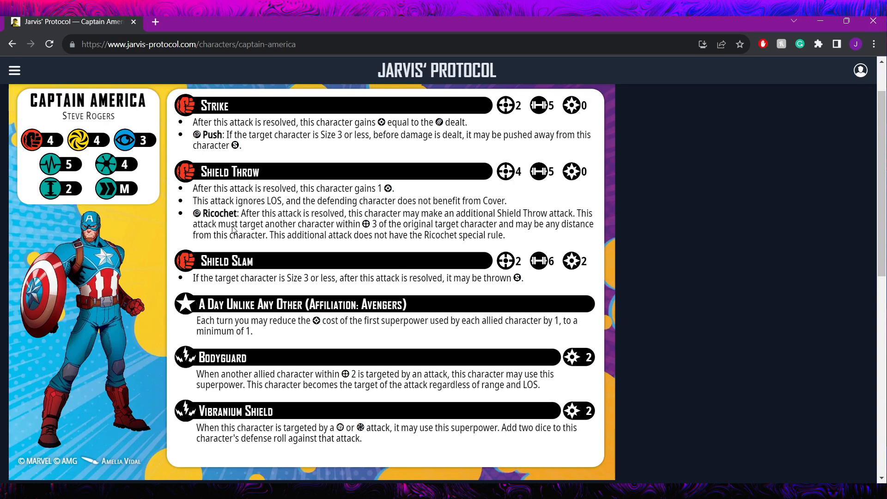
{"action": "mouse_move", "coordinate": [146, 225]}
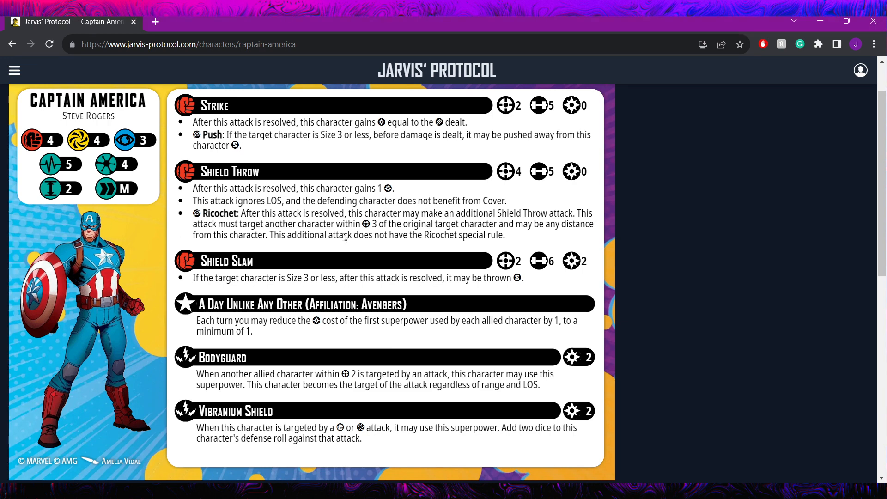
{"action": "mouse_move", "coordinate": [219, 227]}
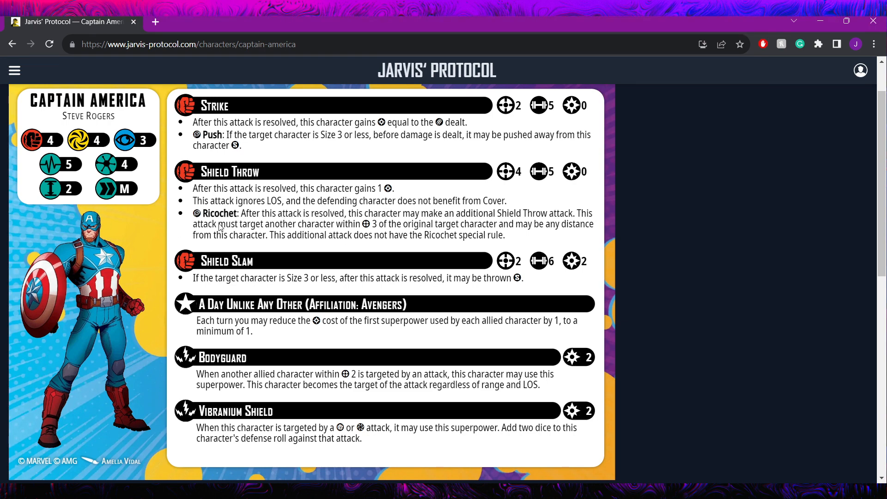
{"action": "mouse_move", "coordinate": [324, 237]}
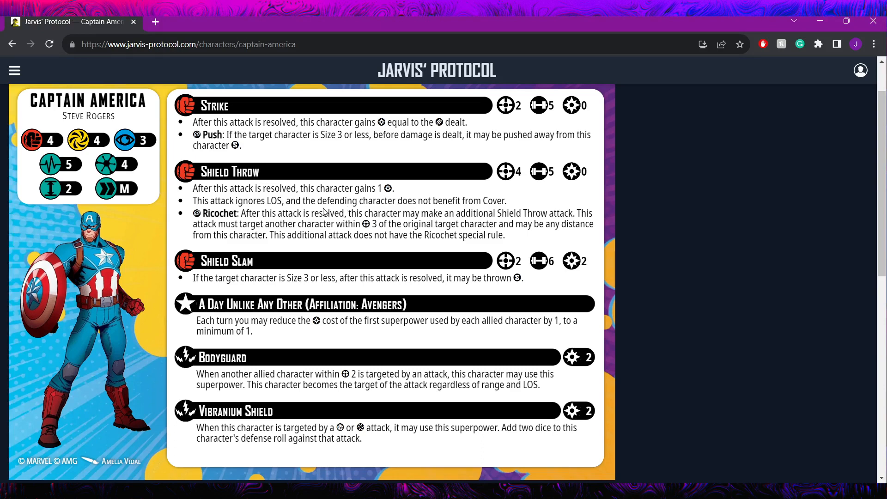
{"action": "mouse_move", "coordinate": [483, 230]}
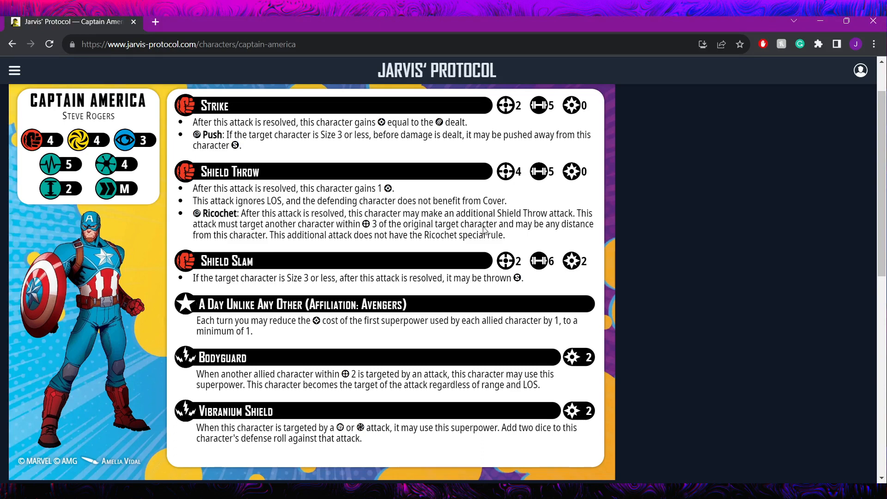
{"action": "mouse_move", "coordinate": [499, 218]}
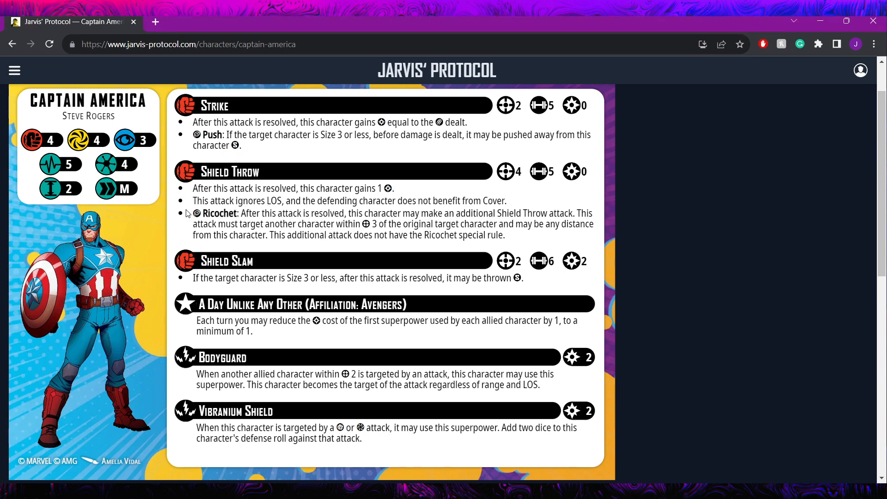
{"action": "mouse_move", "coordinate": [490, 200]}
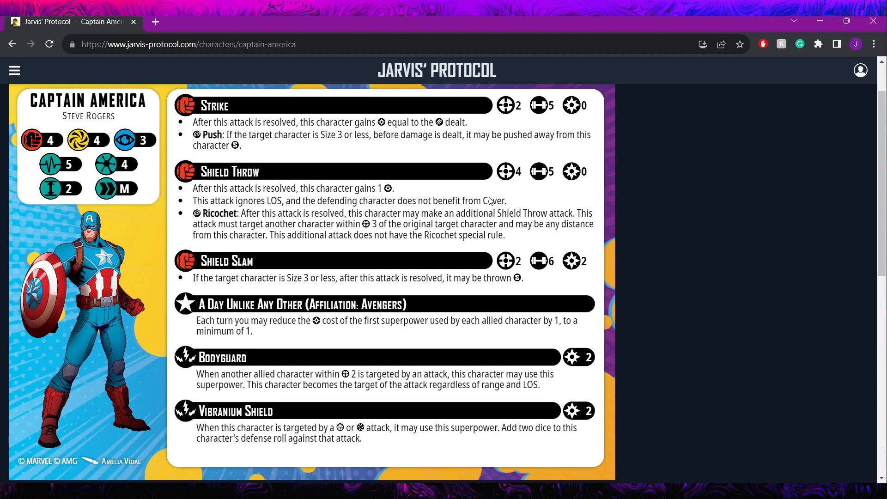
{"action": "mouse_move", "coordinate": [464, 200]}
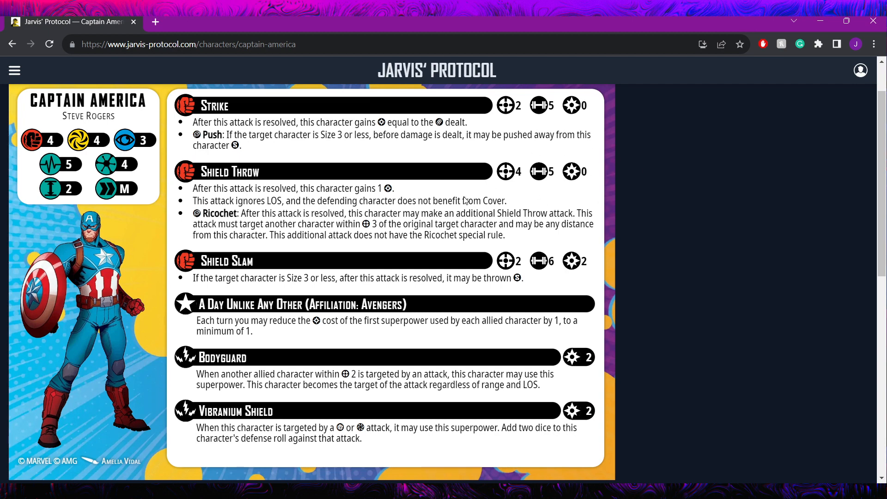
{"action": "mouse_move", "coordinate": [405, 271]}
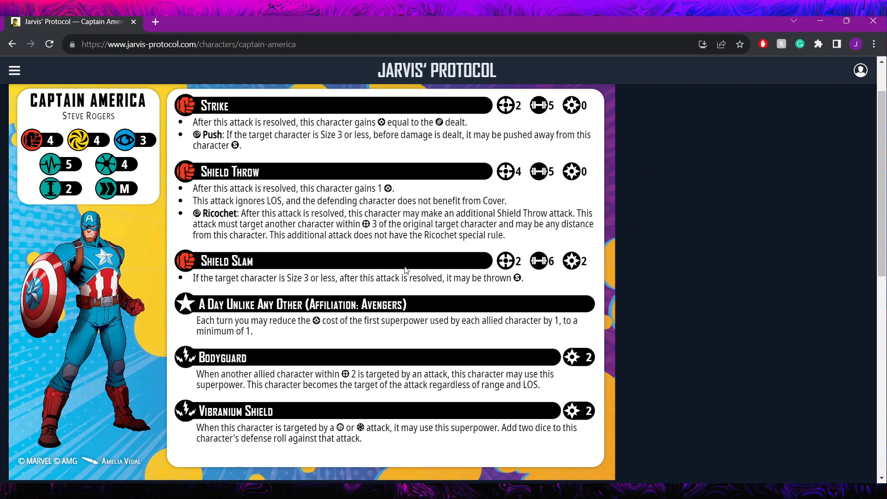
{"action": "mouse_move", "coordinate": [236, 221]}
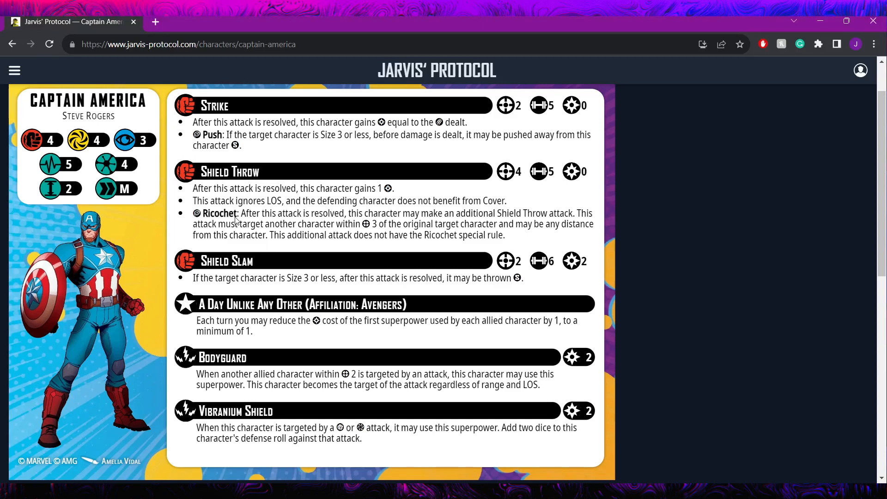
{"action": "mouse_move", "coordinate": [355, 228]}
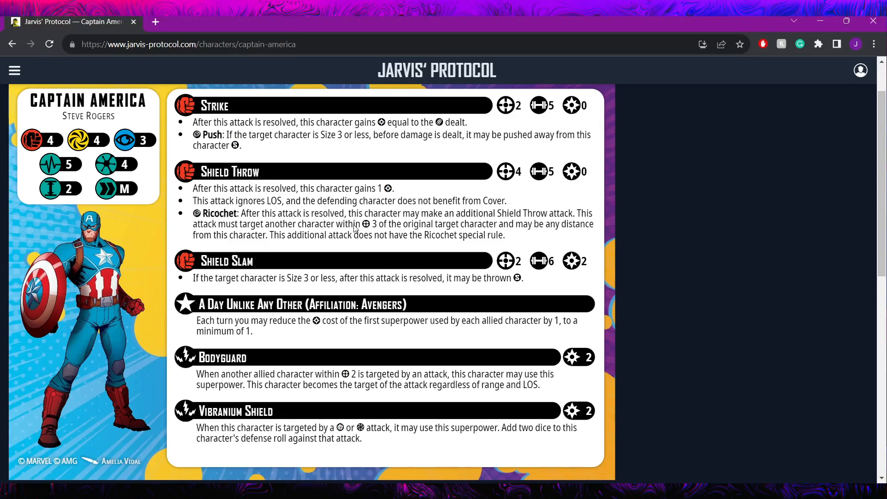
{"action": "mouse_move", "coordinate": [304, 266]}
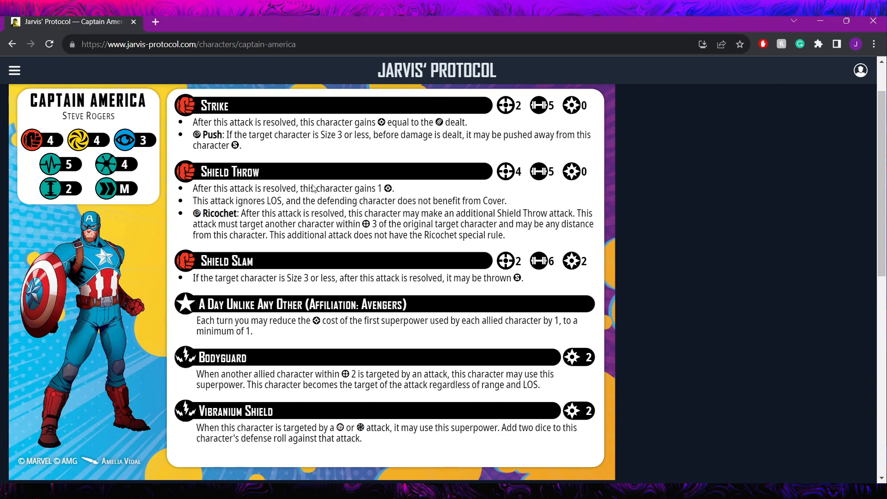
{"action": "mouse_move", "coordinate": [318, 209]}
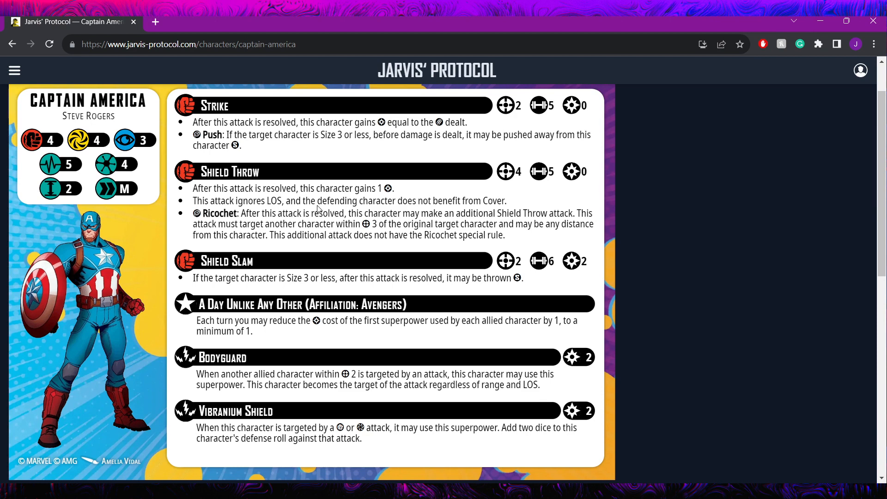
{"action": "mouse_move", "coordinate": [589, 272]}
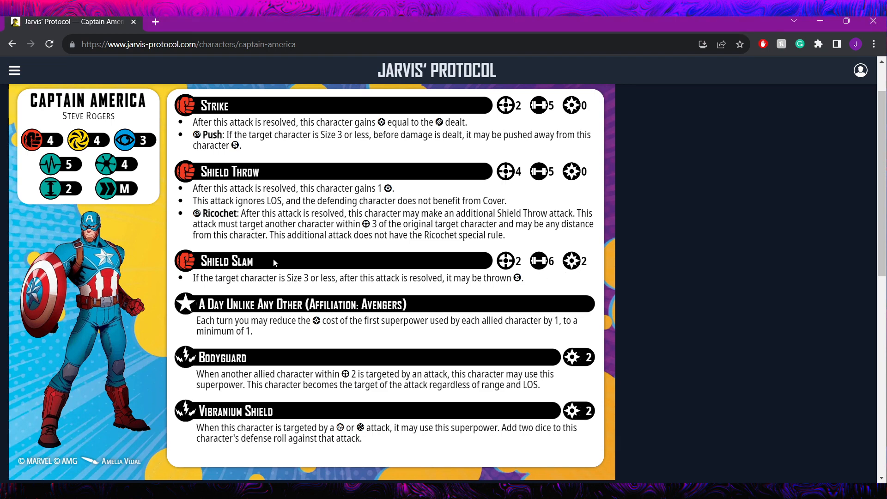
{"action": "mouse_move", "coordinate": [226, 277]}
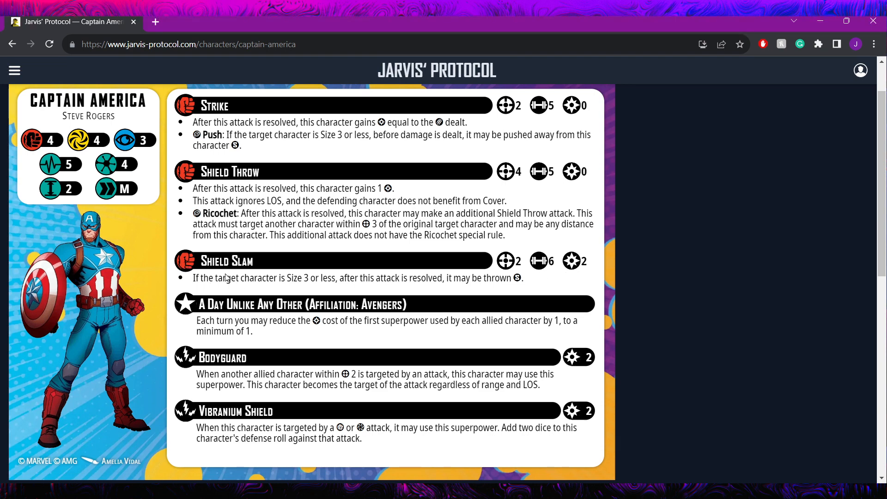
{"action": "mouse_move", "coordinate": [504, 325]}
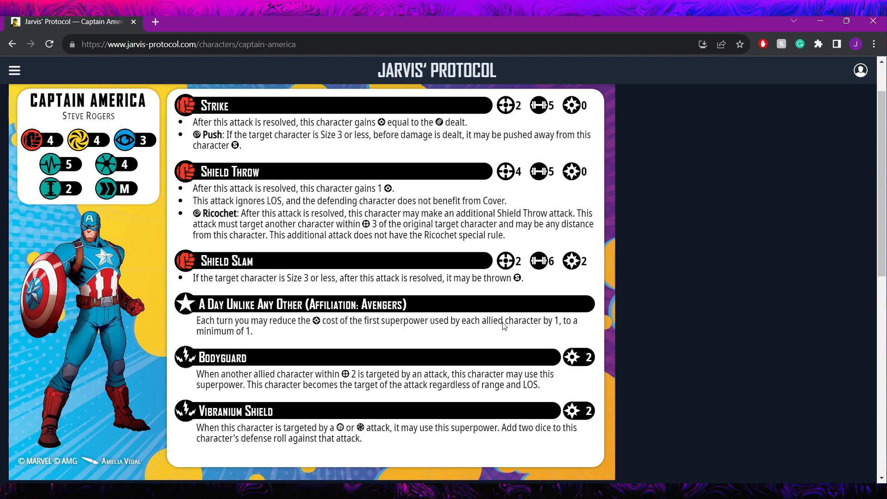
{"action": "mouse_move", "coordinate": [526, 287]}
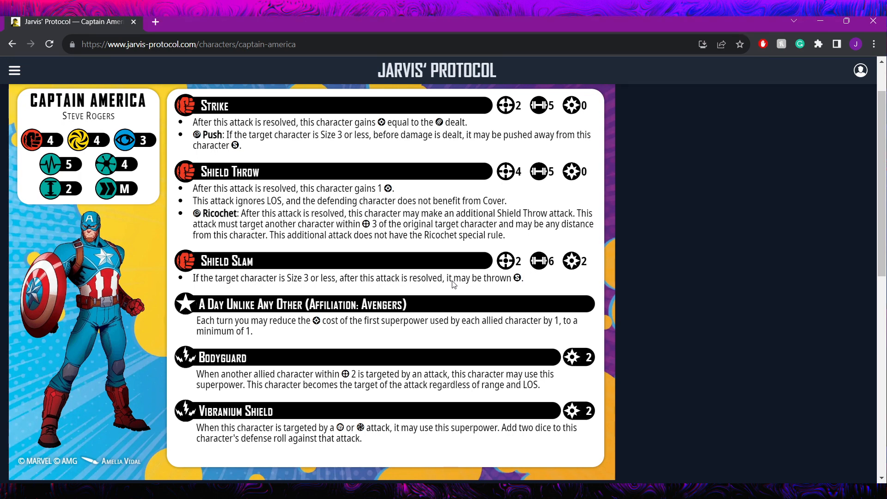
{"action": "mouse_move", "coordinate": [564, 270]}
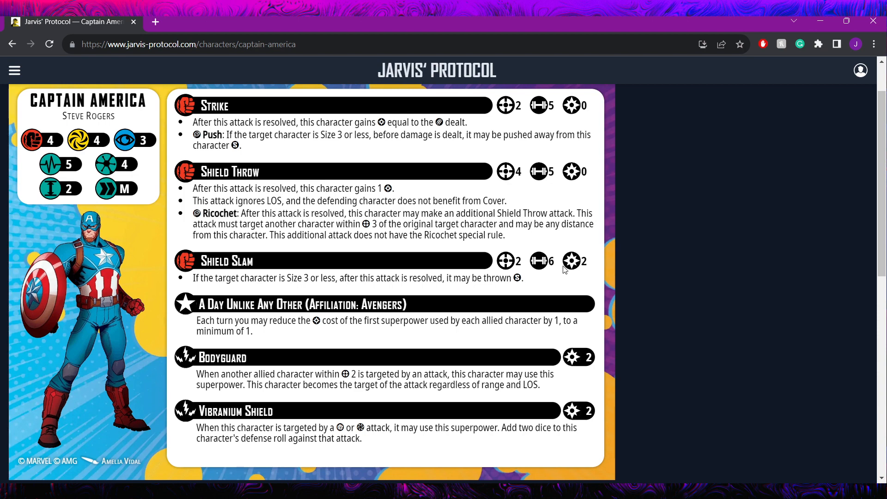
{"action": "mouse_move", "coordinate": [546, 148]}
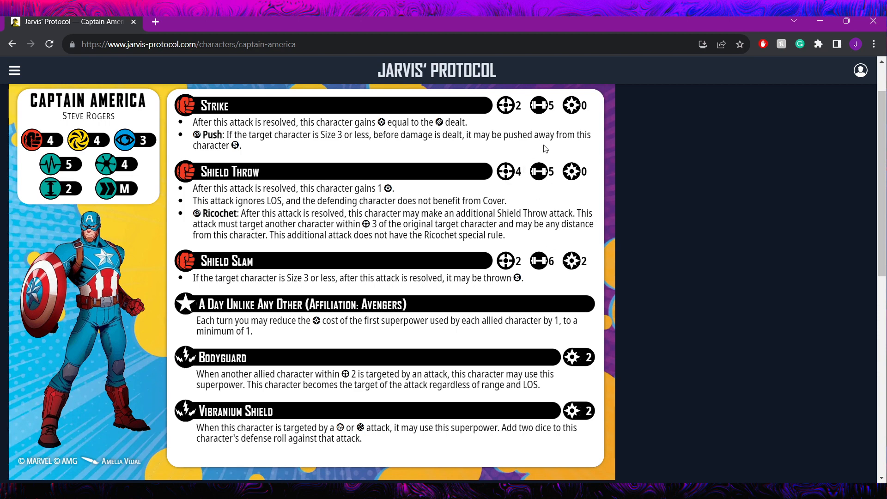
{"action": "mouse_move", "coordinate": [532, 109]}
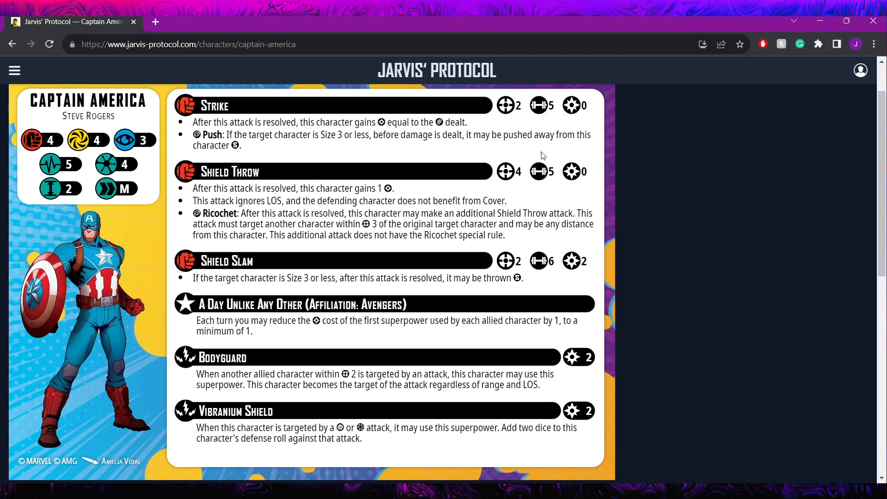
{"action": "mouse_move", "coordinate": [232, 220]}
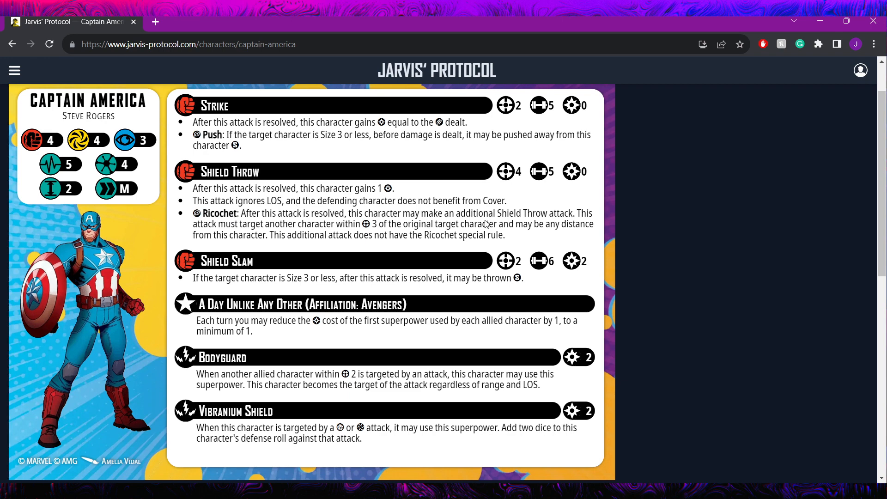
{"action": "mouse_move", "coordinate": [547, 197]}
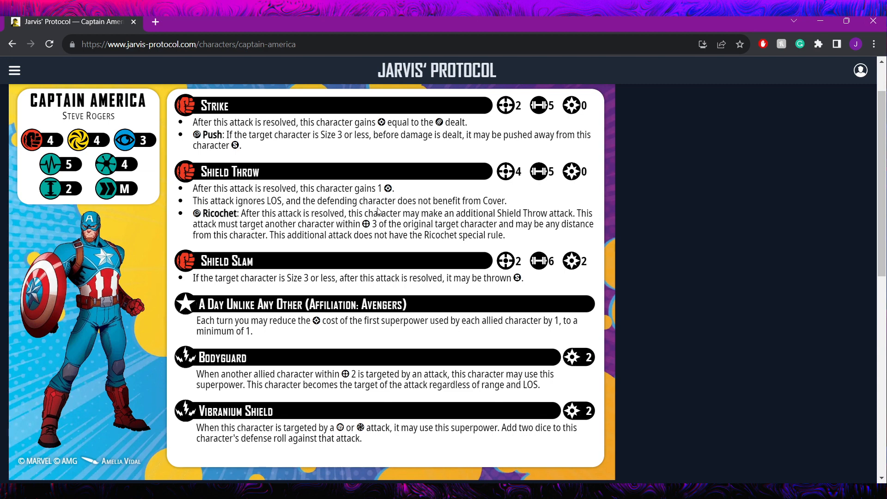
{"action": "mouse_move", "coordinate": [308, 319]}
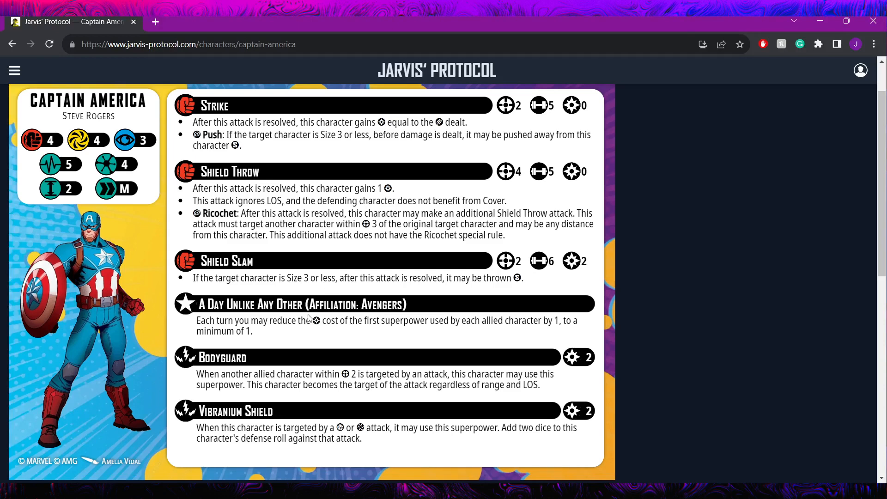
{"action": "mouse_move", "coordinate": [285, 320]}
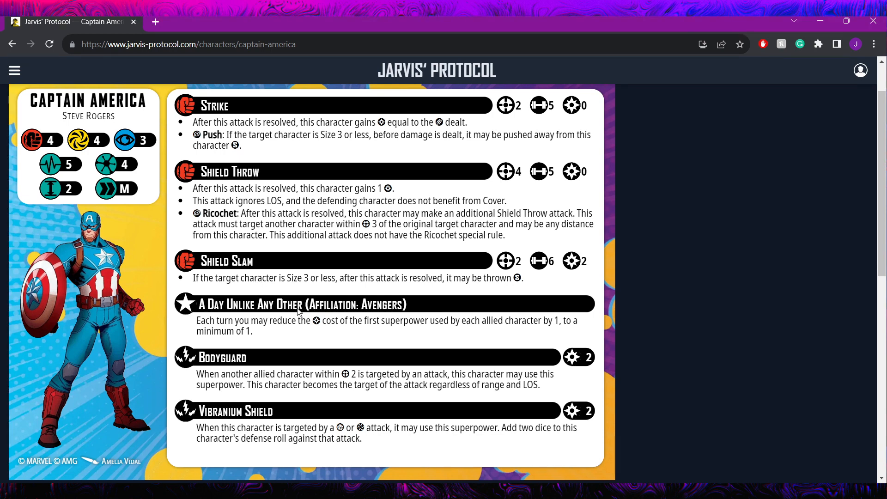
{"action": "mouse_move", "coordinate": [289, 332]}
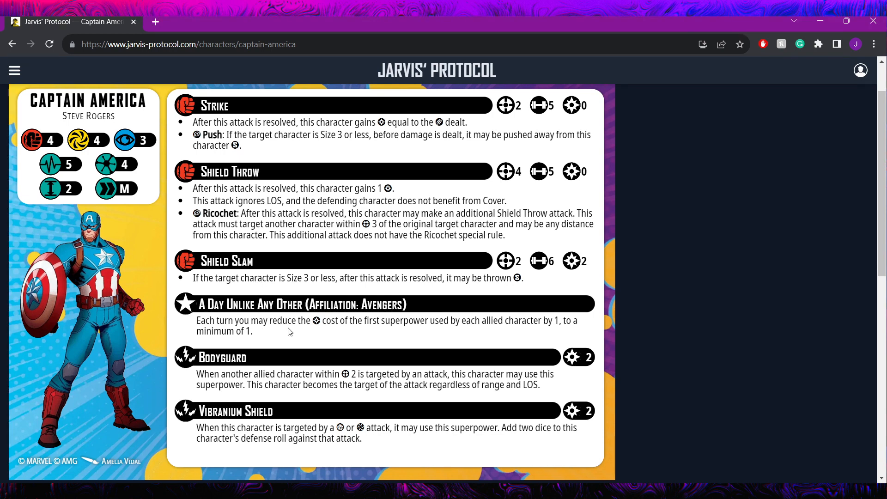
{"action": "mouse_move", "coordinate": [481, 339]}
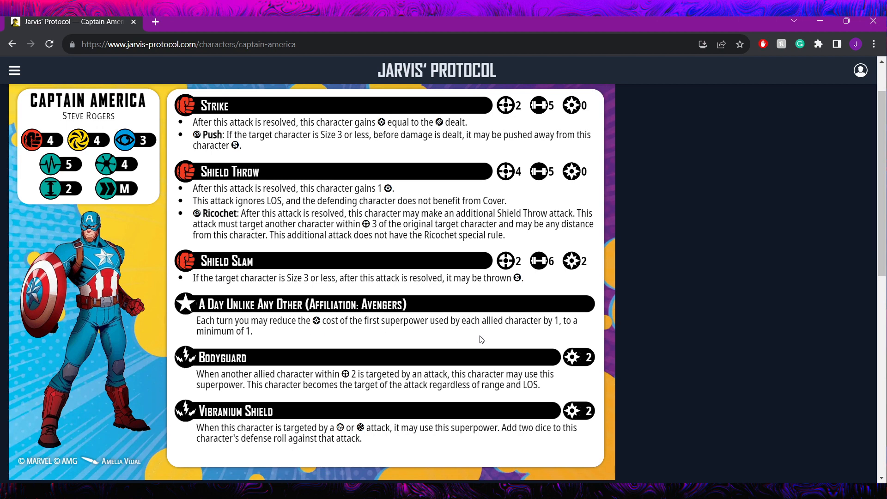
{"action": "mouse_move", "coordinate": [552, 347]}
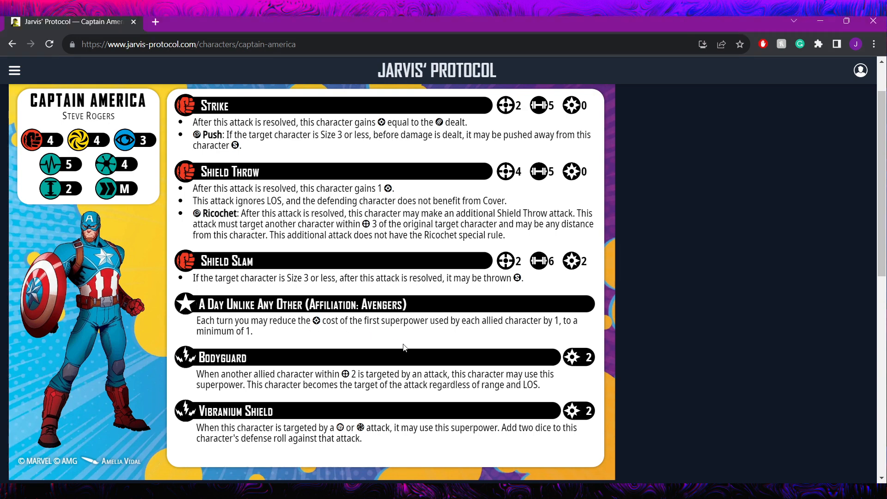
{"action": "mouse_move", "coordinate": [416, 340]}
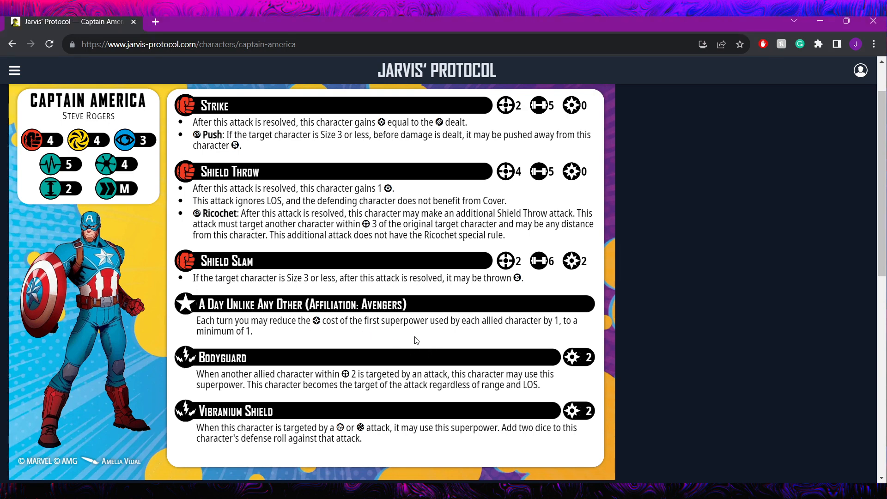
{"action": "mouse_move", "coordinate": [284, 334]}
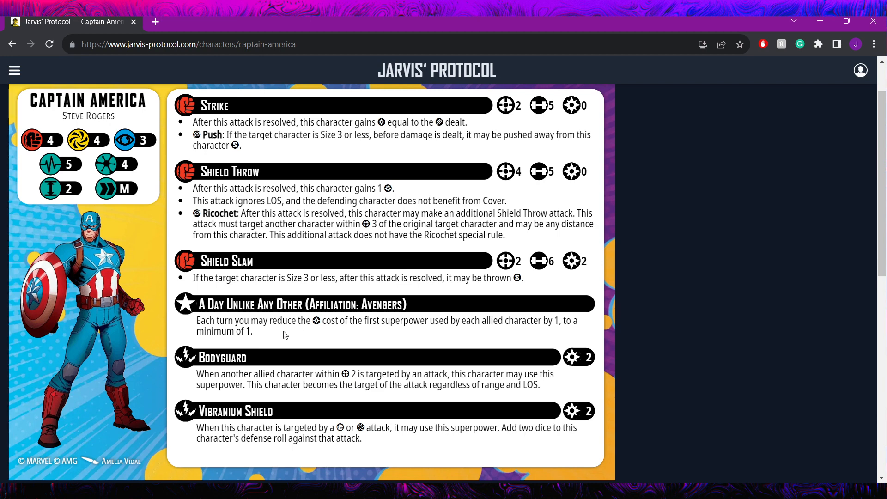
{"action": "mouse_move", "coordinate": [225, 325]}
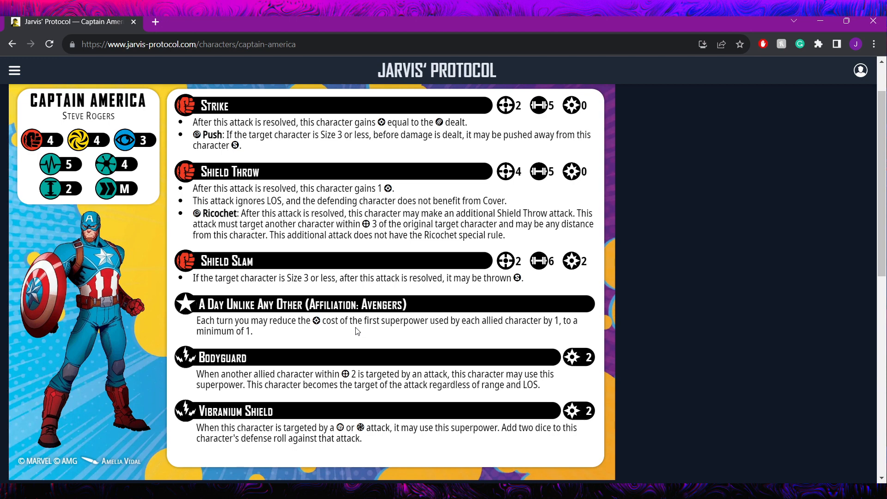
{"action": "mouse_move", "coordinate": [238, 358]}
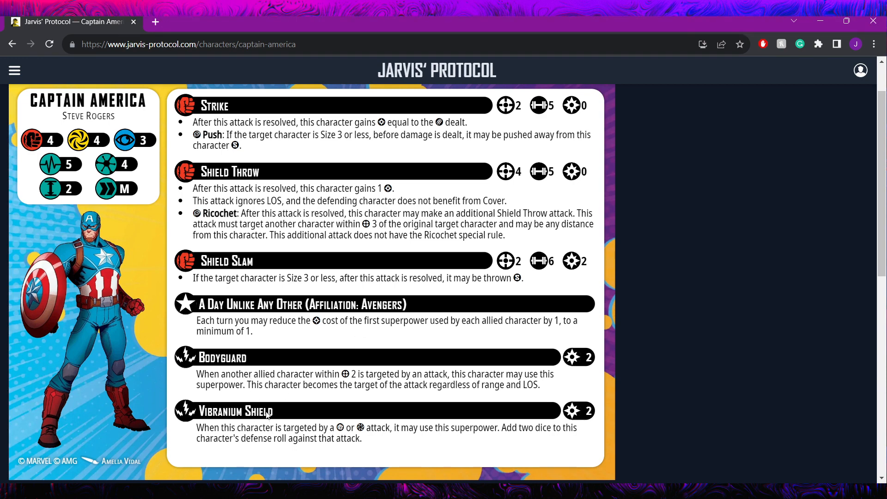
{"action": "mouse_move", "coordinate": [601, 361]}
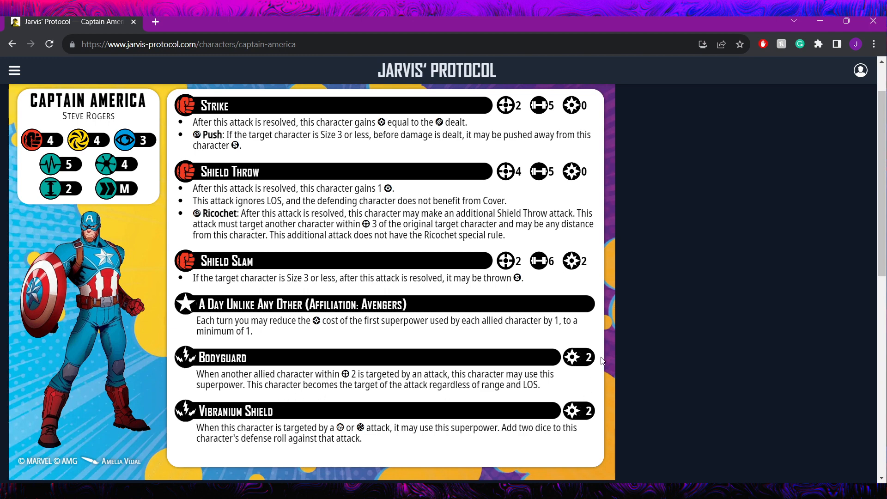
{"action": "mouse_move", "coordinate": [584, 351]}
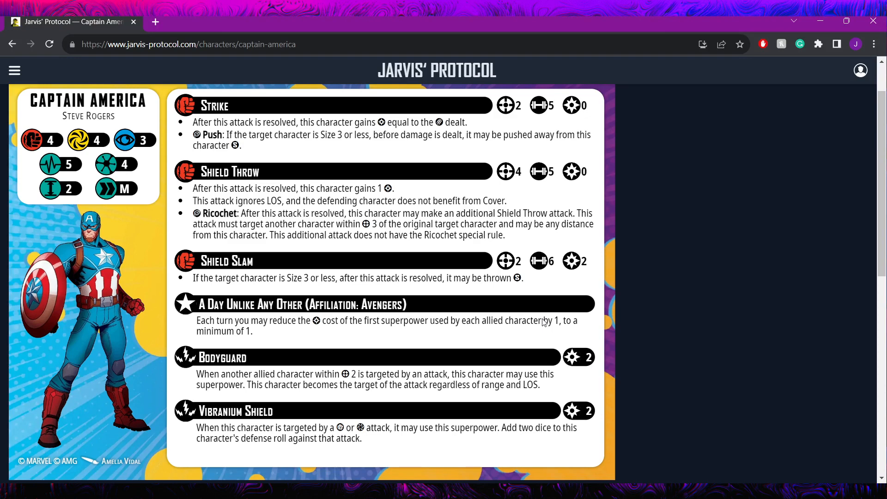
{"action": "mouse_move", "coordinate": [354, 385]}
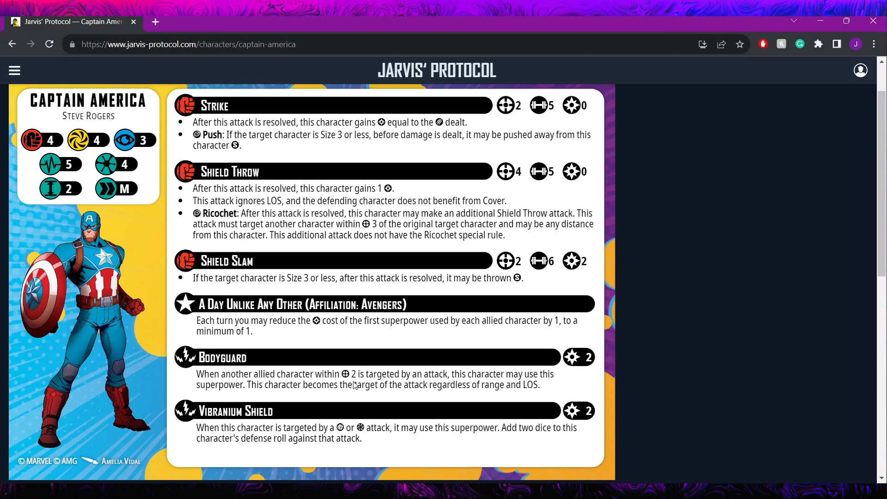
{"action": "mouse_move", "coordinate": [434, 387]}
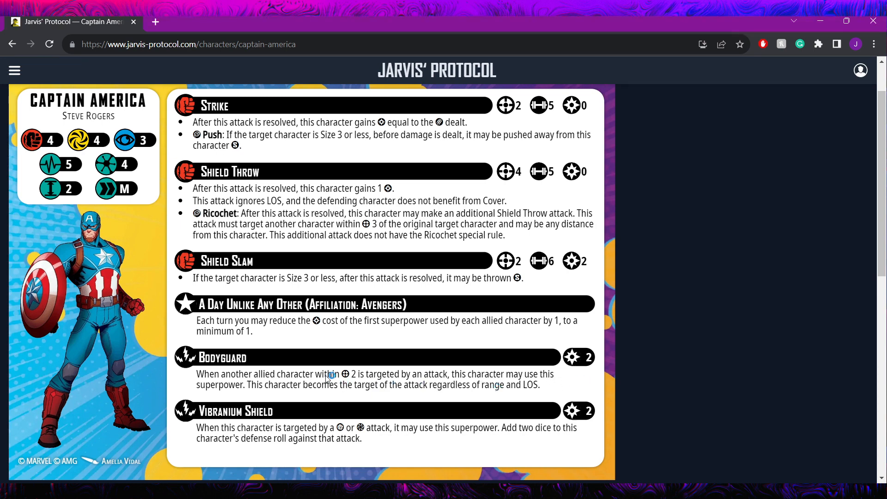
{"action": "mouse_move", "coordinate": [492, 395]}
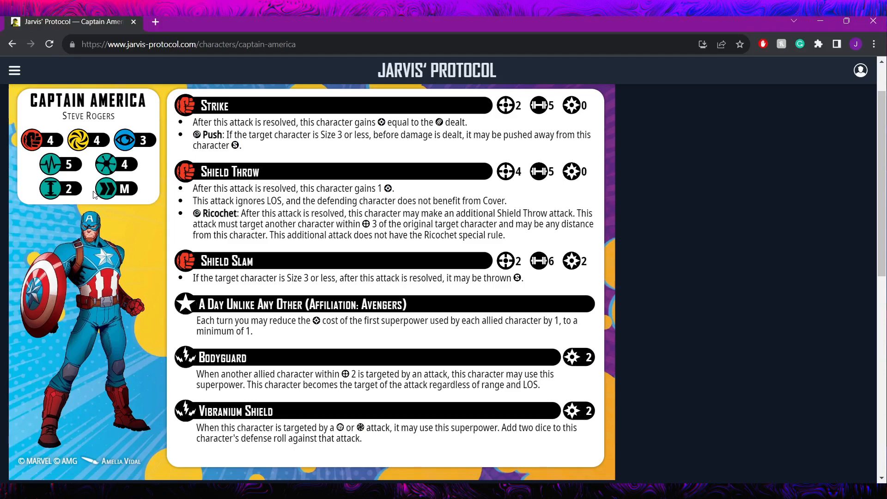
{"action": "mouse_move", "coordinate": [116, 172]}
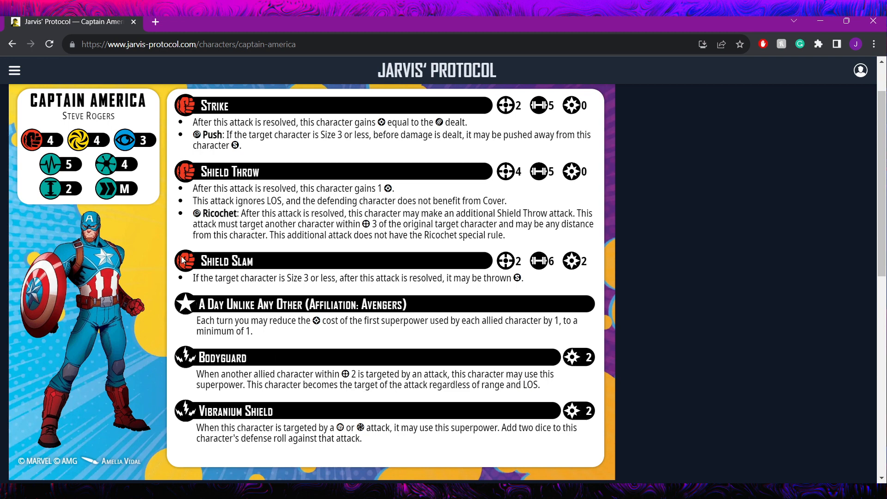
{"action": "mouse_move", "coordinate": [478, 340]}
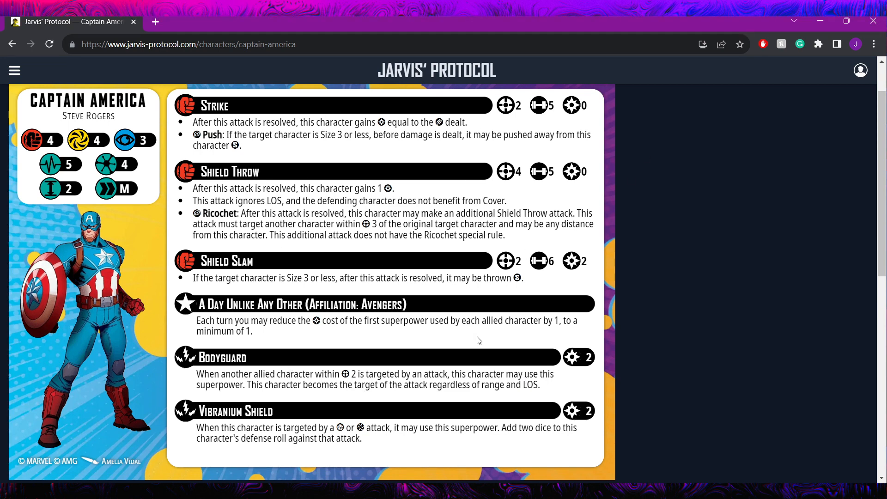
{"action": "mouse_move", "coordinate": [322, 418]}
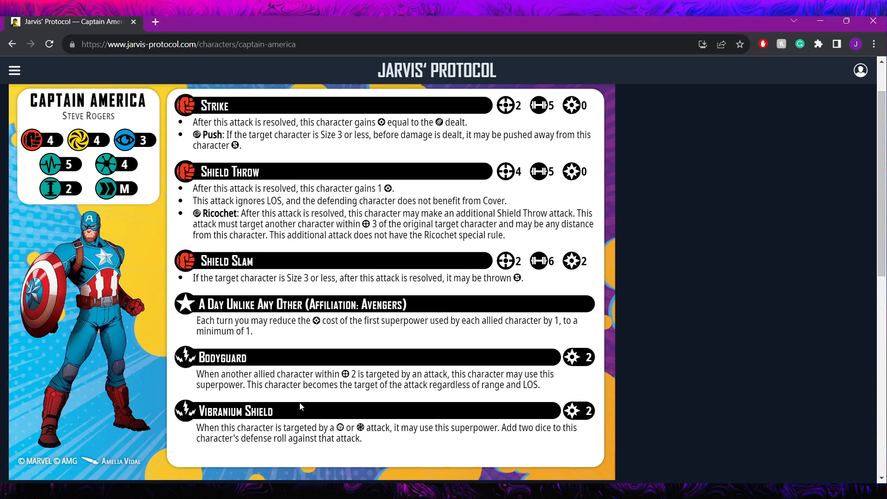
{"action": "mouse_move", "coordinate": [413, 387]}
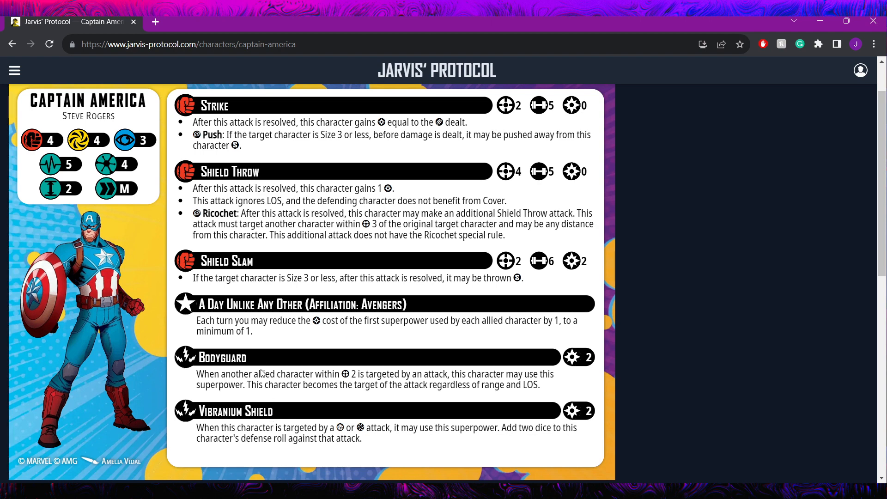
{"action": "mouse_move", "coordinate": [580, 398]}
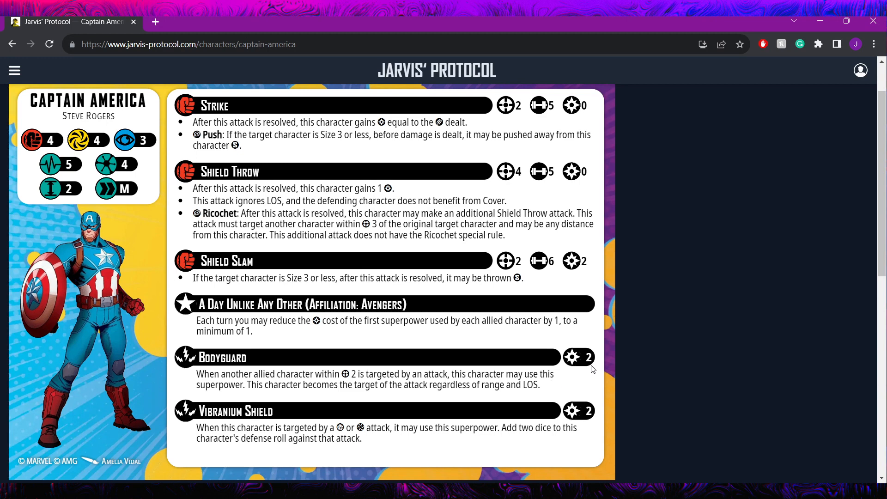
{"action": "mouse_move", "coordinate": [329, 422]}
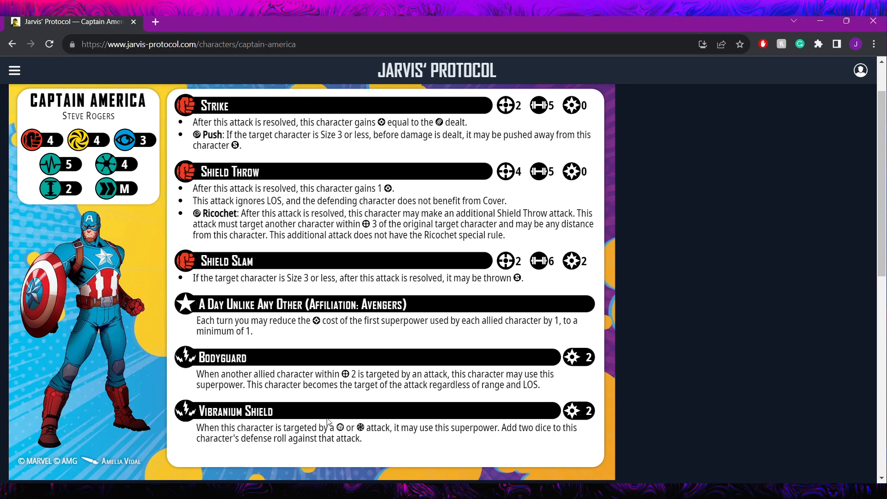
{"action": "mouse_move", "coordinate": [304, 417]}
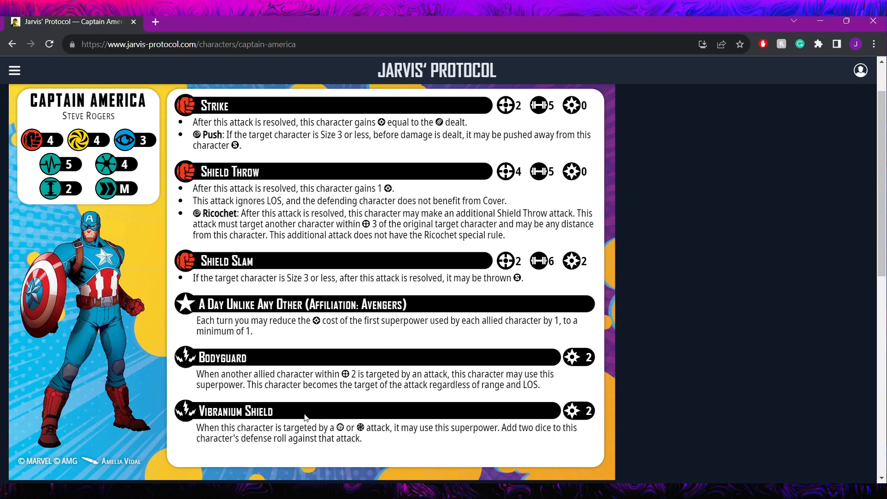
{"action": "mouse_move", "coordinate": [357, 443]}
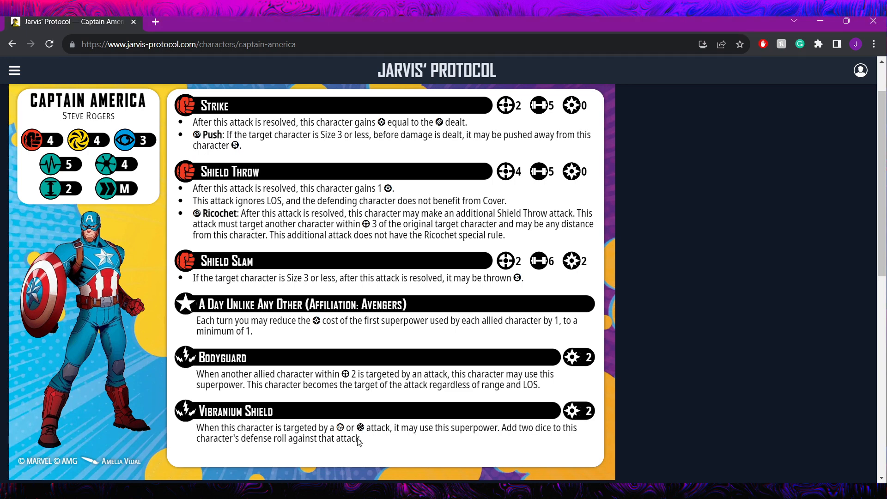
{"action": "mouse_move", "coordinate": [553, 451]}
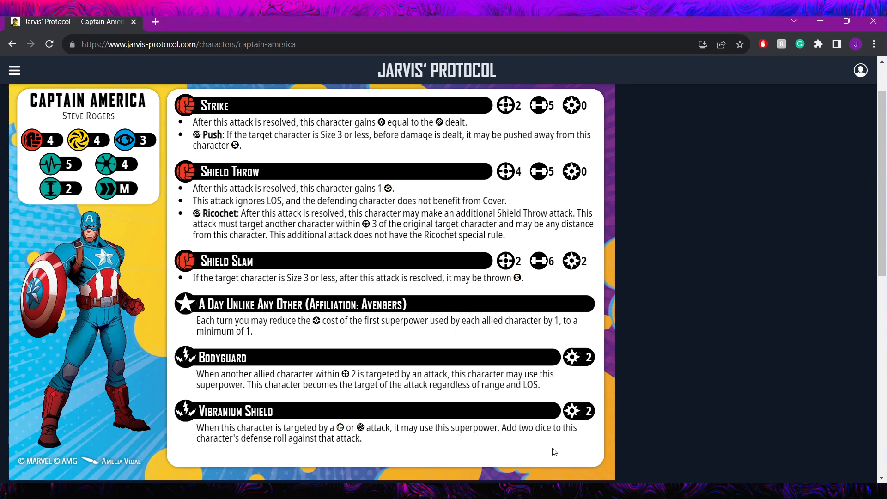
{"action": "mouse_move", "coordinate": [299, 390]}
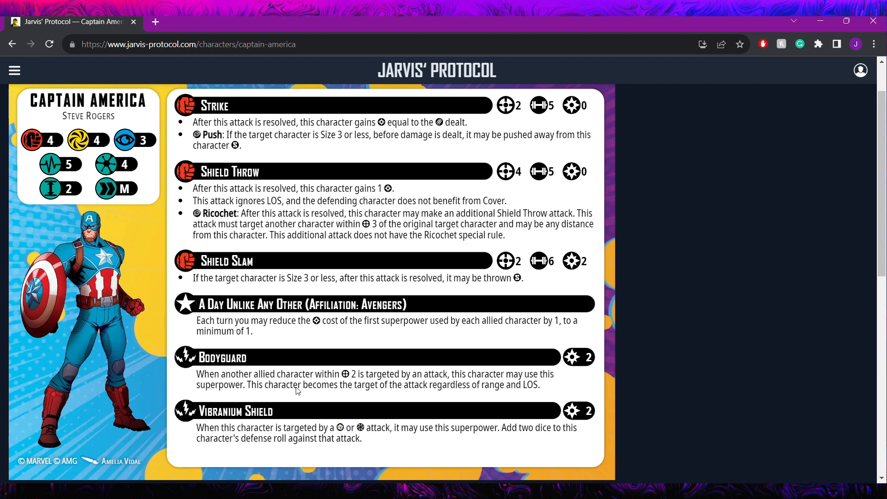
{"action": "mouse_move", "coordinate": [282, 420]}
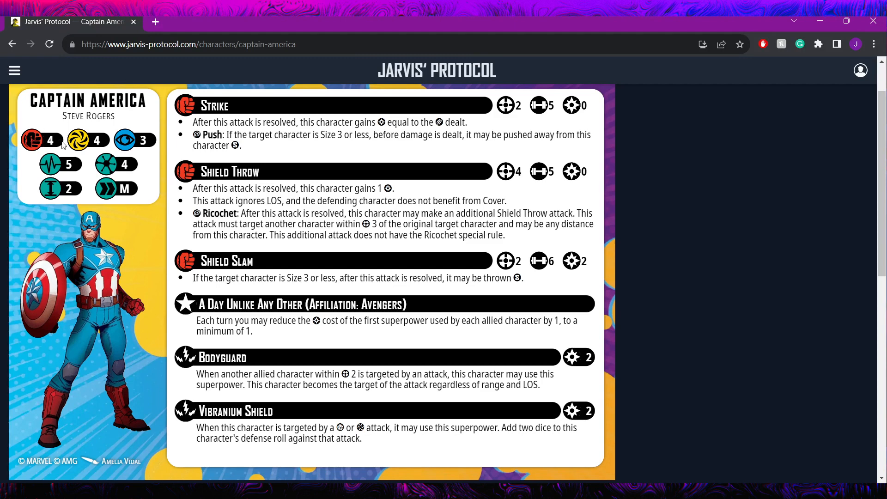
{"action": "mouse_move", "coordinate": [366, 294]}
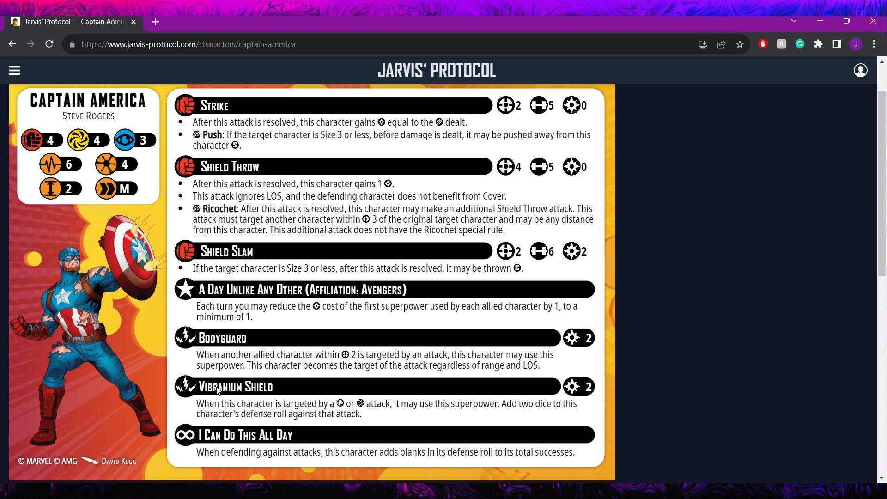
{"action": "mouse_move", "coordinate": [290, 446]}
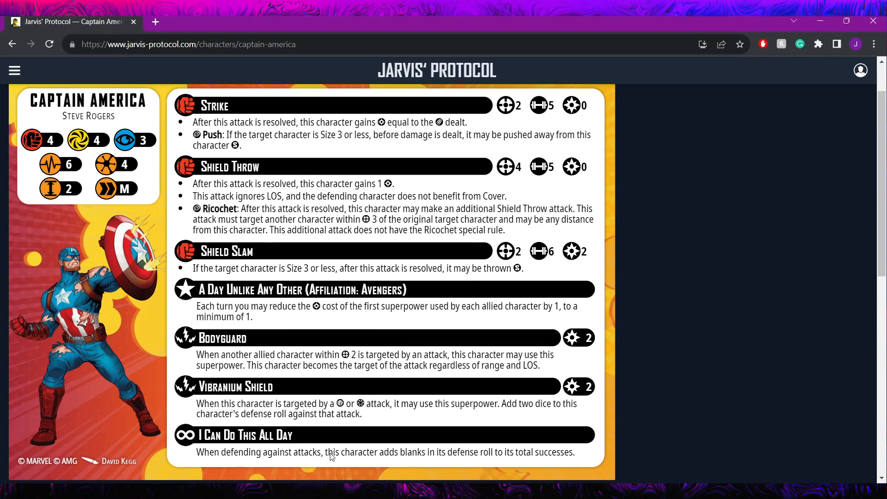
{"action": "mouse_move", "coordinate": [567, 463]}
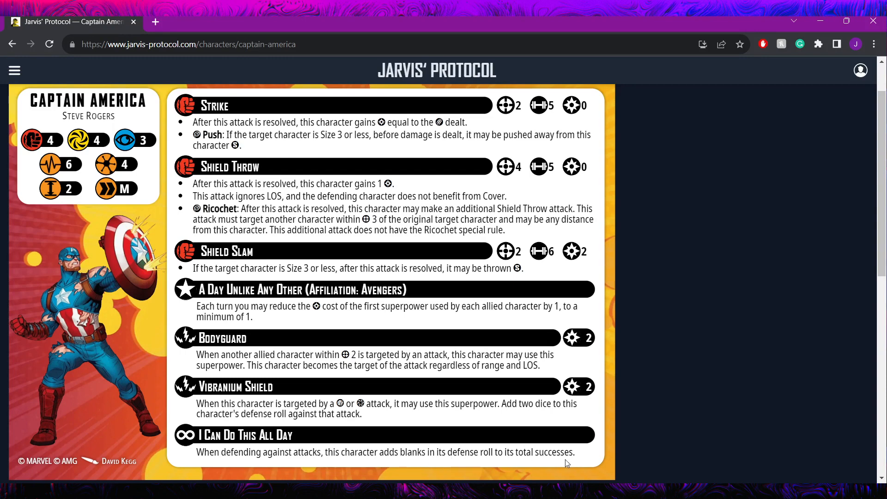
{"action": "mouse_move", "coordinate": [143, 379]}
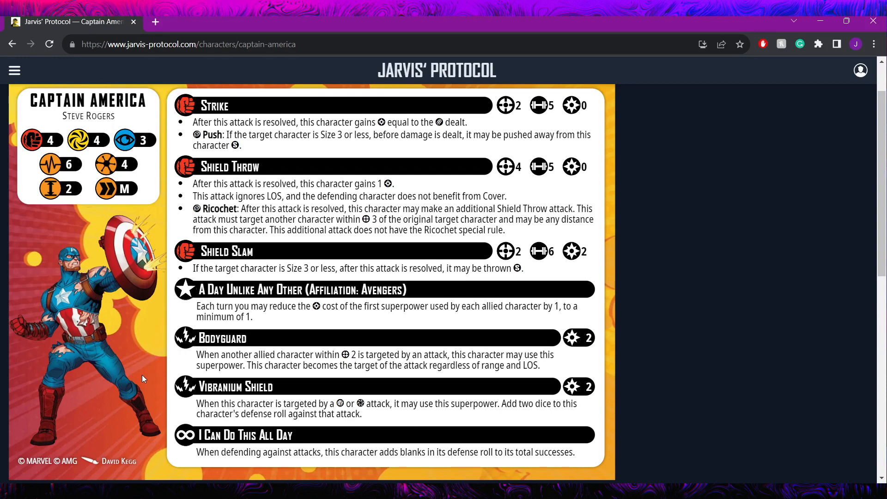
{"action": "mouse_move", "coordinate": [145, 173]}
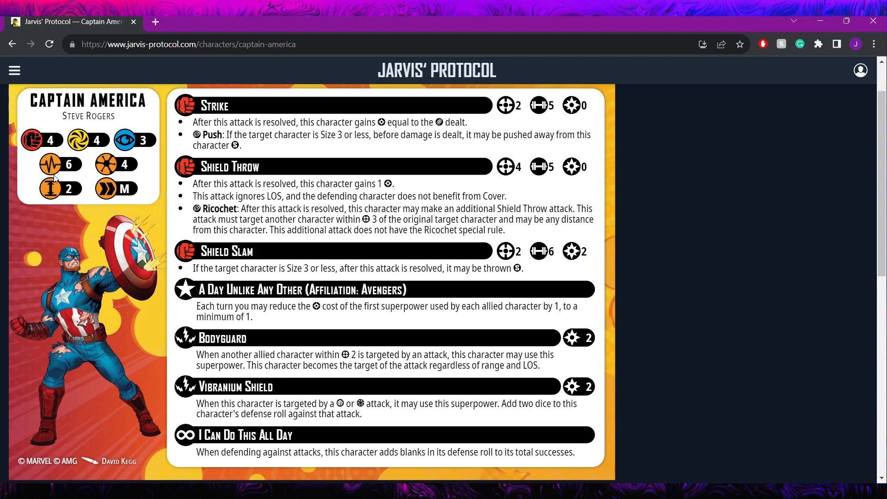
{"action": "mouse_move", "coordinate": [74, 142]}
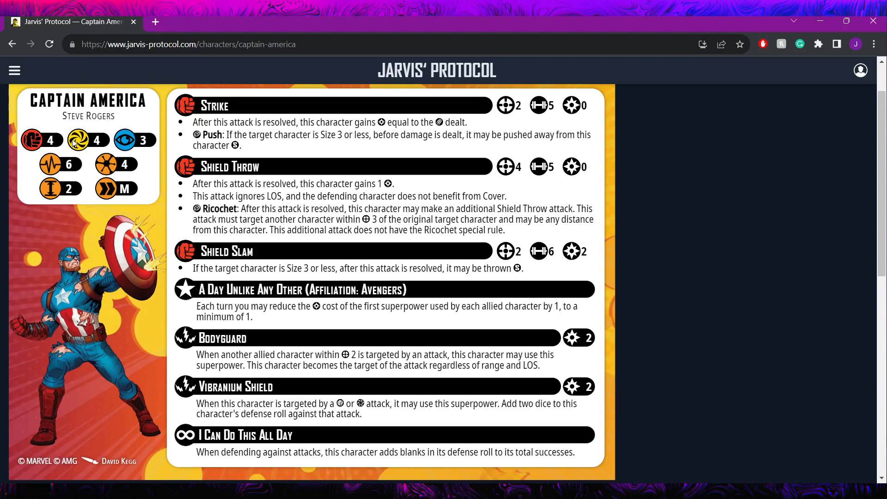
{"action": "mouse_move", "coordinate": [75, 142]}
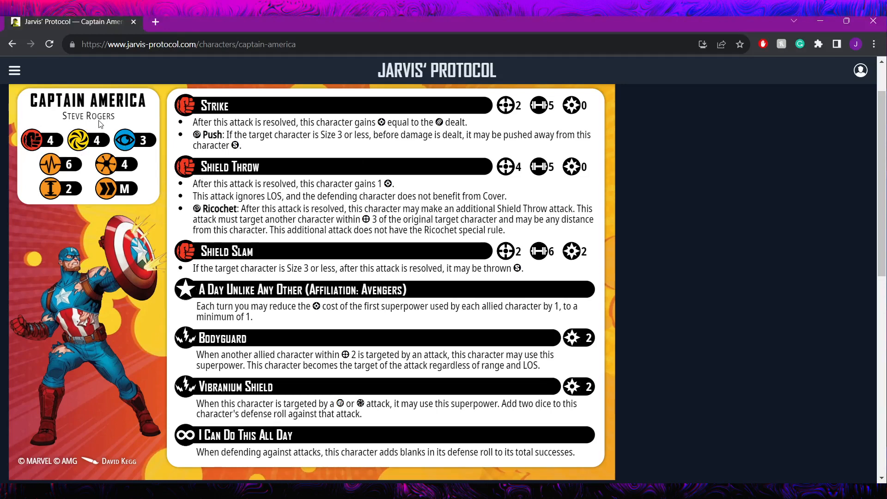
{"action": "mouse_move", "coordinate": [76, 149]}
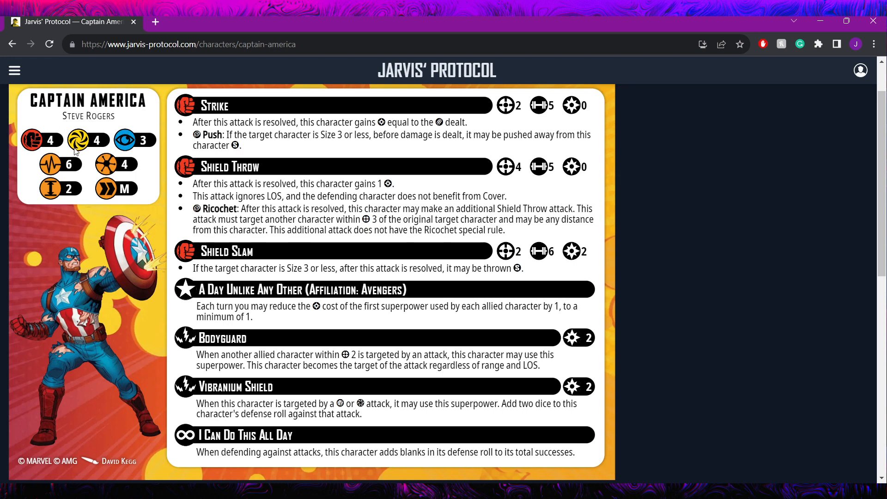
{"action": "mouse_move", "coordinate": [68, 164]}
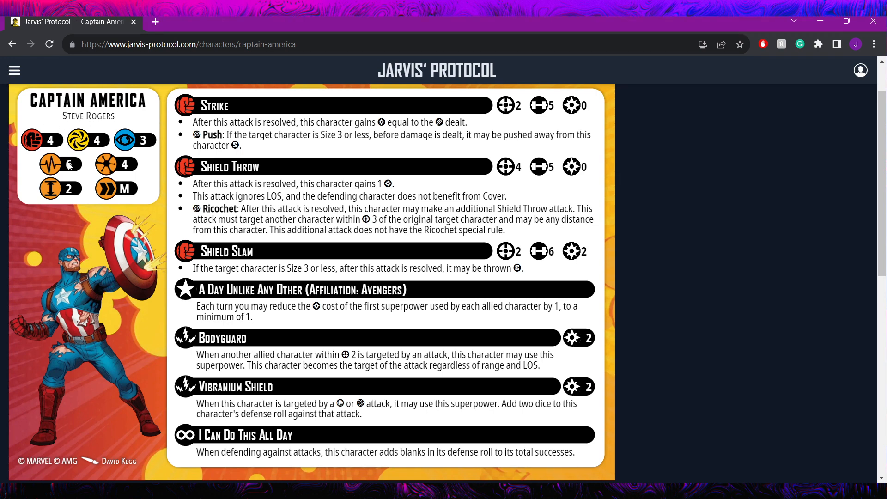
Flip Captain America to his injured side showing stamina 6 and 'I Can Do This All Day'.
{"action": "left_click", "coordinate": [59, 165]}
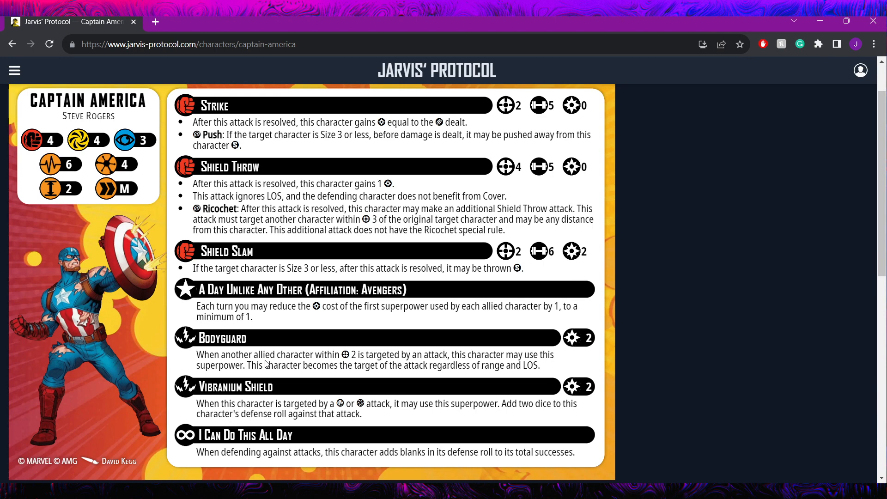
{"action": "mouse_move", "coordinate": [166, 333]}
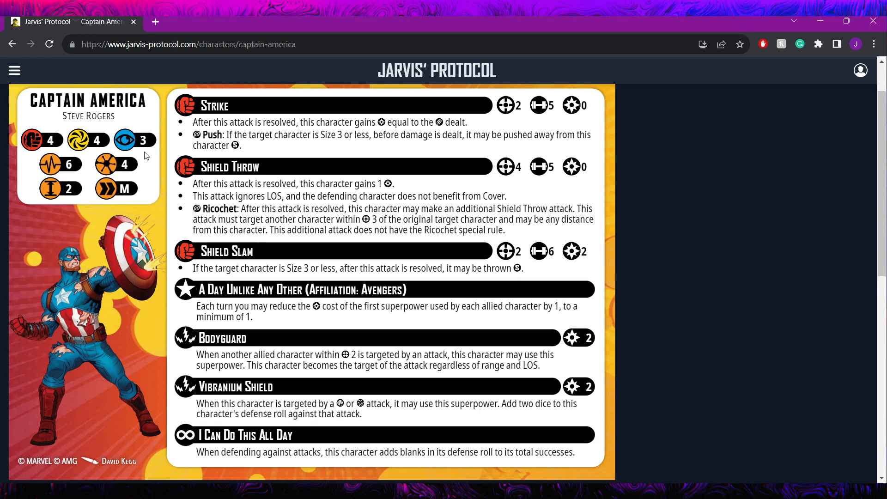
{"action": "mouse_move", "coordinate": [399, 412]}
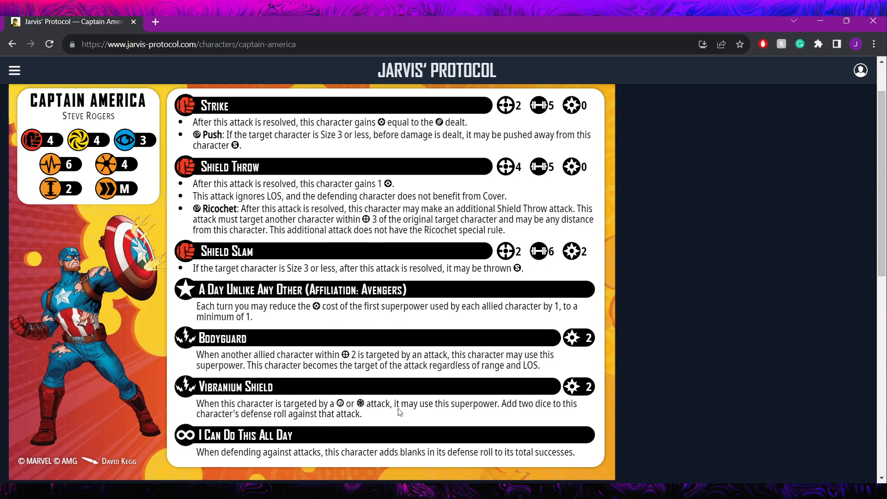
{"action": "mouse_move", "coordinate": [334, 424]}
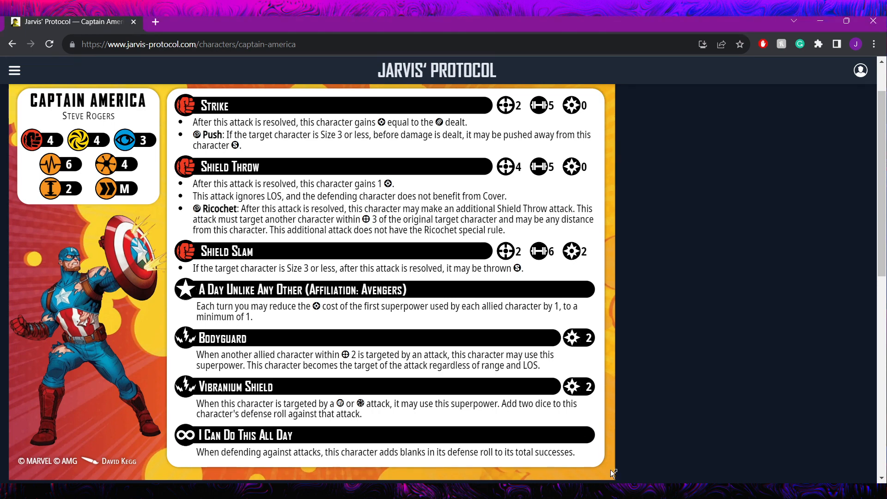
{"action": "mouse_move", "coordinate": [687, 402]}
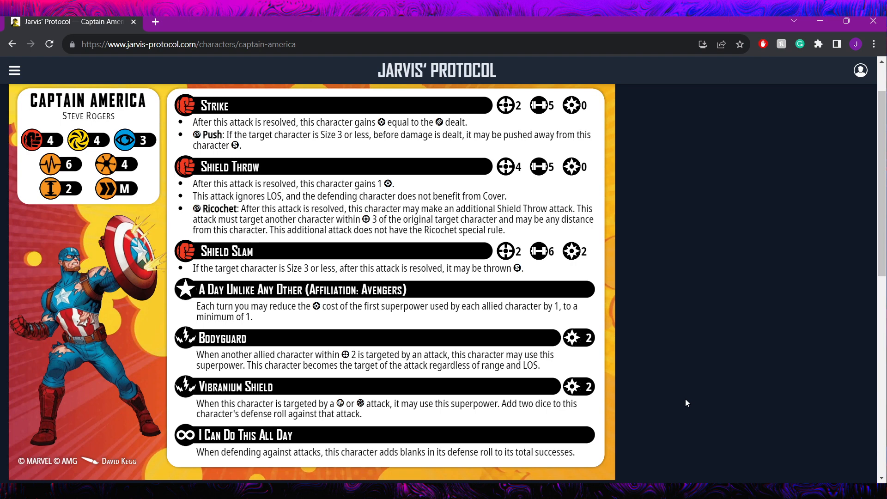
{"action": "mouse_move", "coordinate": [599, 369]}
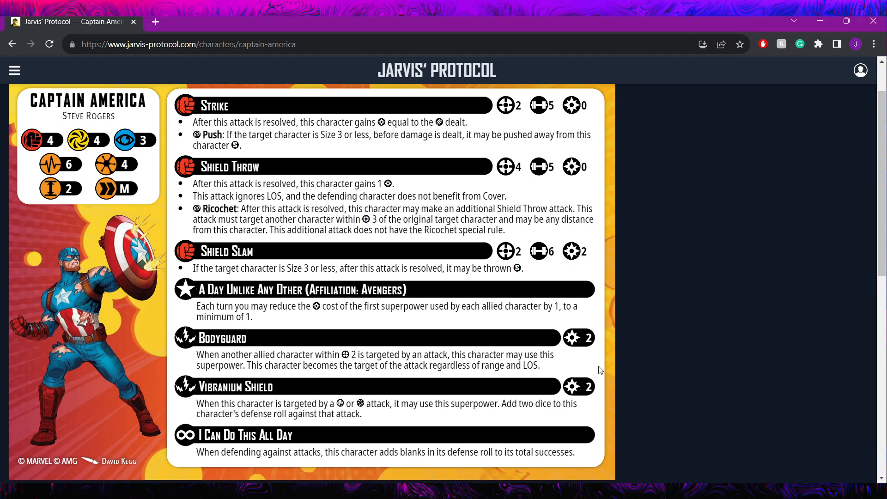
{"action": "mouse_move", "coordinate": [350, 387]}
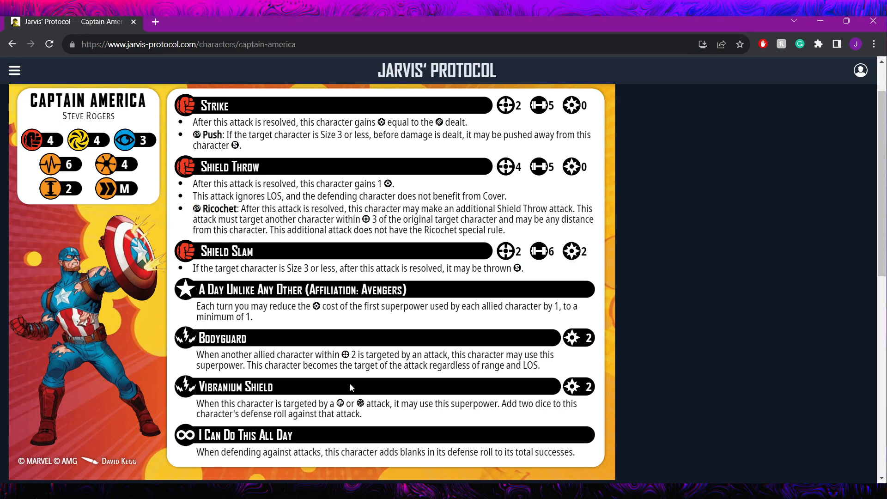
{"action": "mouse_move", "coordinate": [417, 404]}
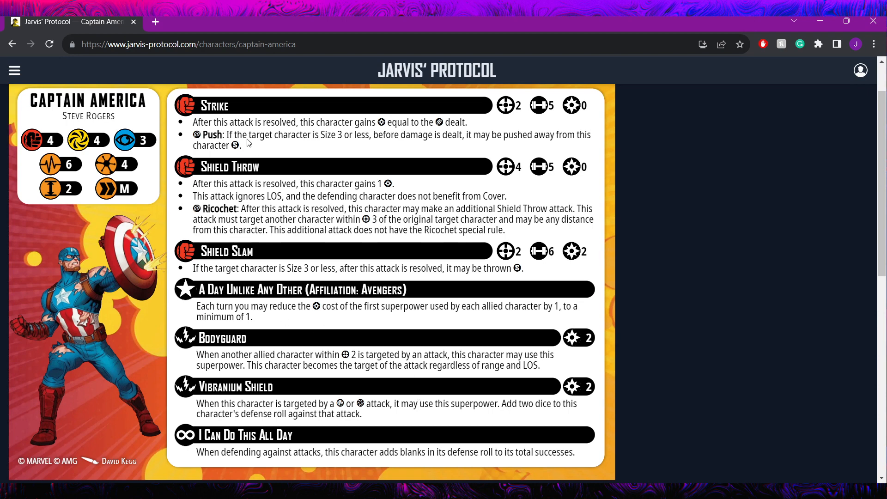
{"action": "mouse_move", "coordinate": [238, 174]}
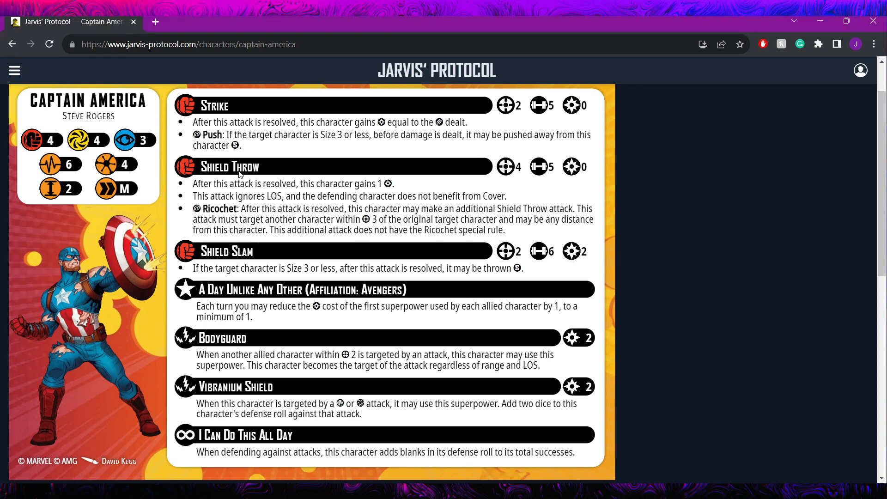
{"action": "mouse_move", "coordinate": [274, 442]}
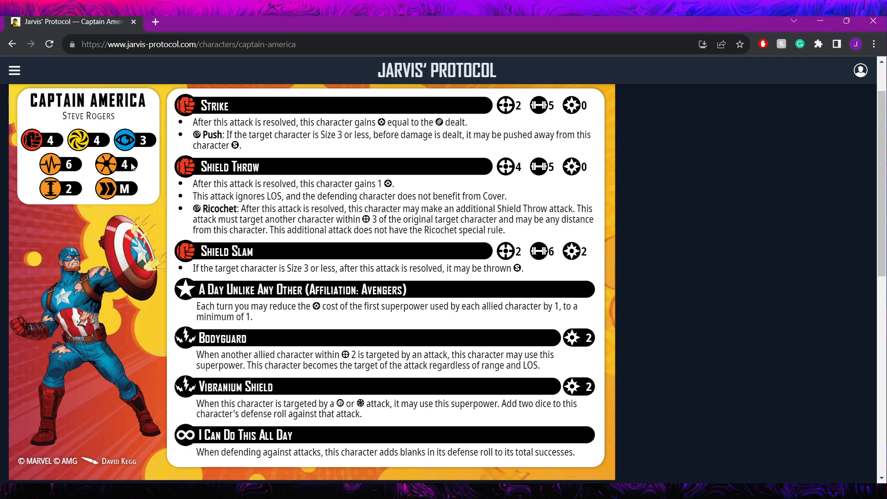
{"action": "scroll", "scroll_direction": "down", "scroll_amount": 3}
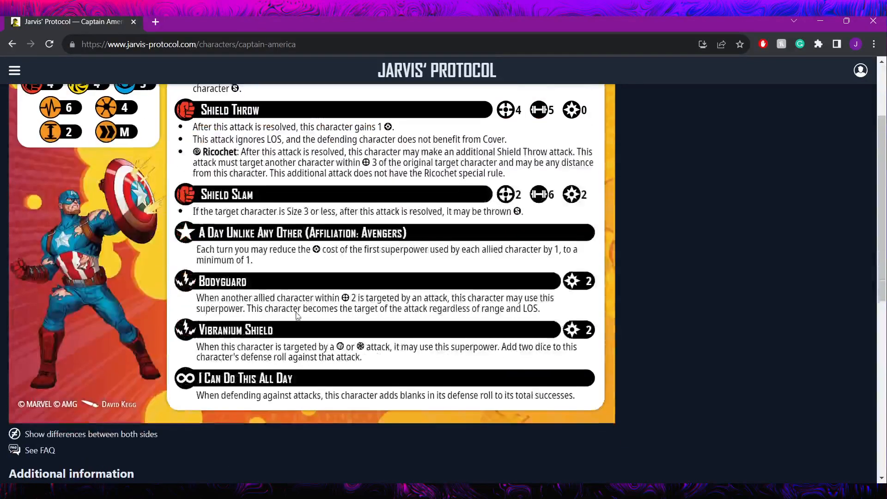
{"action": "scroll", "scroll_direction": "up", "scroll_amount": 3}
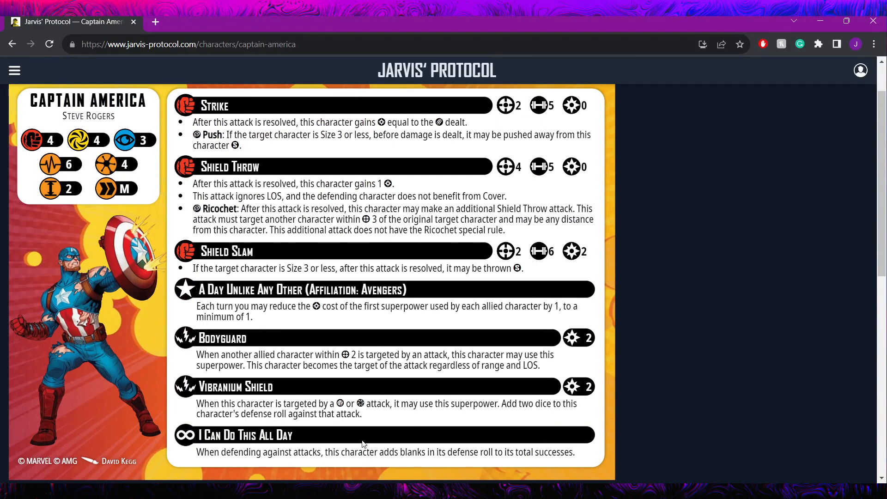
{"action": "mouse_move", "coordinate": [67, 344]}
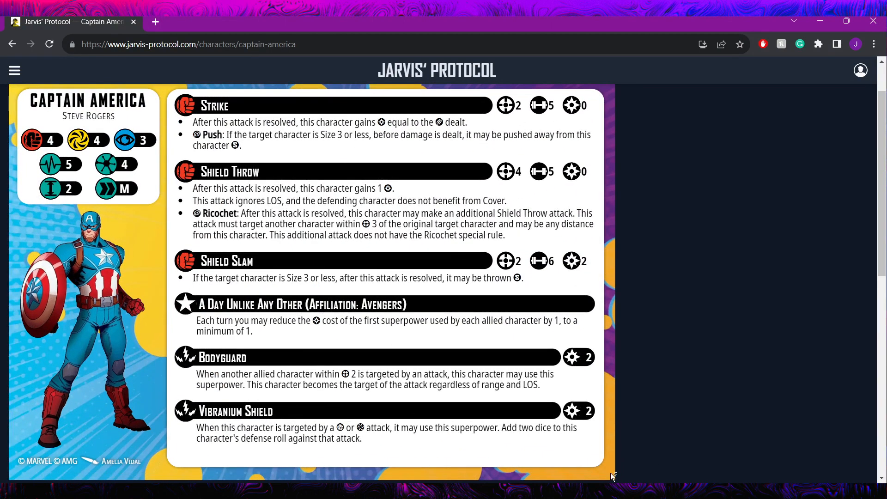
{"action": "mouse_move", "coordinate": [103, 246]}
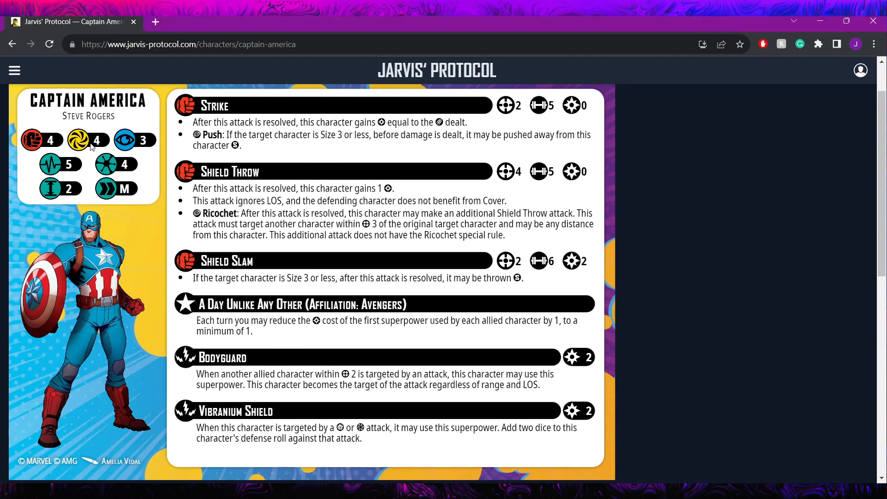
{"action": "mouse_move", "coordinate": [214, 341]}
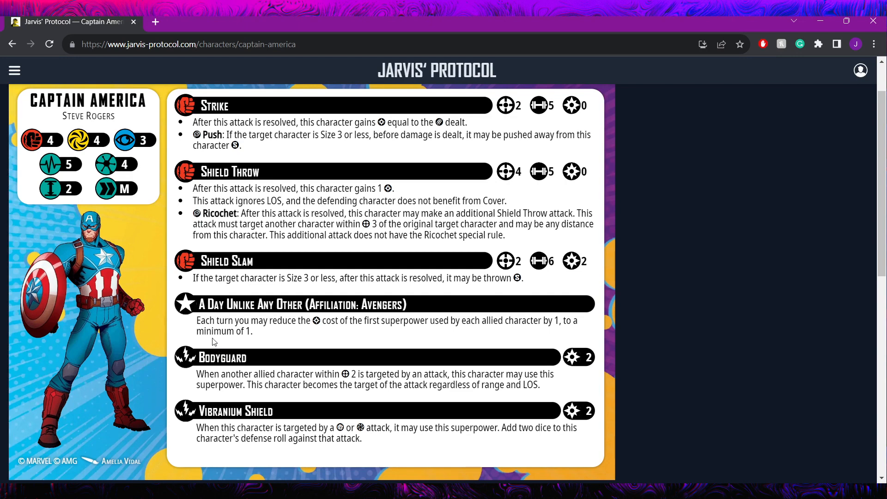
{"action": "mouse_move", "coordinate": [214, 328]}
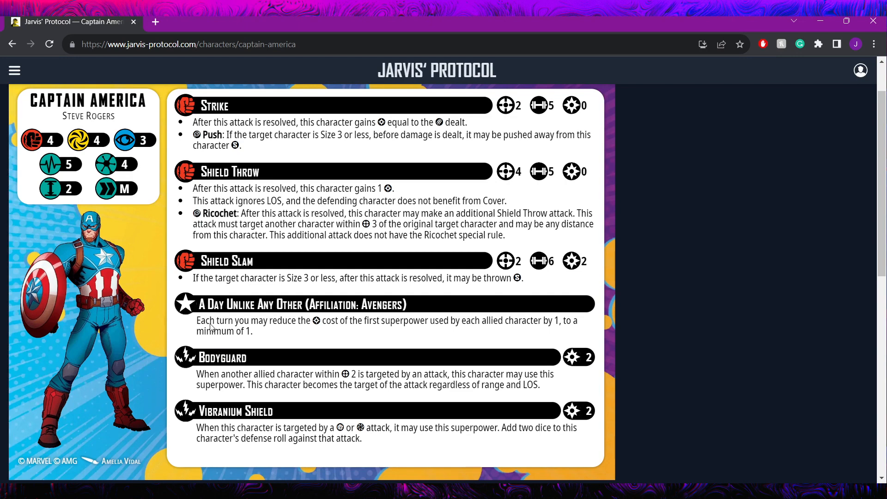
{"action": "mouse_move", "coordinate": [225, 284]}
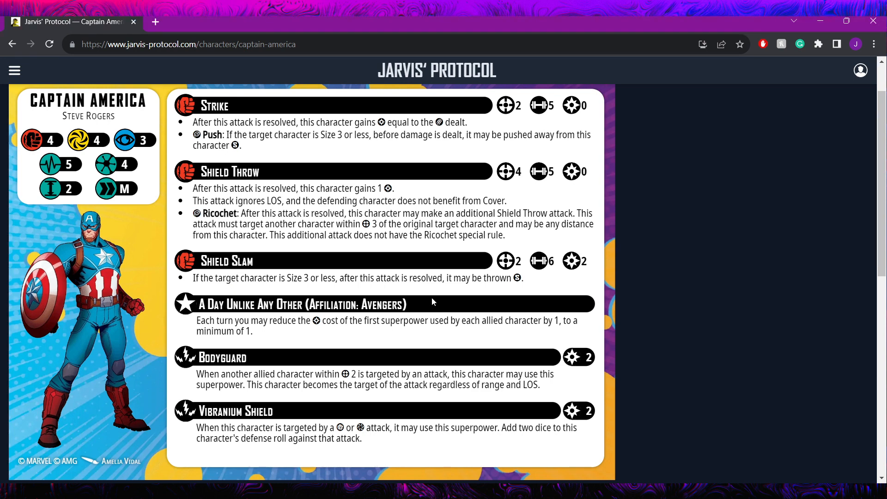
{"action": "mouse_move", "coordinate": [576, 284]}
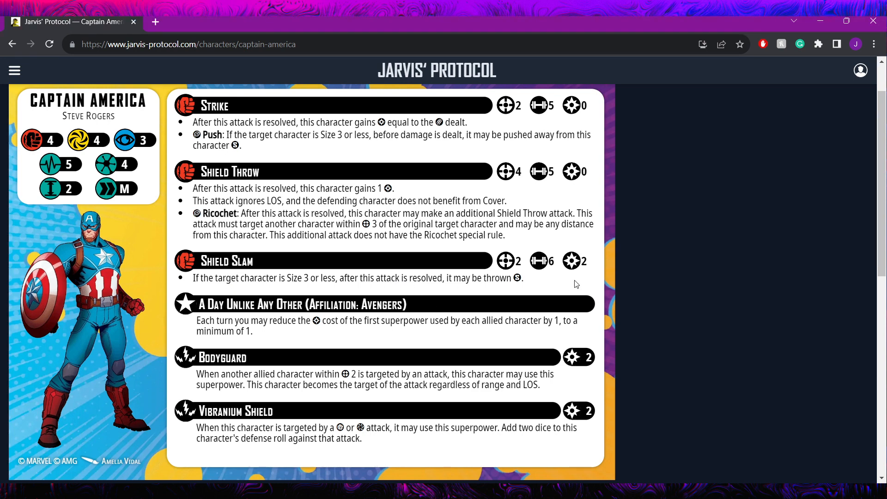
{"action": "mouse_move", "coordinate": [242, 124]}
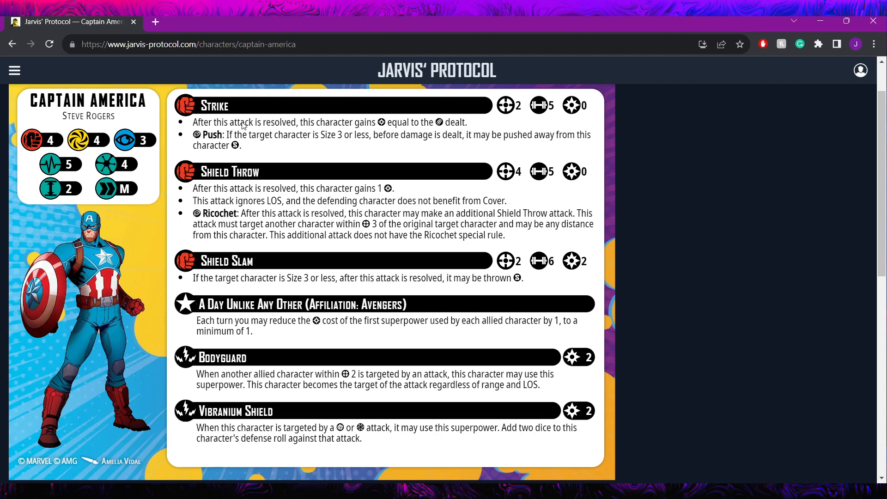
{"action": "mouse_move", "coordinate": [274, 168]}
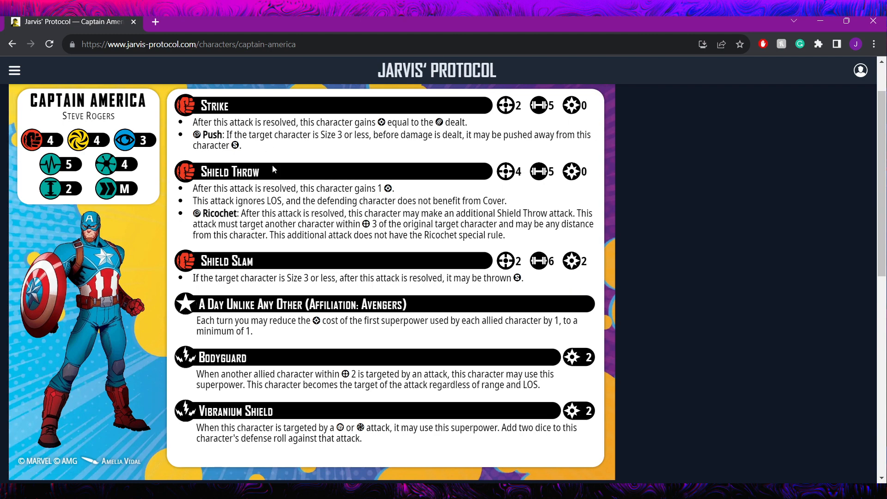
{"action": "mouse_move", "coordinate": [199, 139]}
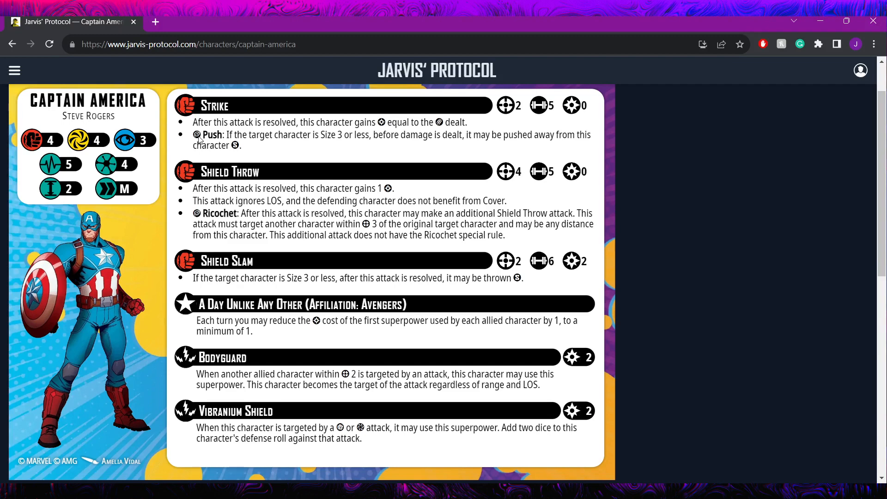
{"action": "mouse_move", "coordinate": [208, 137]}
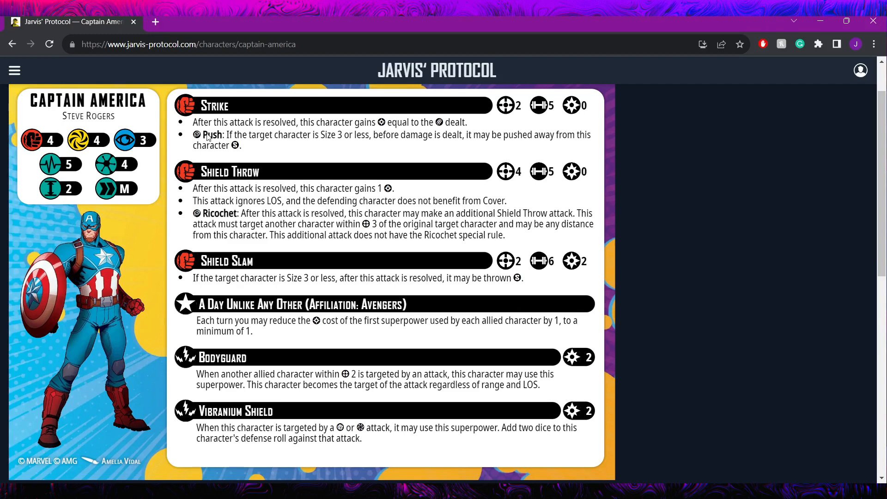
{"action": "mouse_move", "coordinate": [331, 143]}
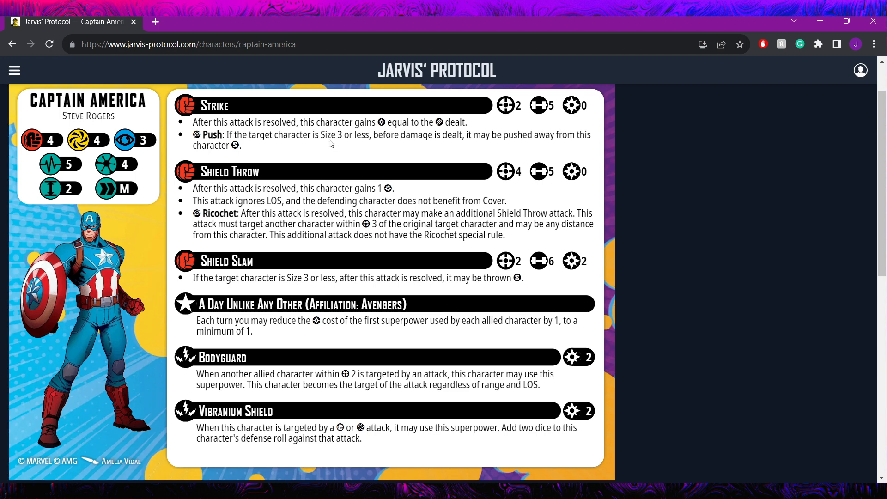
{"action": "mouse_move", "coordinate": [336, 148]}
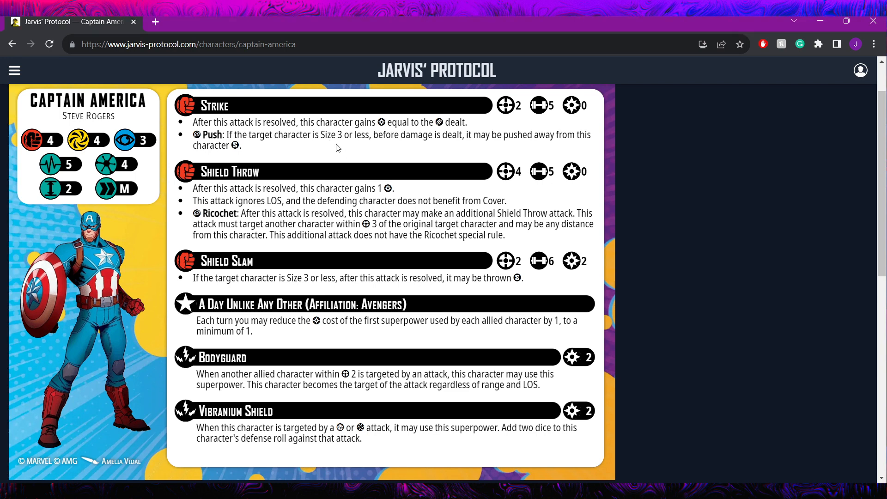
{"action": "mouse_move", "coordinate": [356, 158]}
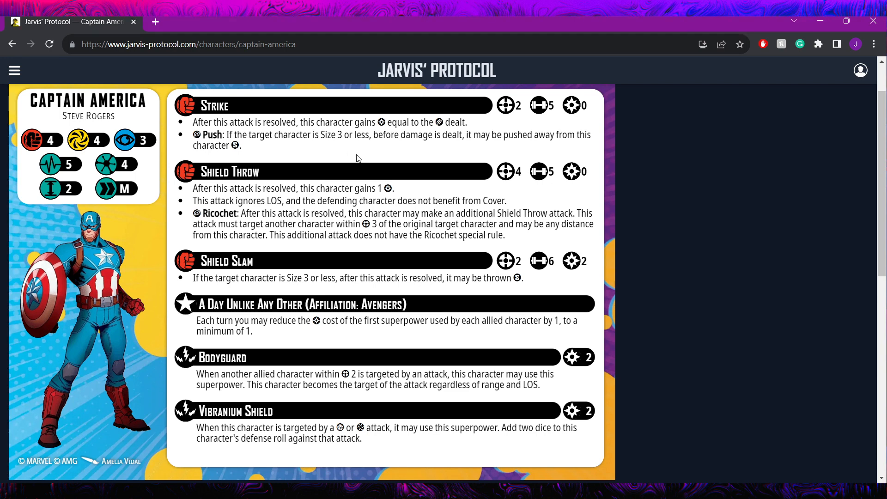
{"action": "mouse_move", "coordinate": [549, 134]}
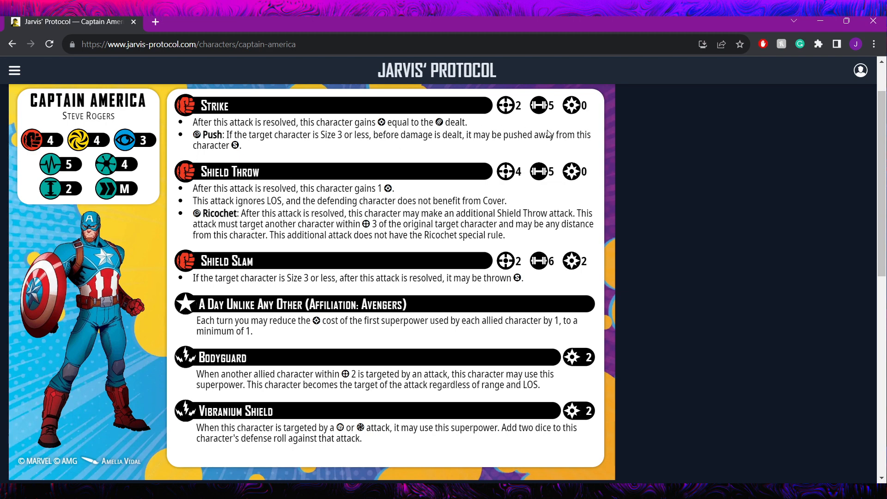
{"action": "mouse_move", "coordinate": [223, 250]}
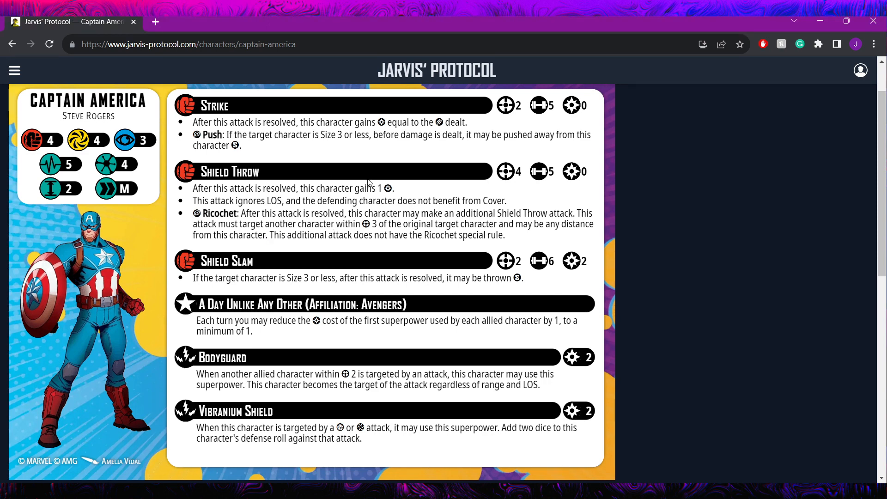
{"action": "mouse_move", "coordinate": [618, 480]}
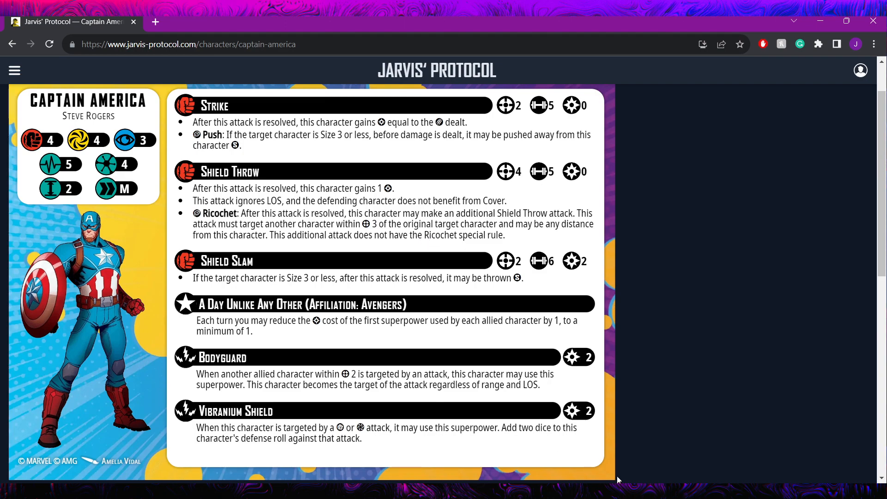
Scroll to Additional information and follow the Avengers affiliation link to its character roster.
{"action": "scroll", "scroll_direction": "down", "scroll_amount": 3}
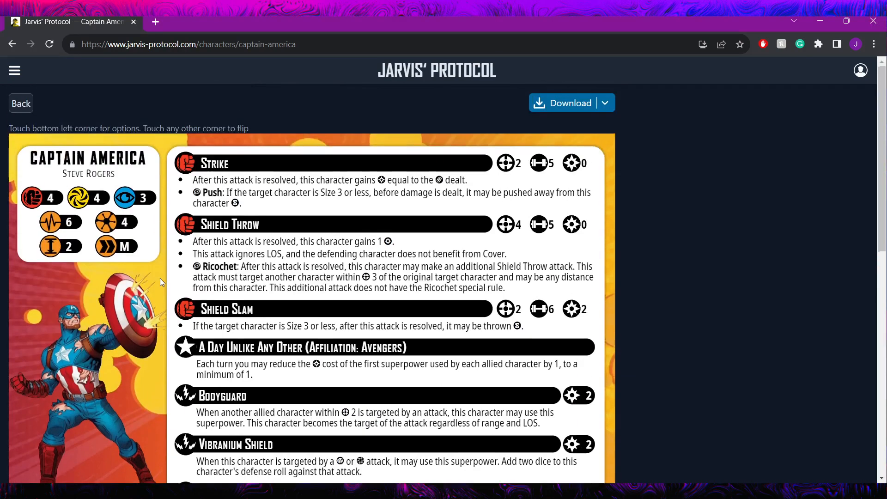
{"action": "scroll", "scroll_direction": "down", "scroll_amount": 3}
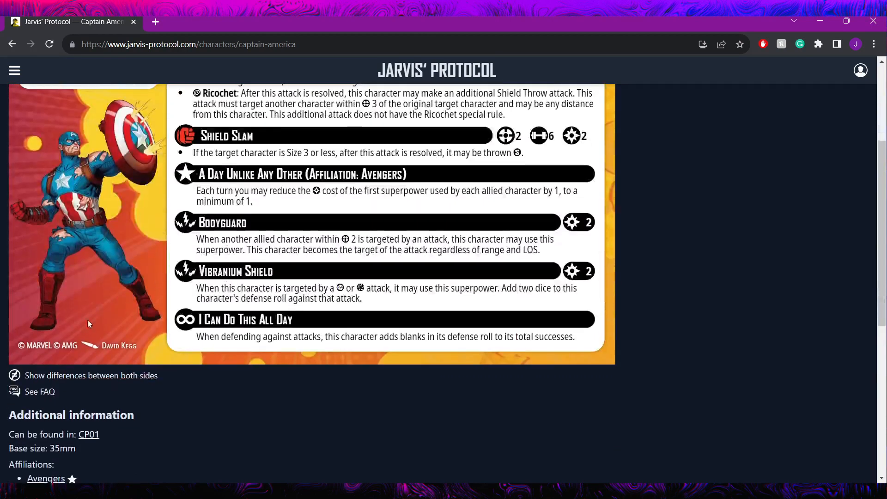
{"action": "scroll", "scroll_direction": "down", "scroll_amount": 3}
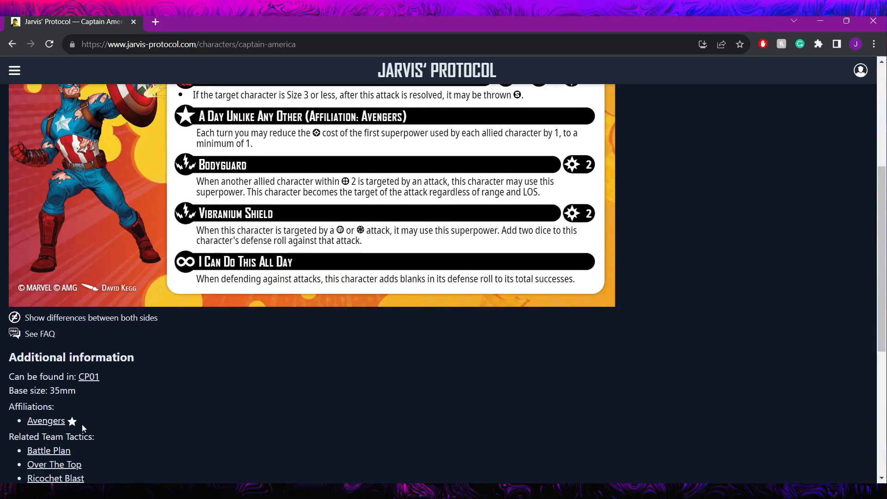
{"action": "left_click", "coordinate": [46, 420]}
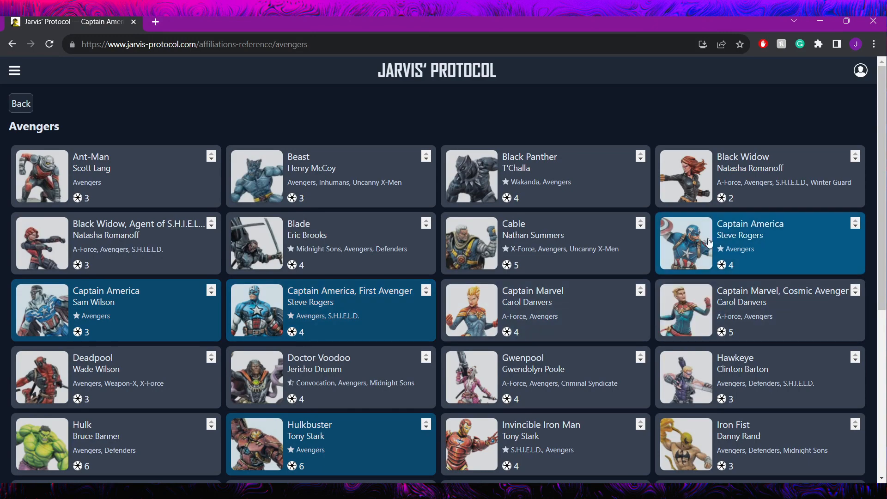
{"action": "mouse_move", "coordinate": [705, 244]}
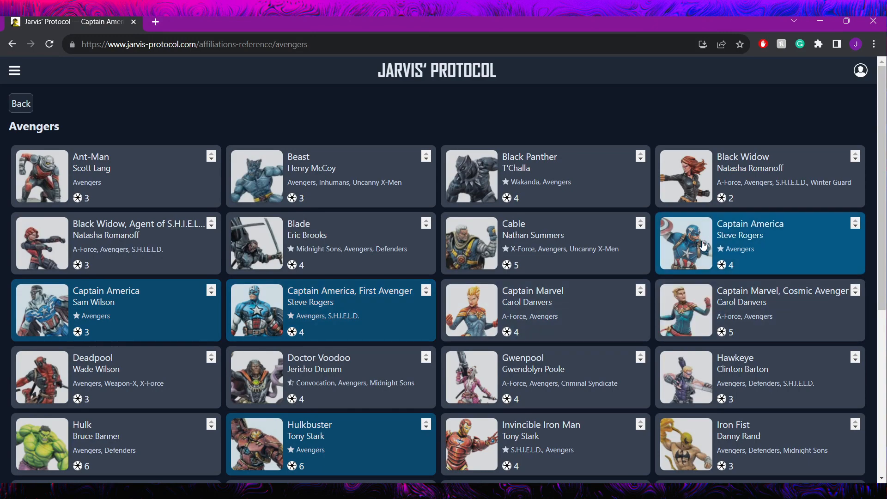
Scroll the Avengers roster grid to reveal Iron Man, Luke Cage, Ms. Marvel and Quicksilver.
{"action": "scroll", "scroll_direction": "down", "scroll_amount": 3}
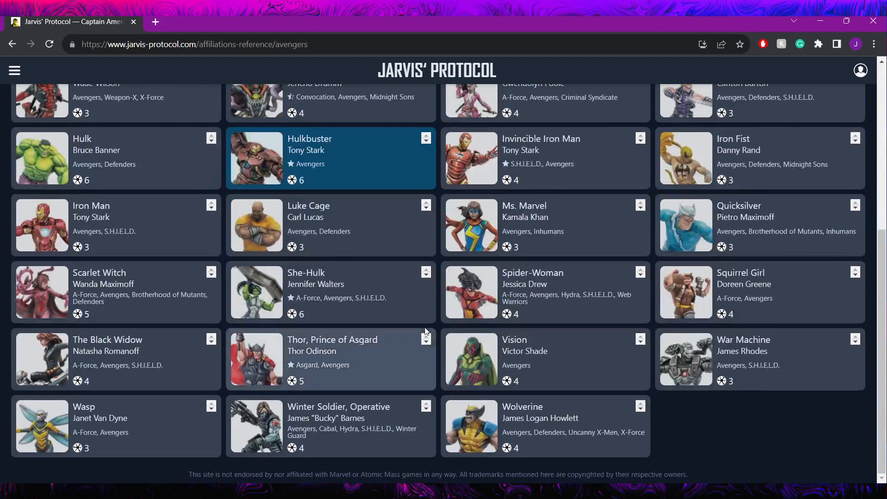
{"action": "scroll", "scroll_direction": "up", "scroll_amount": 3}
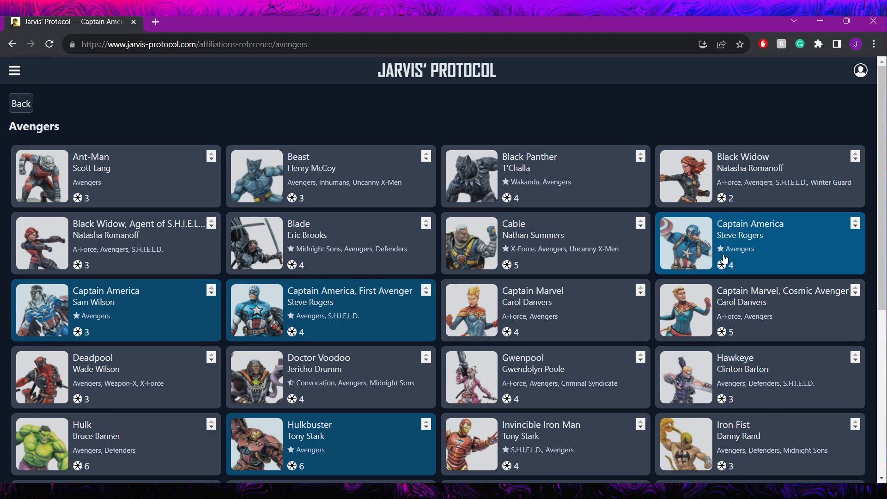
{"action": "mouse_move", "coordinate": [782, 205]}
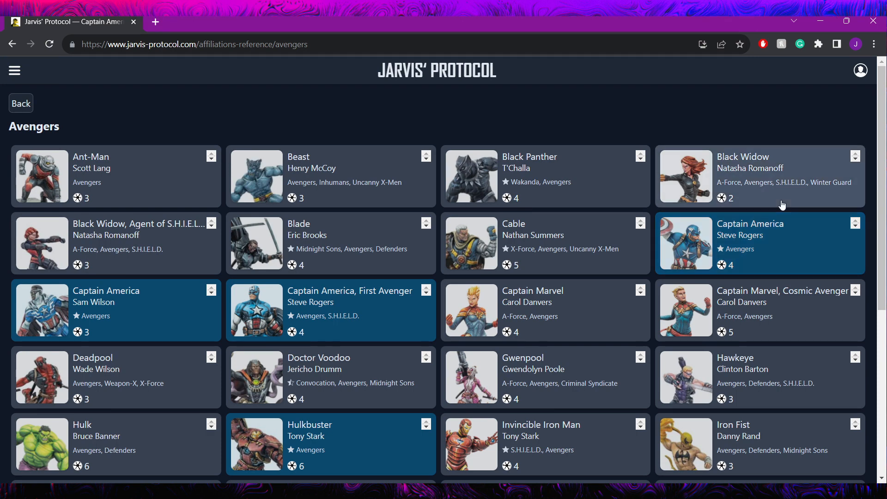
{"action": "mouse_move", "coordinate": [760, 266]}
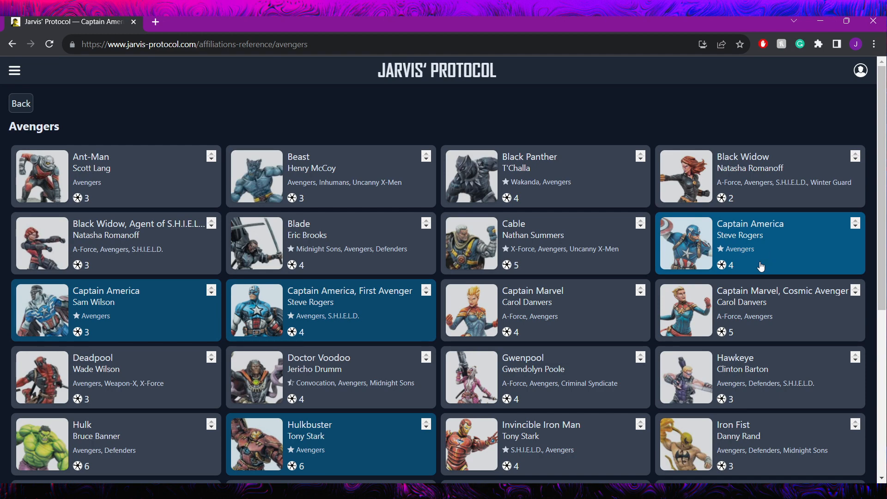
{"action": "mouse_move", "coordinate": [796, 265]}
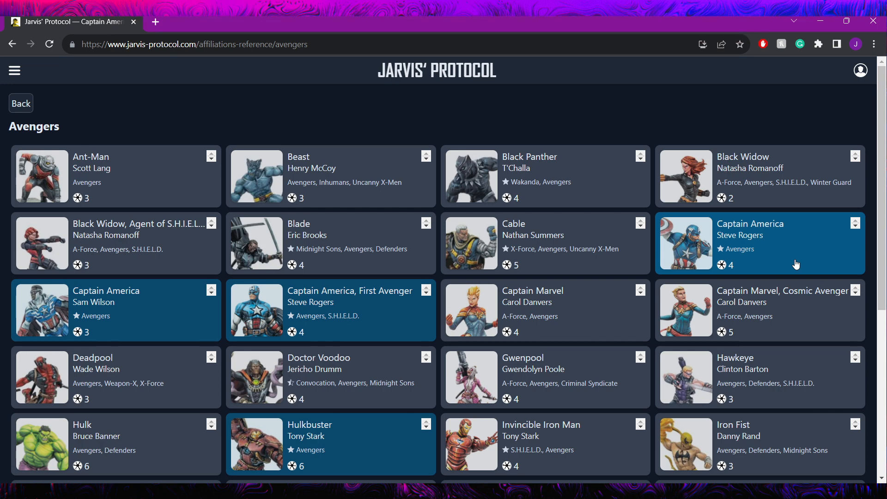
{"action": "mouse_move", "coordinate": [525, 333]}
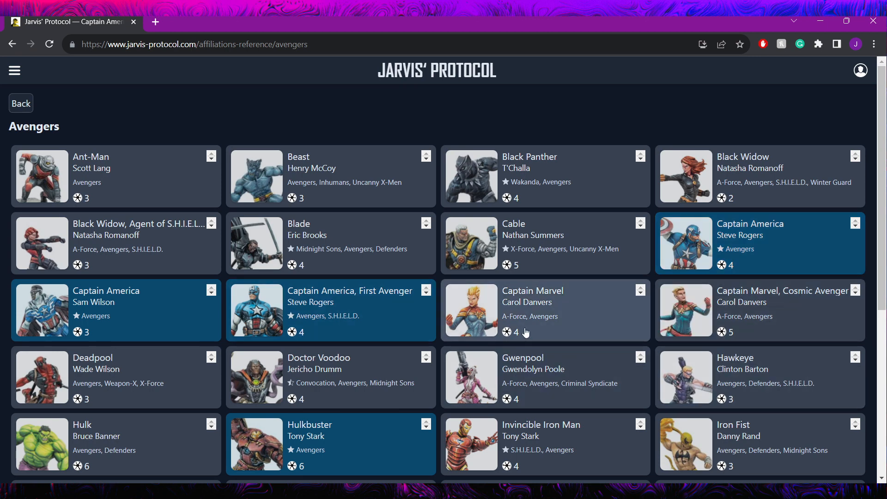
{"action": "mouse_move", "coordinate": [501, 132]}
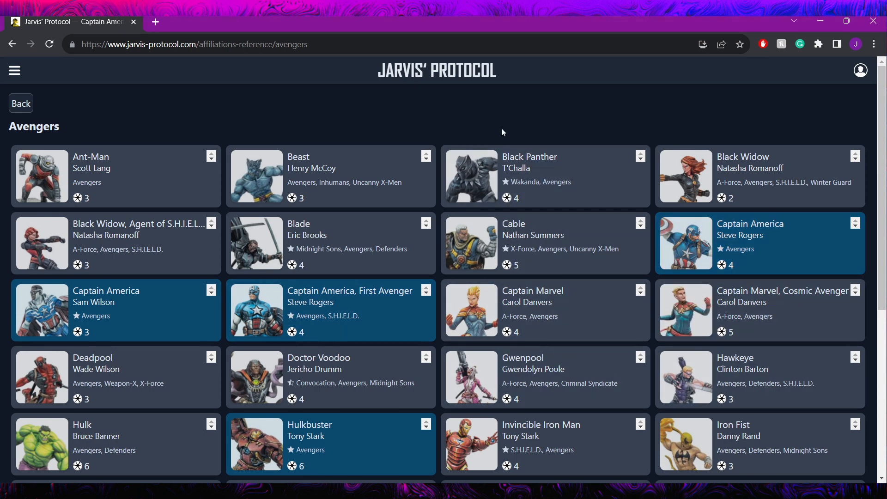
{"action": "mouse_move", "coordinate": [483, 183]}
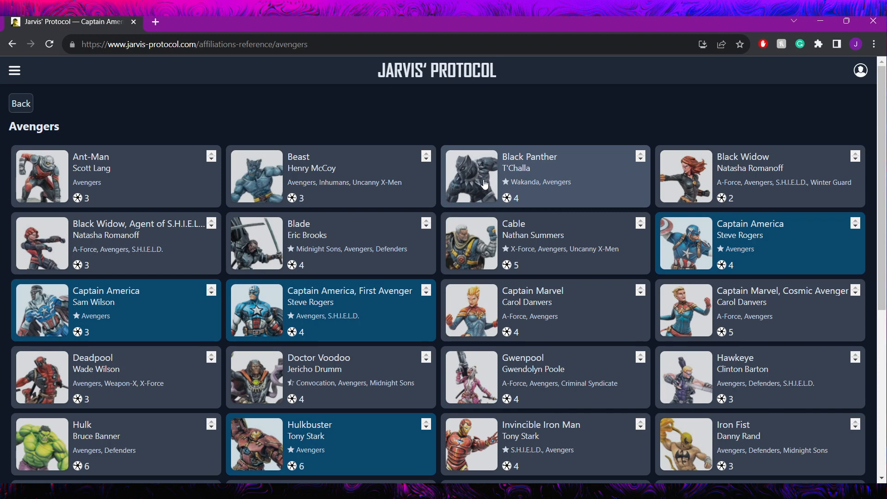
{"action": "mouse_move", "coordinate": [484, 191]}
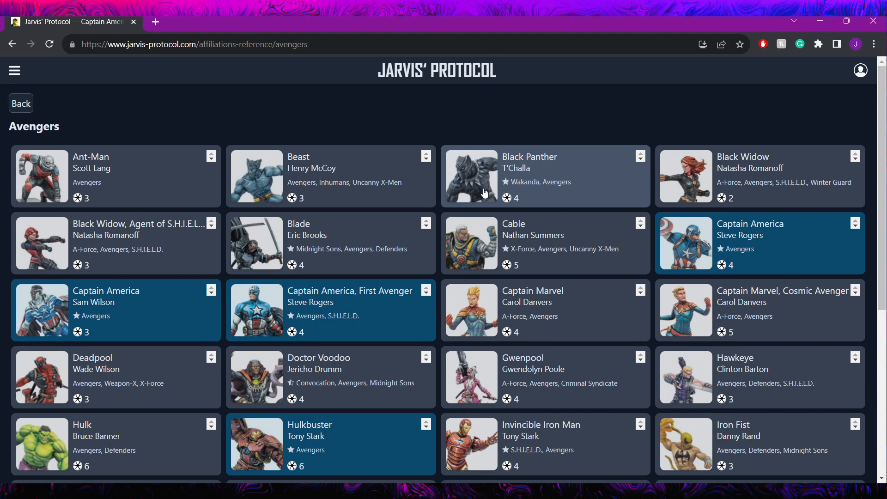
{"action": "mouse_move", "coordinate": [488, 172]}
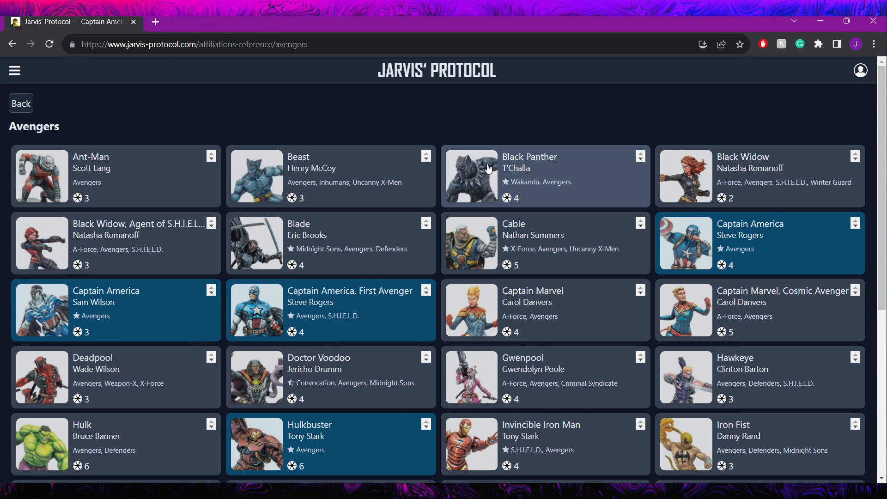
{"action": "mouse_move", "coordinate": [705, 174]}
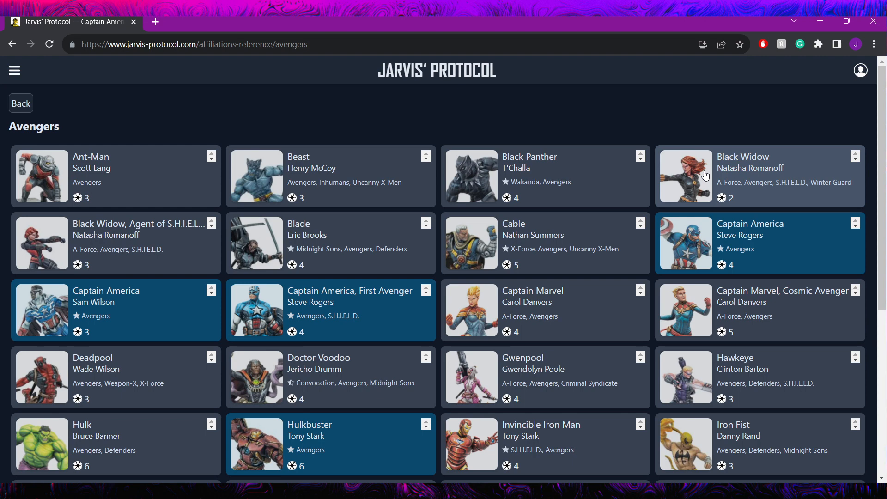
{"action": "mouse_move", "coordinate": [605, 243]}
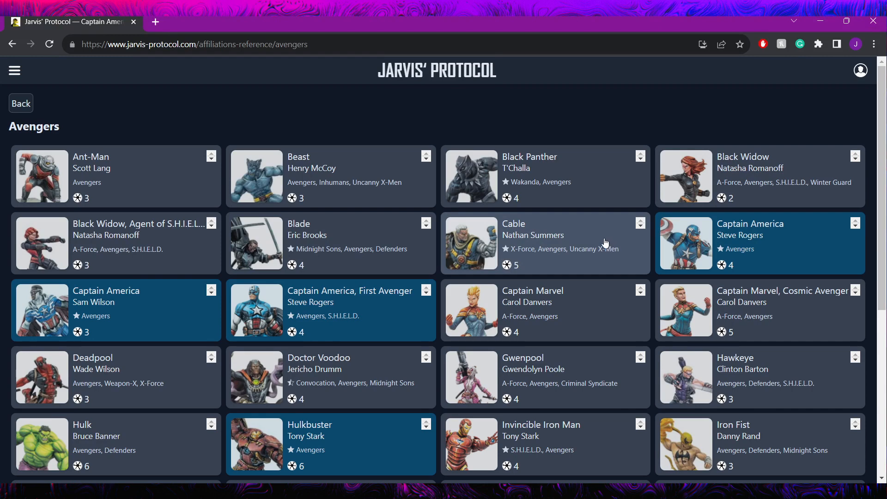
{"action": "mouse_move", "coordinate": [564, 266]}
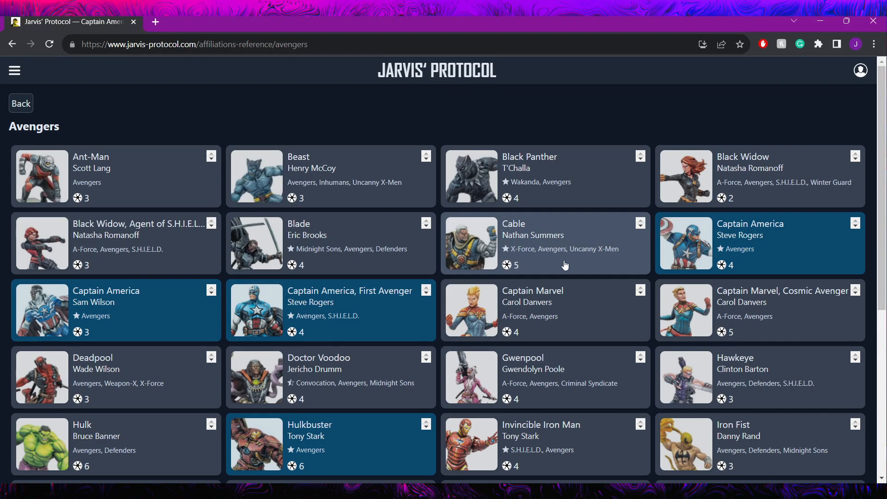
{"action": "mouse_move", "coordinate": [629, 373]}
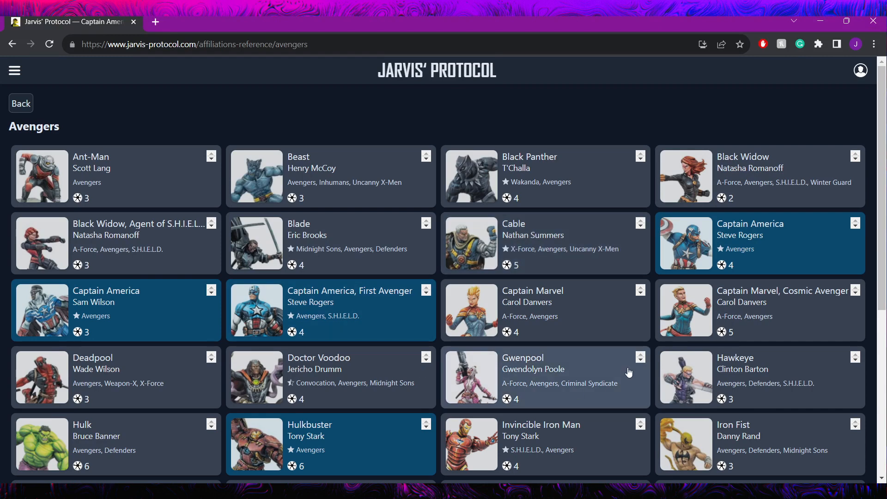
{"action": "mouse_move", "coordinate": [108, 318]}
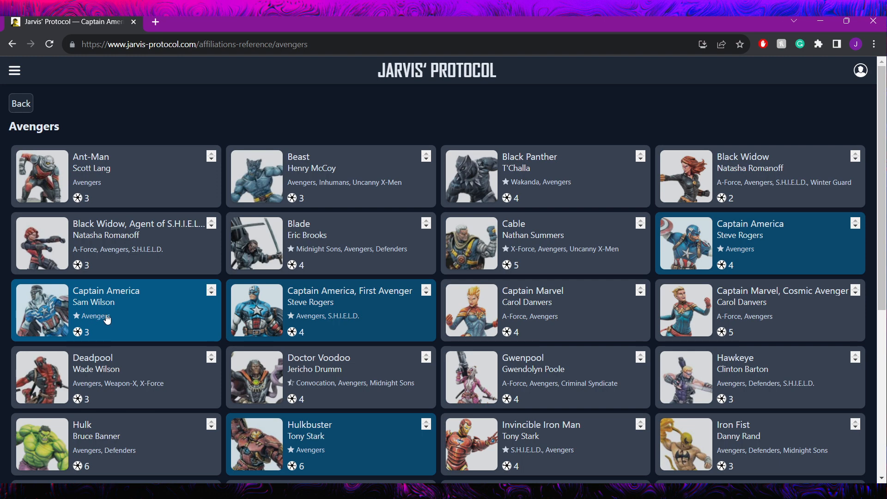
{"action": "mouse_move", "coordinate": [271, 316]}
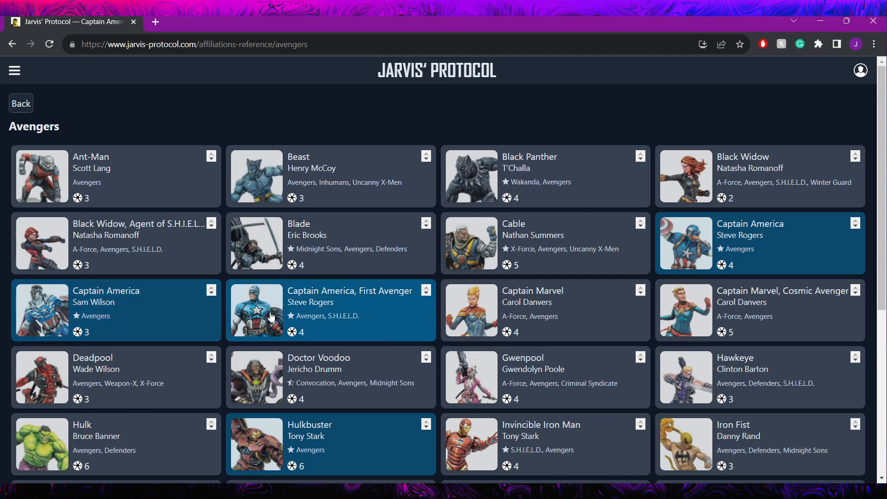
{"action": "mouse_move", "coordinate": [568, 315]}
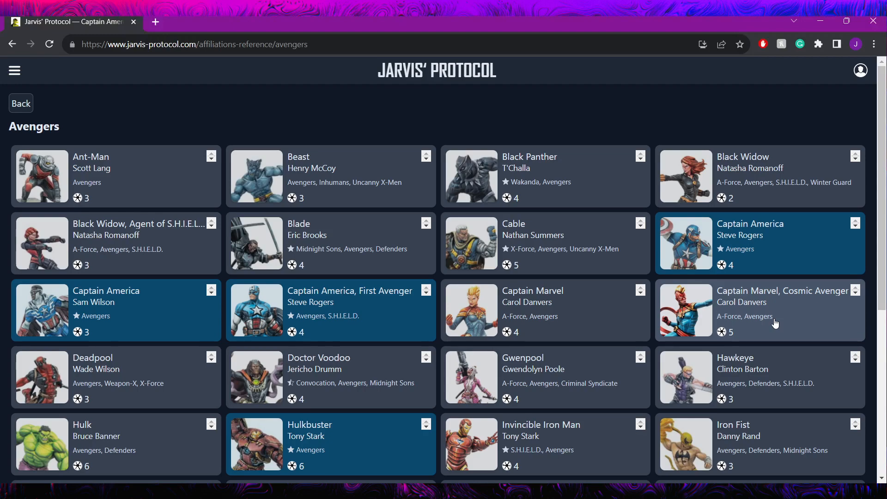
{"action": "mouse_move", "coordinate": [281, 374]}
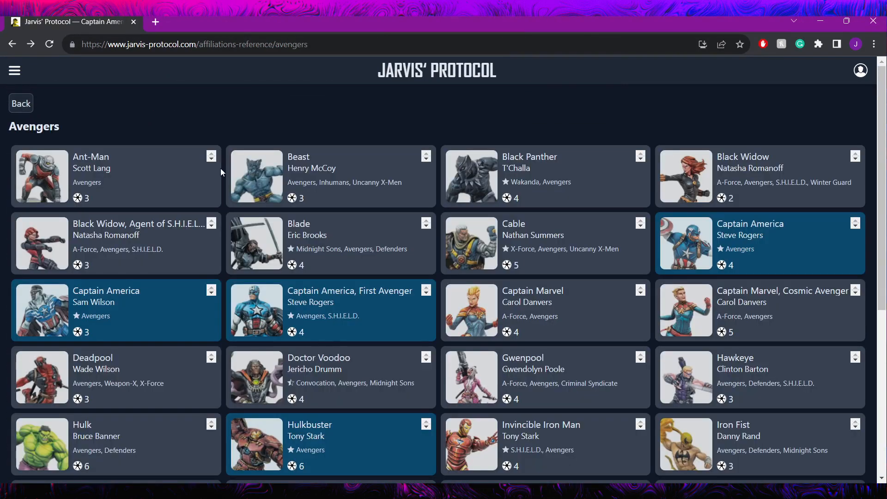
{"action": "scroll", "scroll_direction": "down", "scroll_amount": 3}
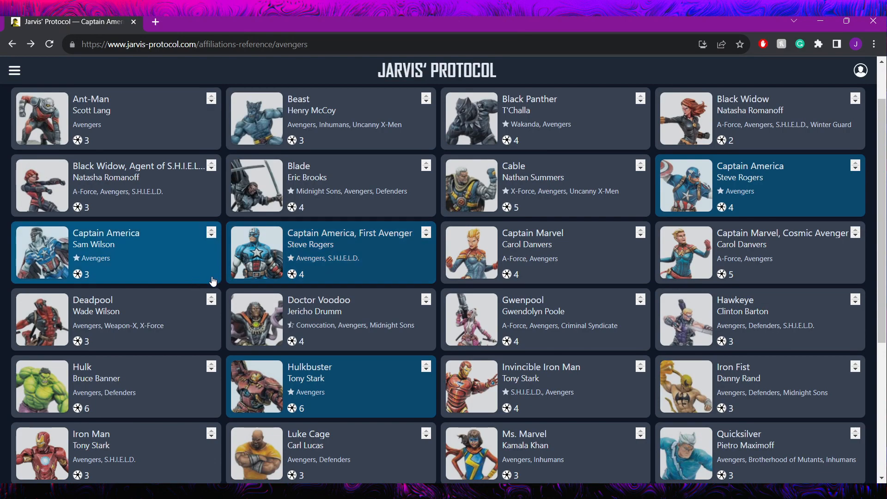
{"action": "mouse_move", "coordinate": [95, 388]}
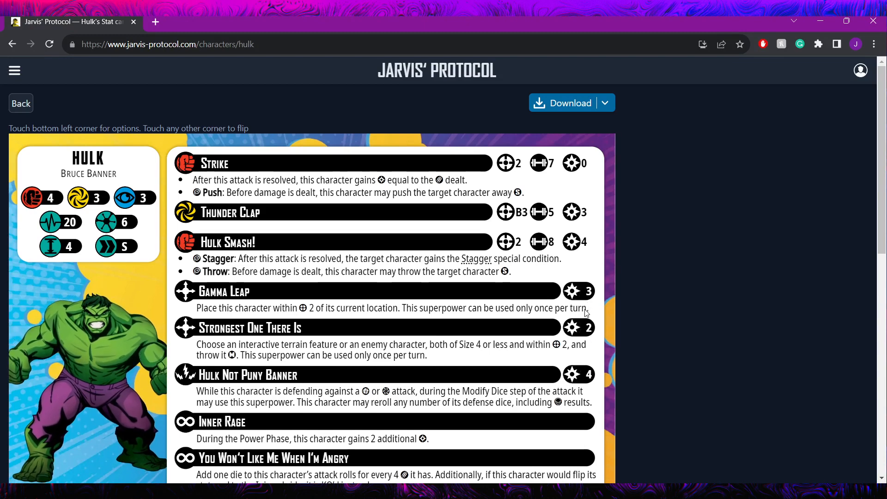
{"action": "mouse_move", "coordinate": [591, 339]}
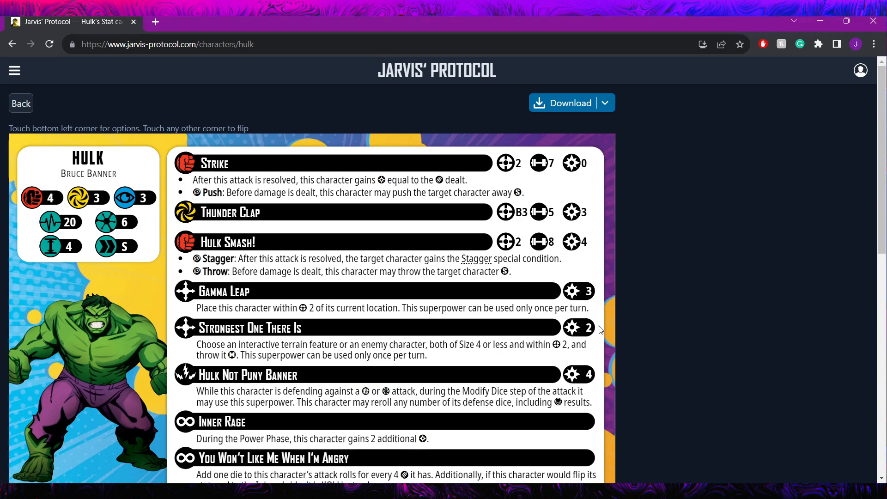
{"action": "mouse_move", "coordinate": [604, 319]}
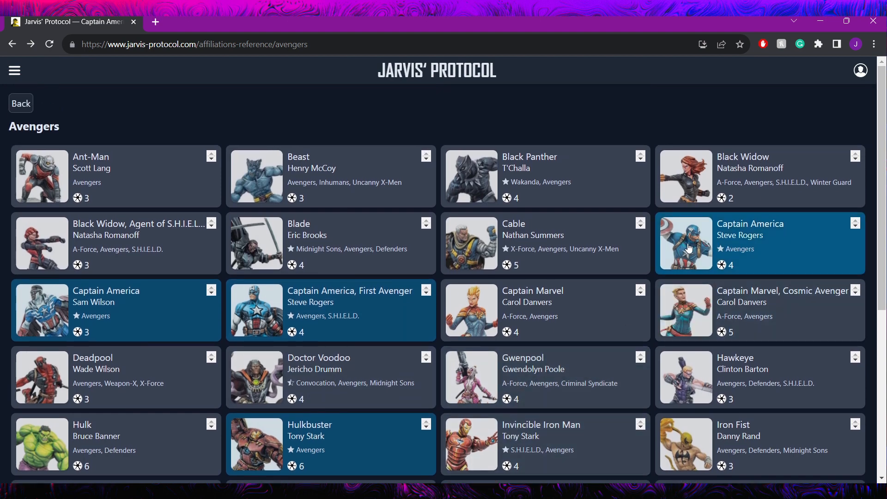
{"action": "mouse_move", "coordinate": [87, 311]}
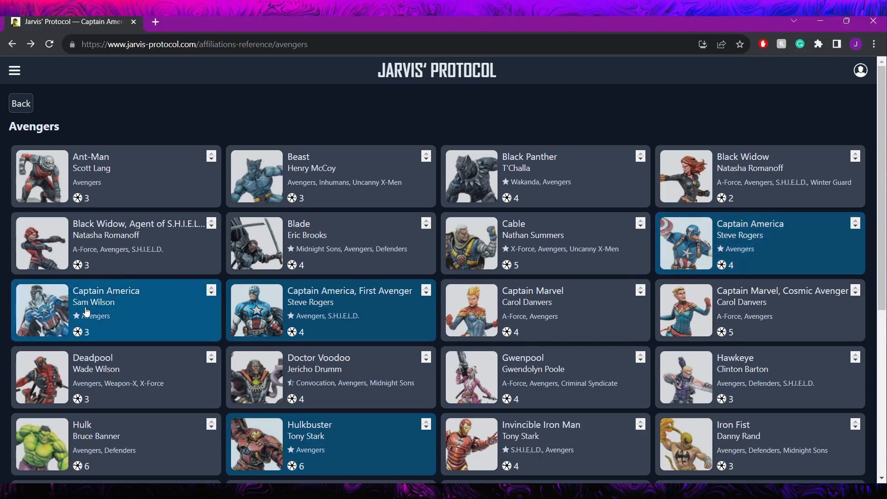
{"action": "mouse_move", "coordinate": [142, 327]}
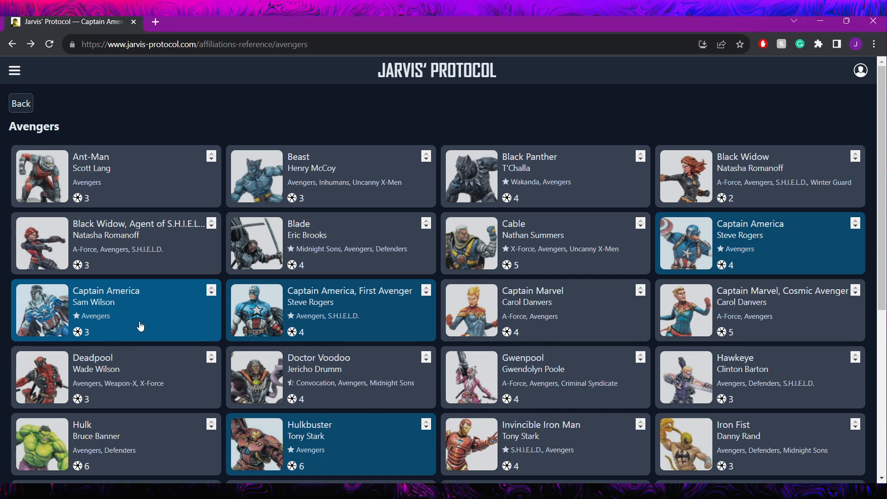
{"action": "mouse_move", "coordinate": [701, 257]}
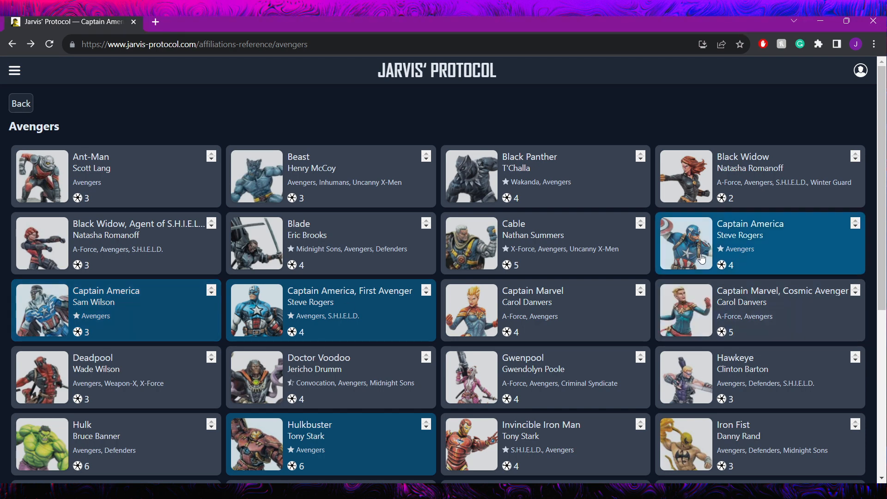
{"action": "mouse_move", "coordinate": [688, 230]}
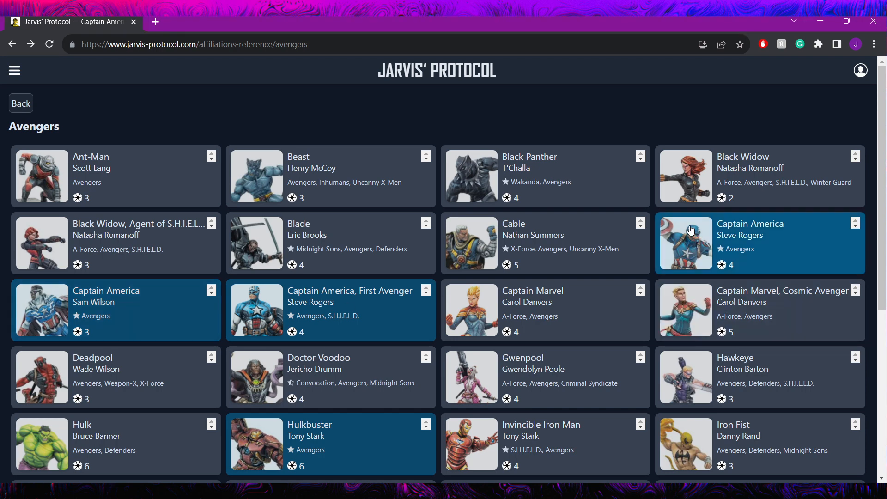
{"action": "mouse_move", "coordinate": [650, 274]}
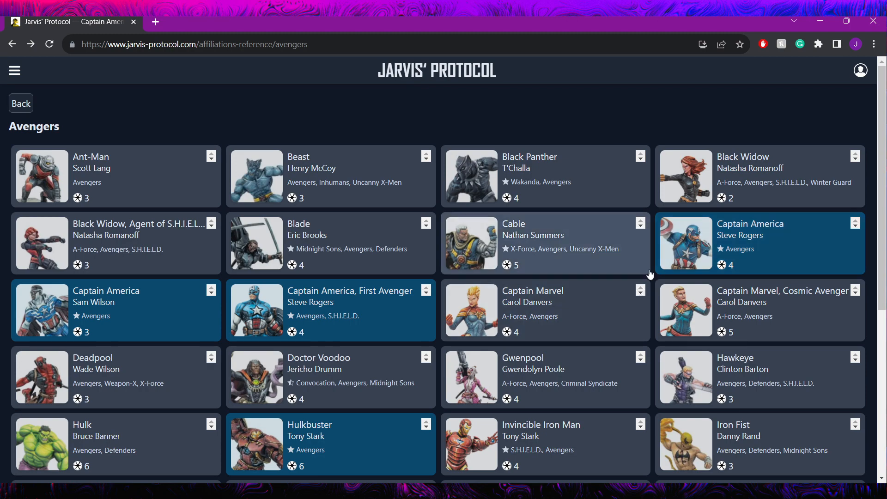
{"action": "mouse_move", "coordinate": [656, 283]}
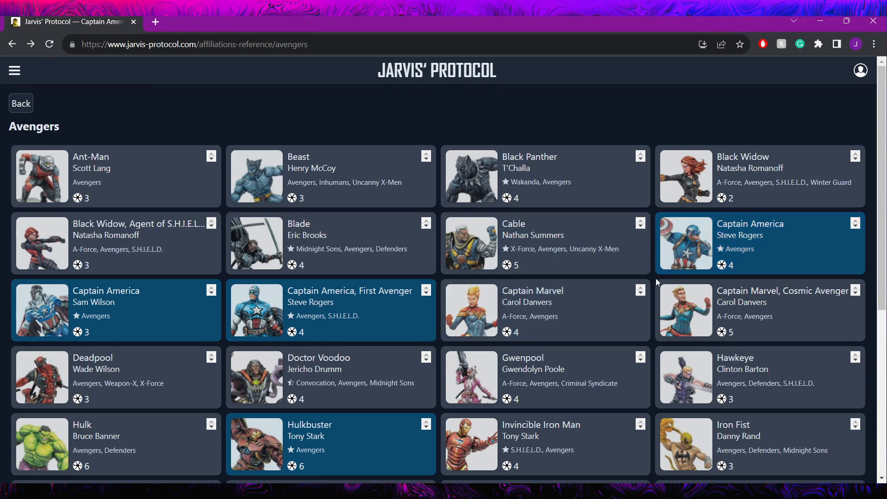
{"action": "scroll", "scroll_direction": "down", "scroll_amount": 3}
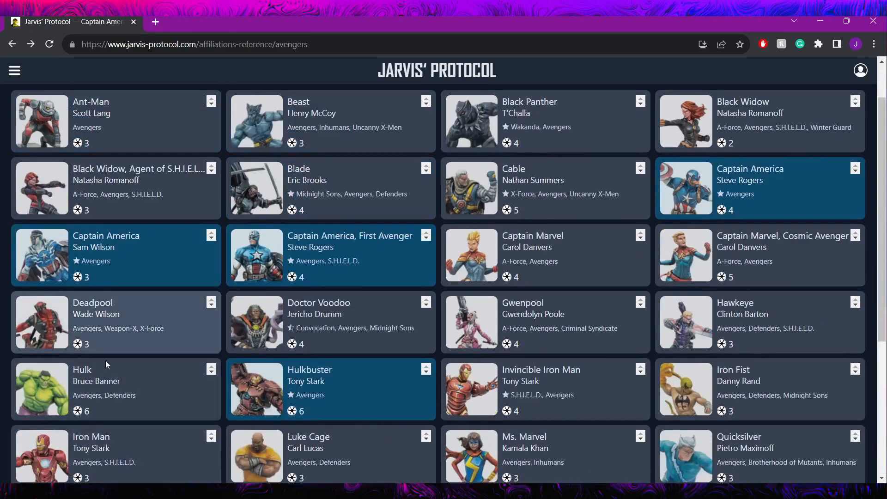
{"action": "scroll", "scroll_direction": "down", "scroll_amount": 3}
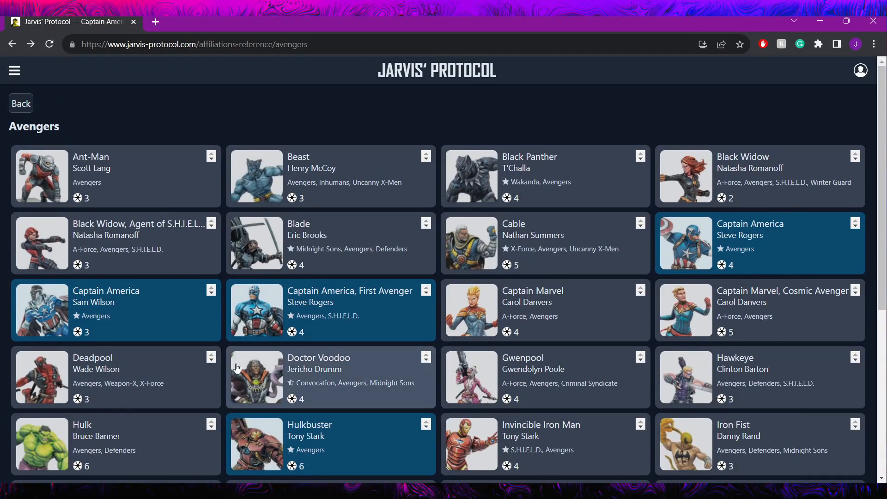
{"action": "mouse_move", "coordinate": [673, 113]}
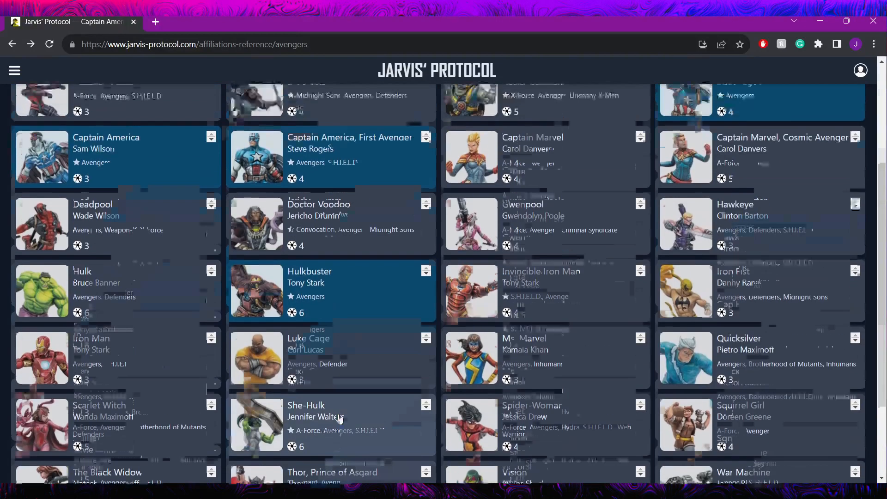
{"action": "scroll", "scroll_direction": "up", "scroll_amount": 3}
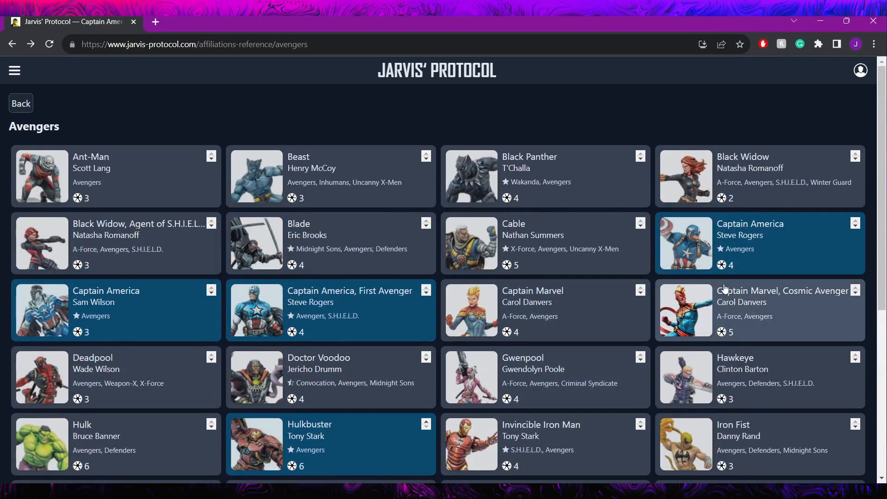
{"action": "mouse_move", "coordinate": [674, 245]}
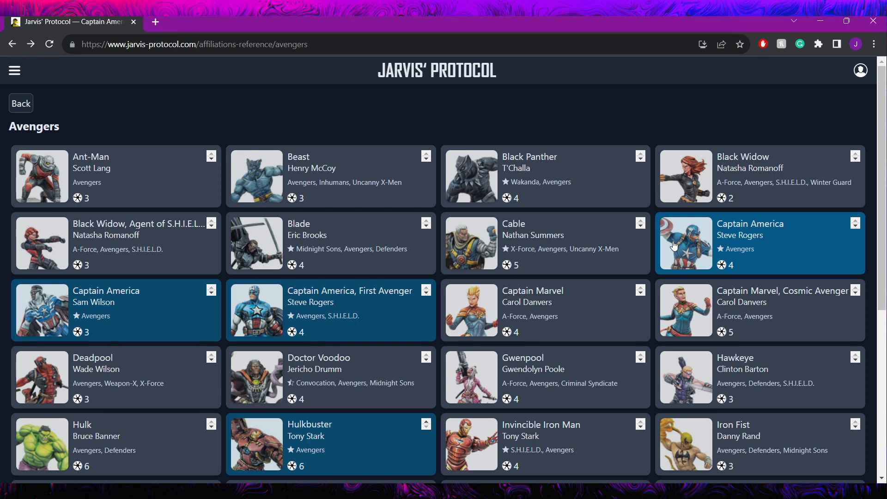
{"action": "mouse_move", "coordinate": [695, 248]}
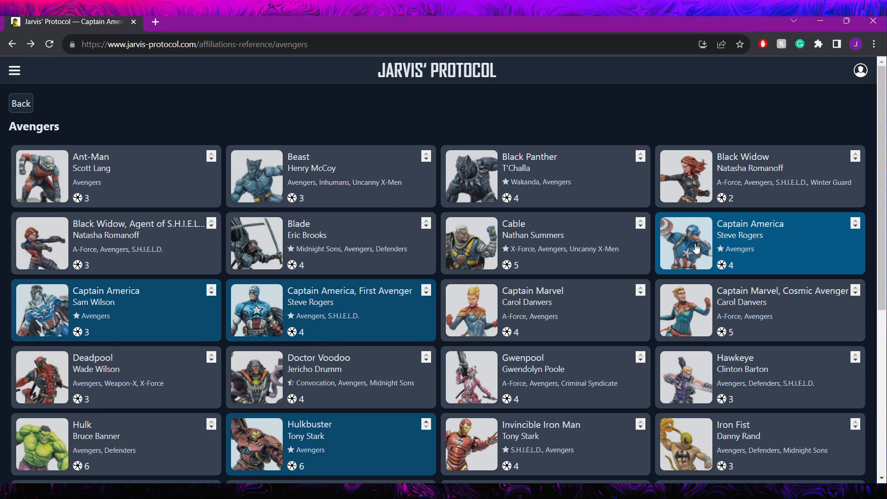
{"action": "mouse_move", "coordinate": [692, 248]}
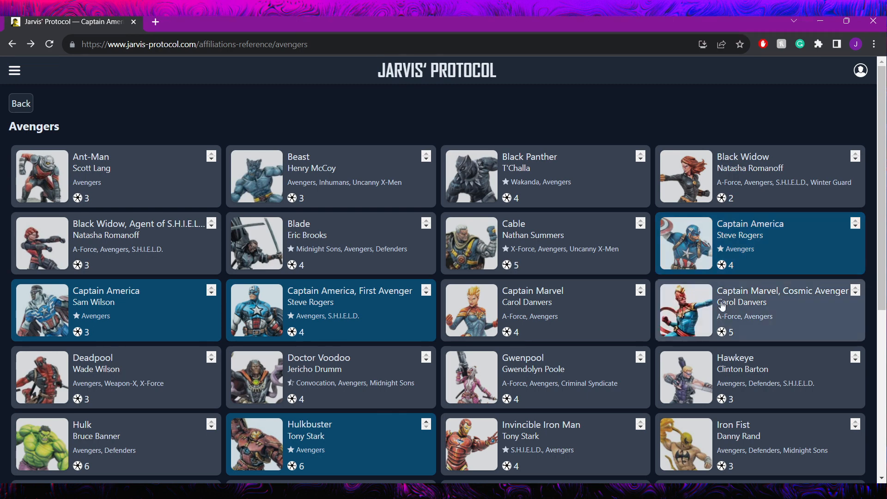
{"action": "mouse_move", "coordinate": [682, 294]}
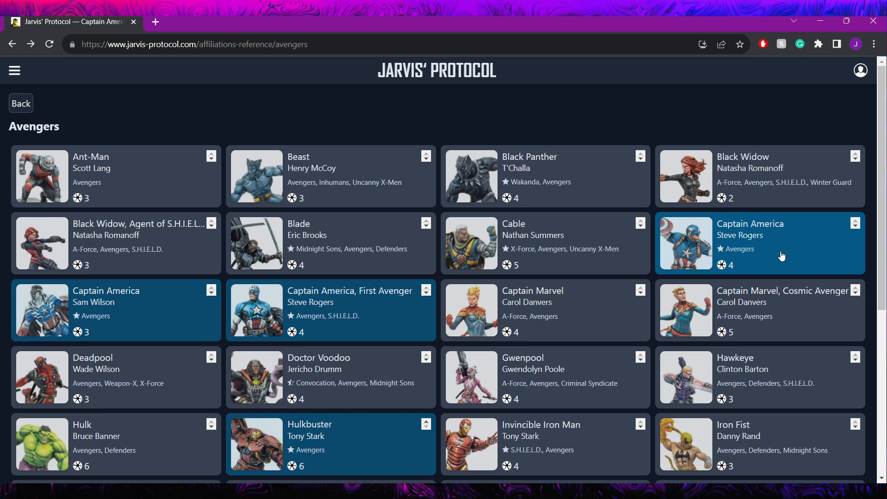
{"action": "mouse_move", "coordinate": [775, 252]}
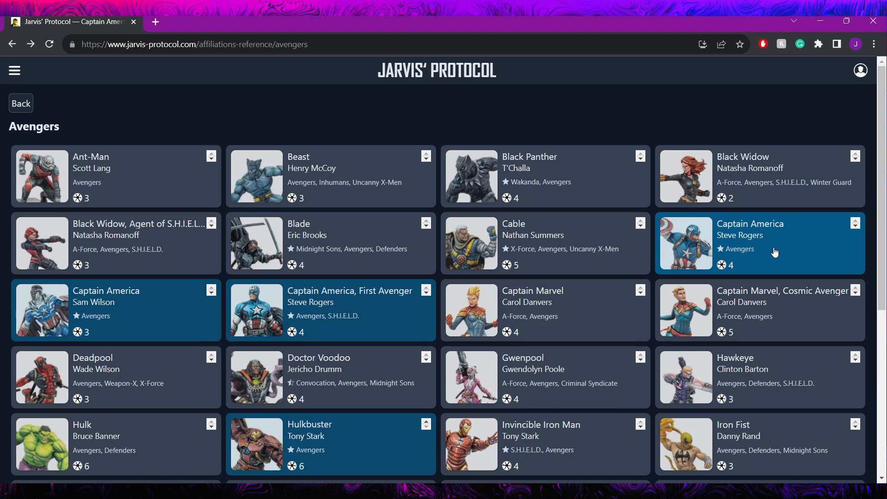
Reopen Steve Rogers' Captain America card from the roster and scroll to Related Team Tactics.
{"action": "left_click", "coordinate": [759, 243]}
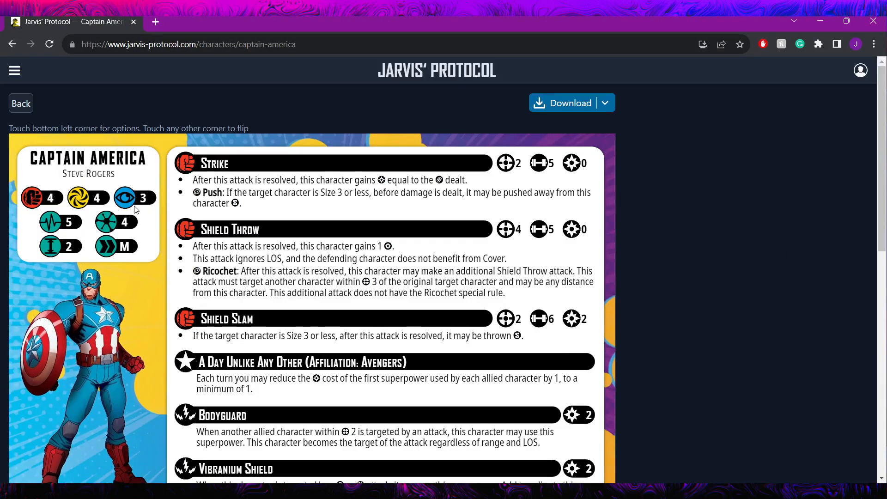
{"action": "mouse_move", "coordinate": [141, 198]}
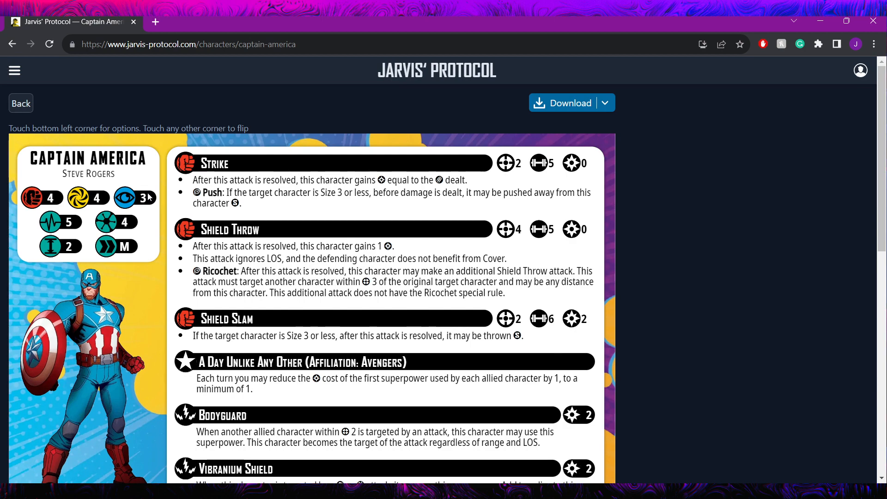
{"action": "scroll", "scroll_direction": "down", "scroll_amount": 3}
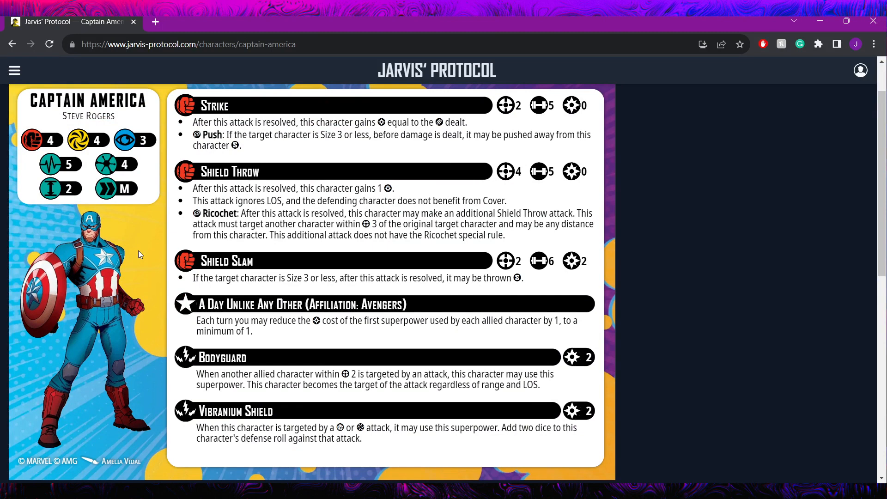
{"action": "mouse_move", "coordinate": [198, 256]}
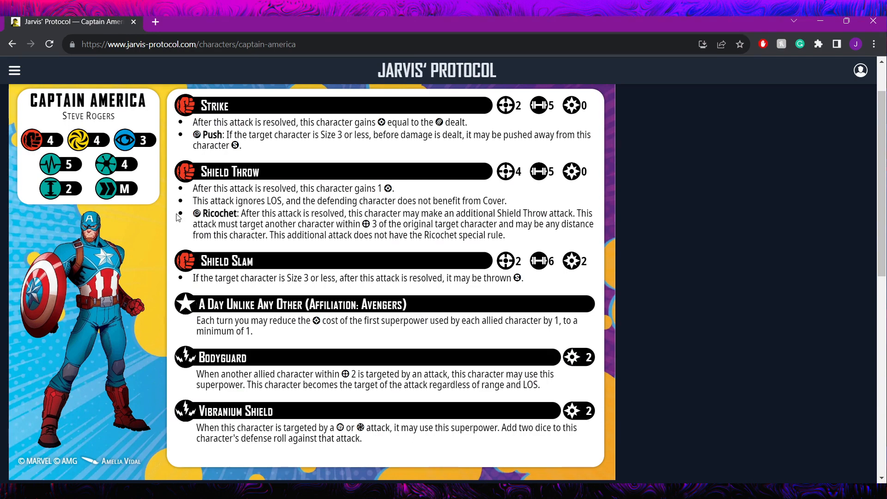
{"action": "scroll", "scroll_direction": "down", "scroll_amount": 3}
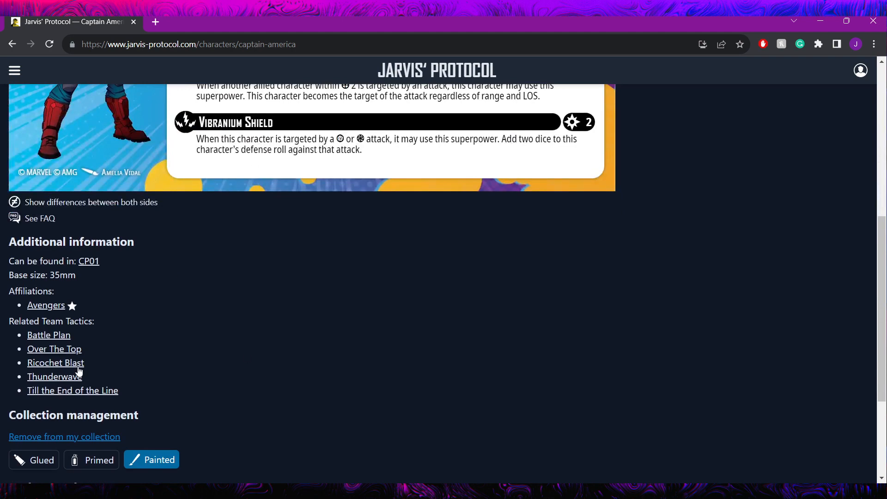
{"action": "mouse_move", "coordinate": [68, 339]}
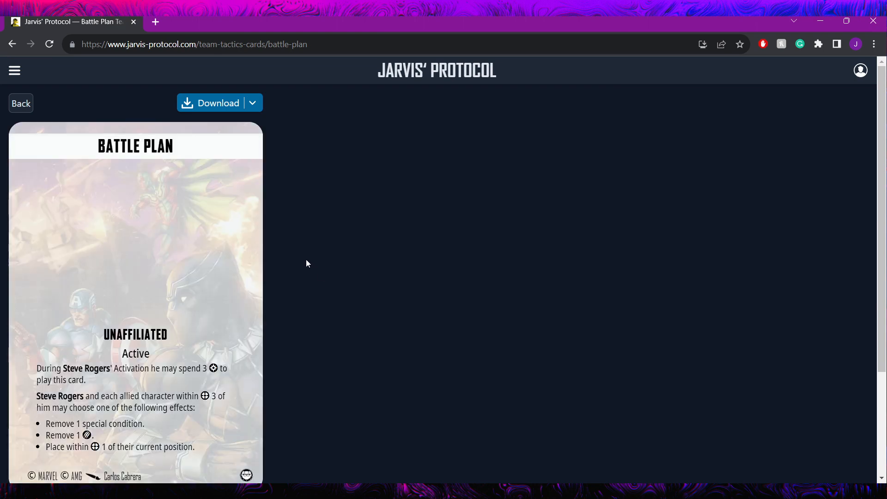
{"action": "scroll", "scroll_direction": "down", "scroll_amount": 3}
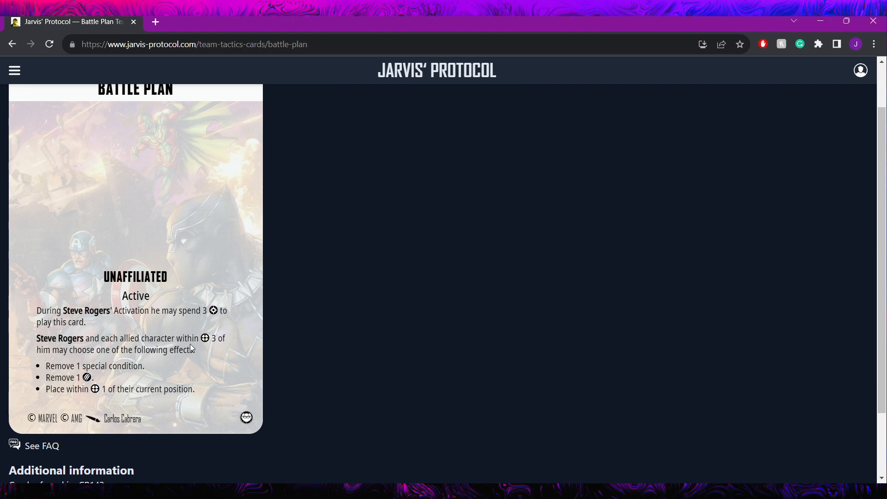
{"action": "mouse_move", "coordinate": [165, 365]}
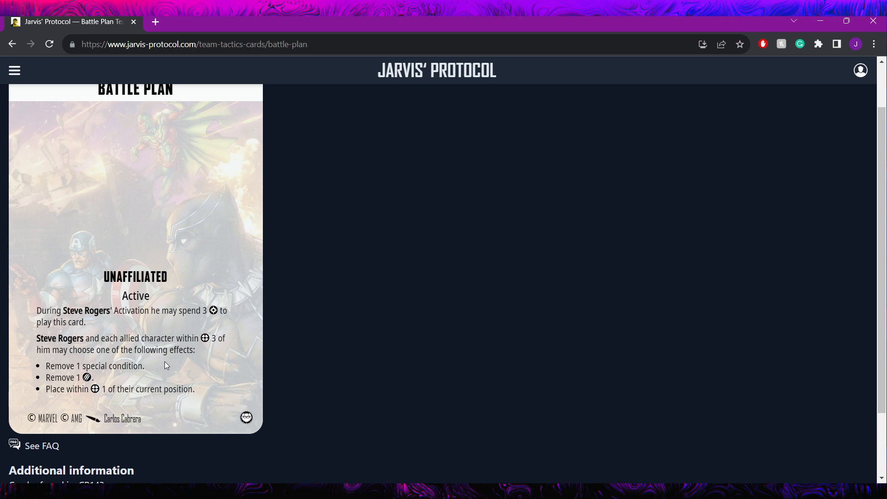
{"action": "mouse_move", "coordinate": [82, 372]}
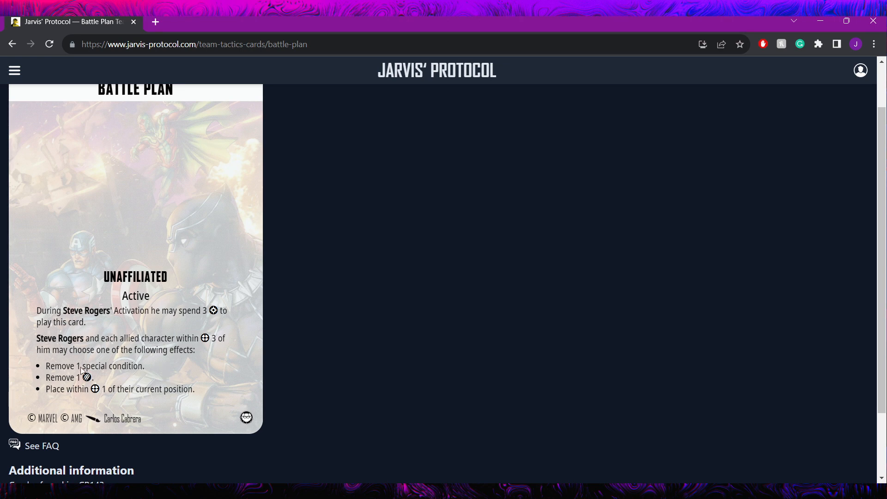
{"action": "mouse_move", "coordinate": [151, 394]}
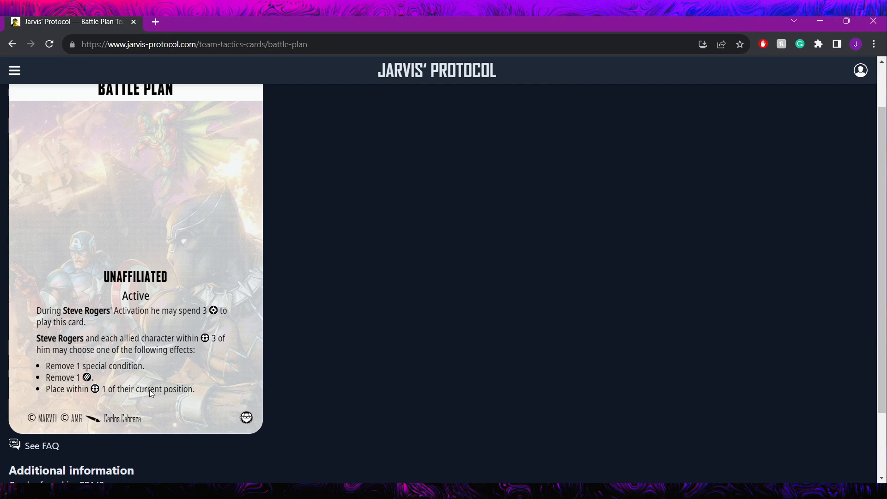
{"action": "mouse_move", "coordinate": [153, 176]}
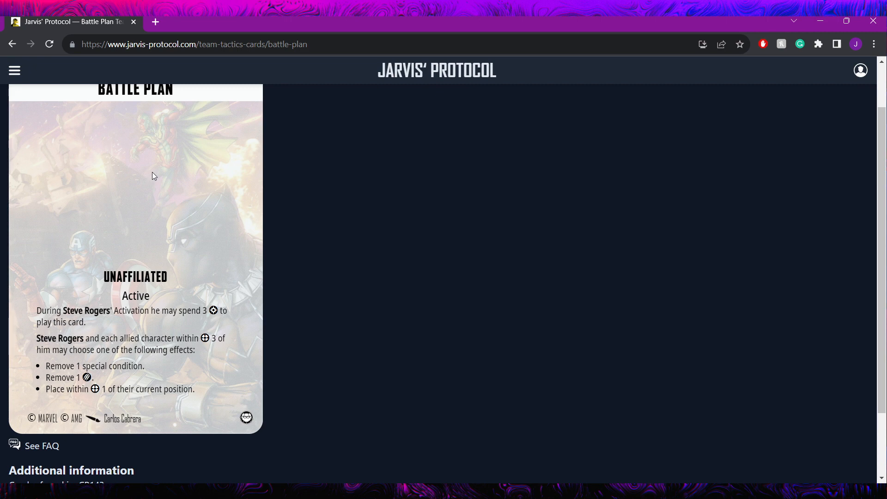
{"action": "mouse_move", "coordinate": [149, 371]}
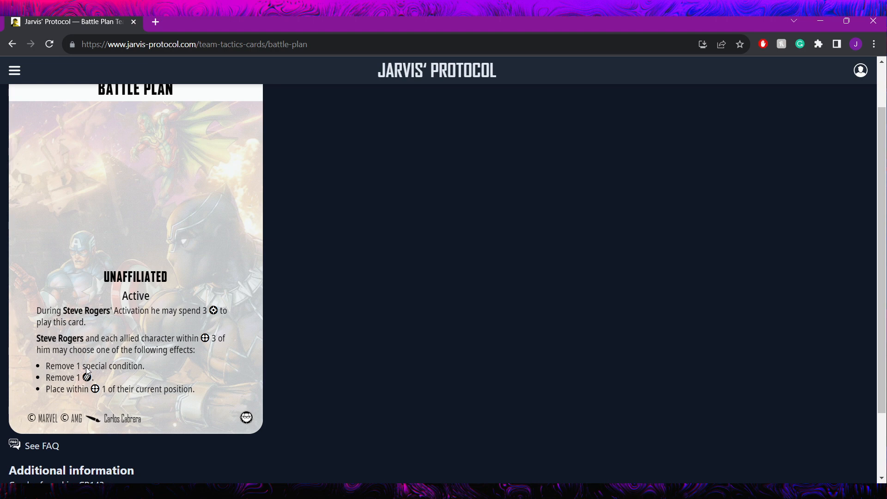
{"action": "mouse_move", "coordinate": [75, 345]}
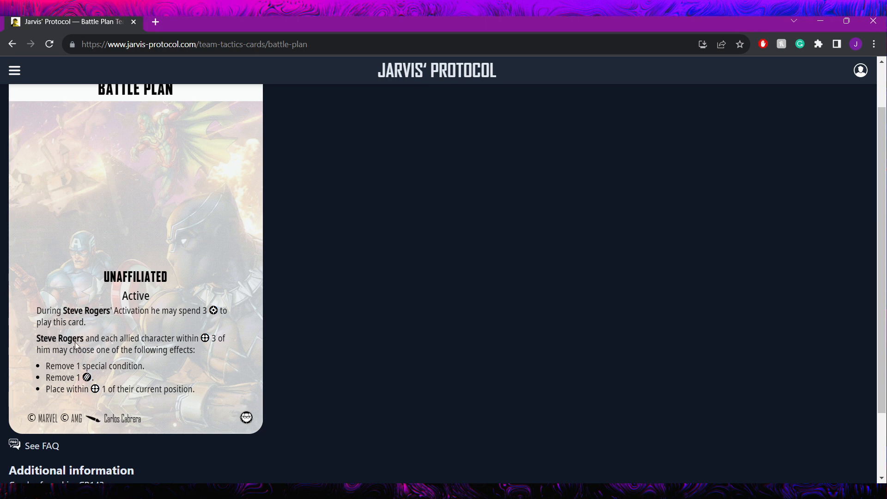
{"action": "mouse_move", "coordinate": [88, 376]}
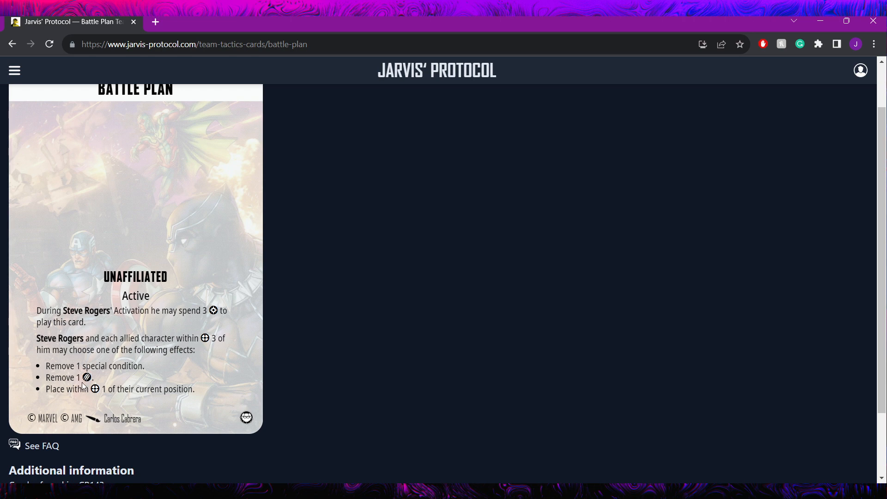
{"action": "mouse_move", "coordinate": [119, 407]}
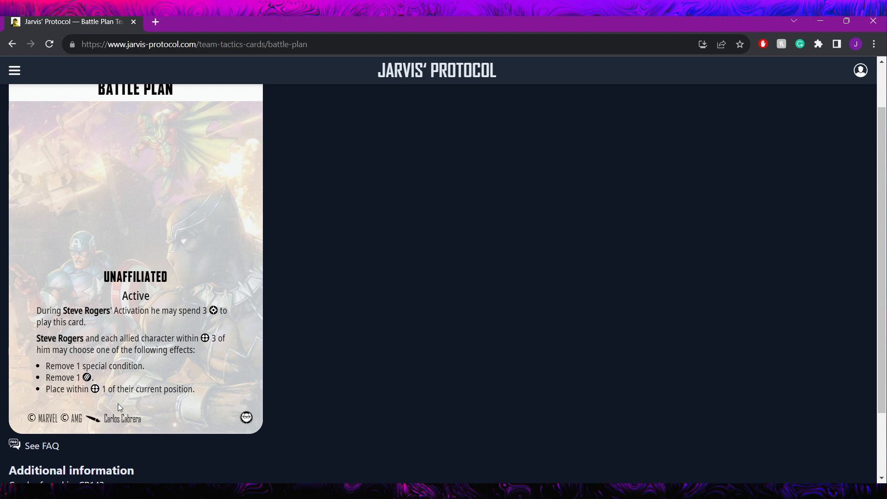
{"action": "mouse_move", "coordinate": [119, 392]}
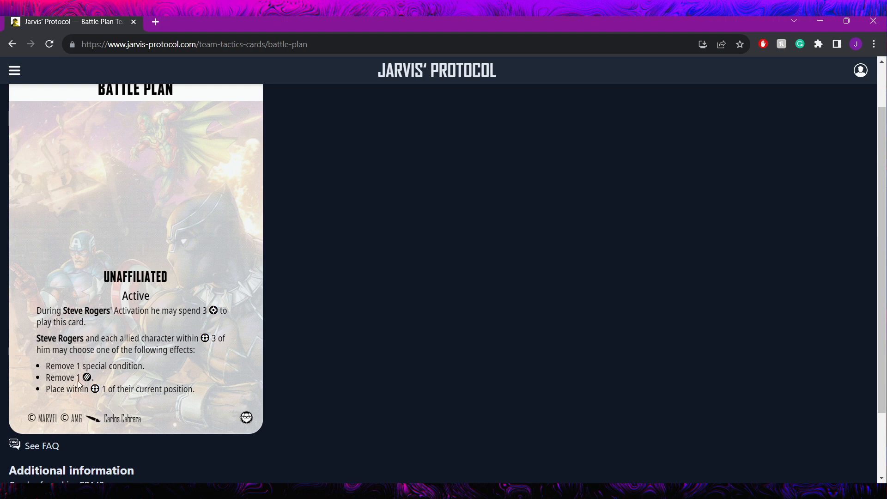
{"action": "mouse_move", "coordinate": [81, 352]}
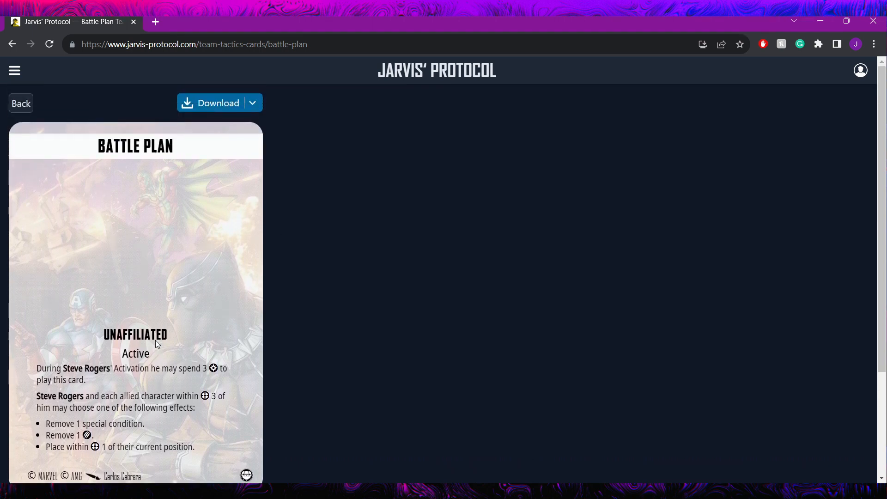
{"action": "mouse_move", "coordinate": [164, 456]}
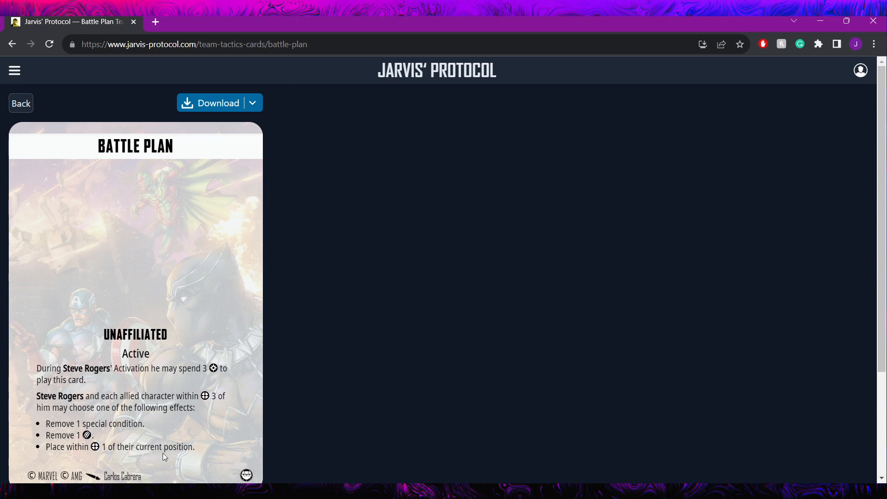
{"action": "mouse_move", "coordinate": [92, 451]}
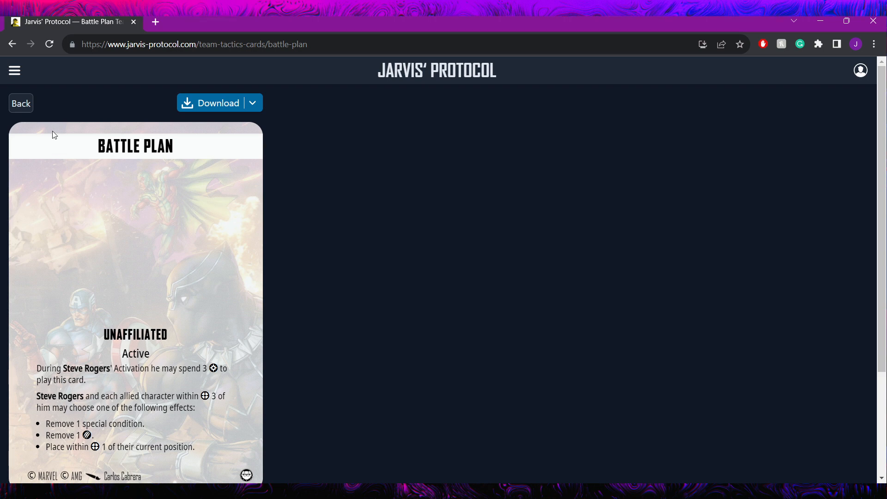
{"action": "mouse_move", "coordinate": [76, 177]}
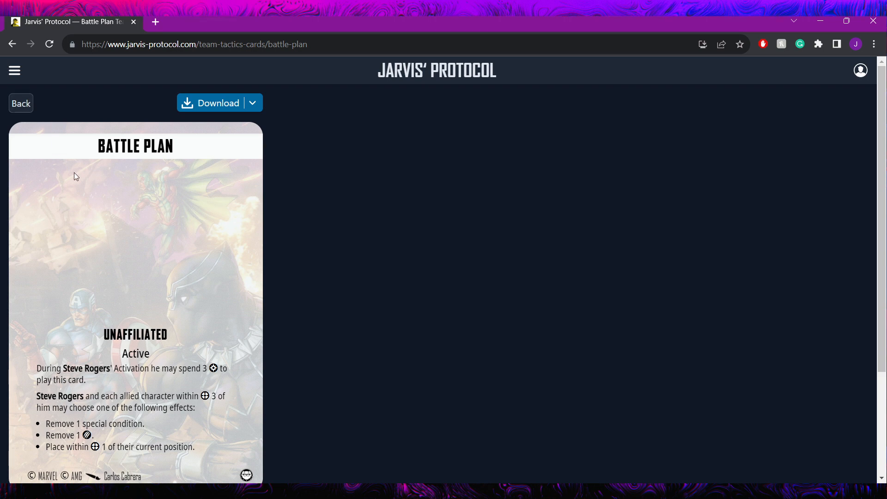
{"action": "scroll", "scroll_direction": "down", "scroll_amount": 3}
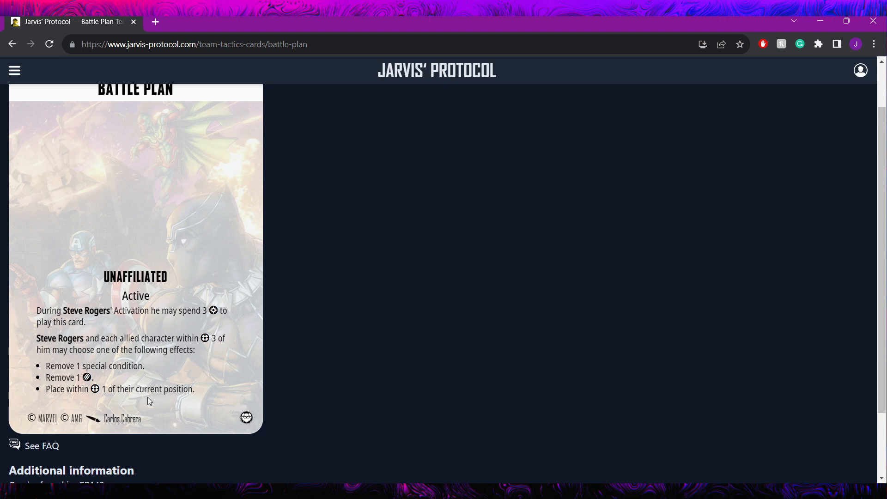
{"action": "mouse_move", "coordinate": [164, 393]}
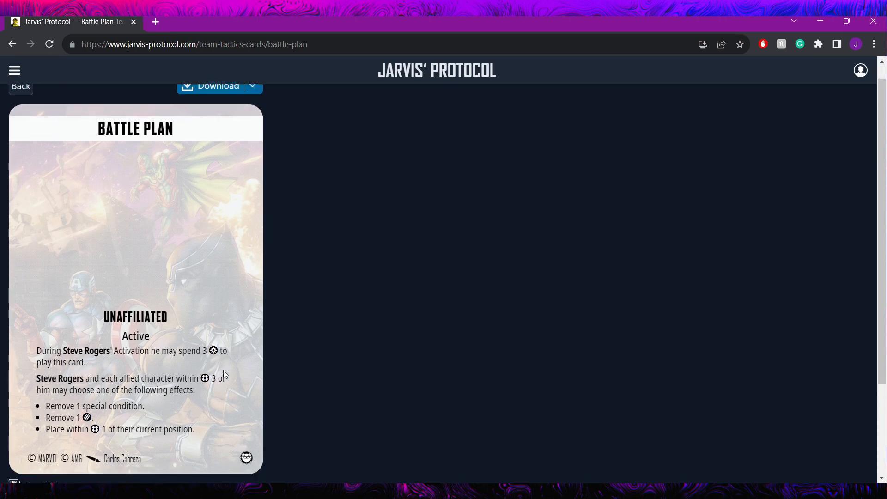
{"action": "scroll", "scroll_direction": "down", "scroll_amount": 3}
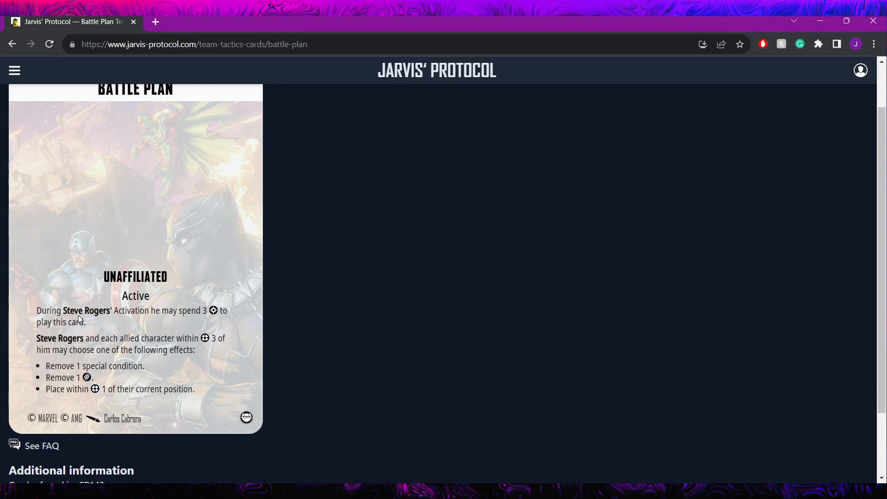
{"action": "mouse_move", "coordinate": [122, 338]}
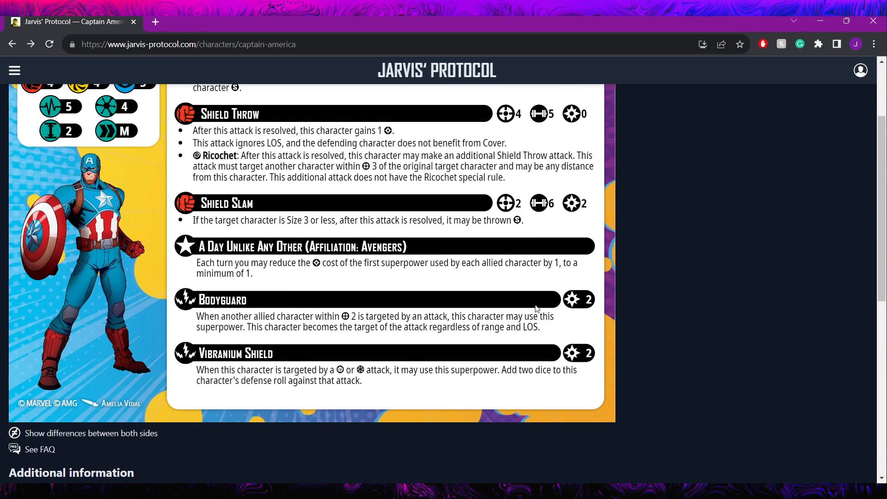
{"action": "mouse_move", "coordinate": [578, 364]}
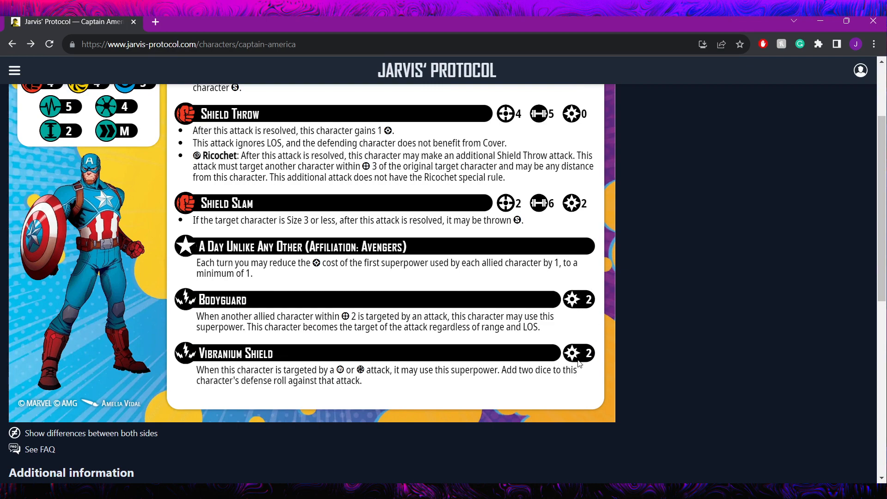
Scroll Captain America's page down to Additional information and Related Team Tactics.
{"action": "scroll", "scroll_direction": "down", "scroll_amount": 3}
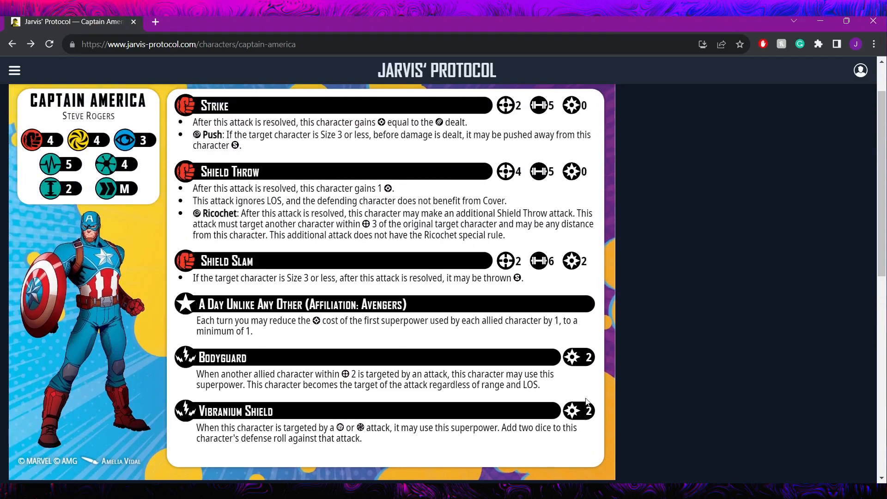
{"action": "mouse_move", "coordinate": [563, 343]}
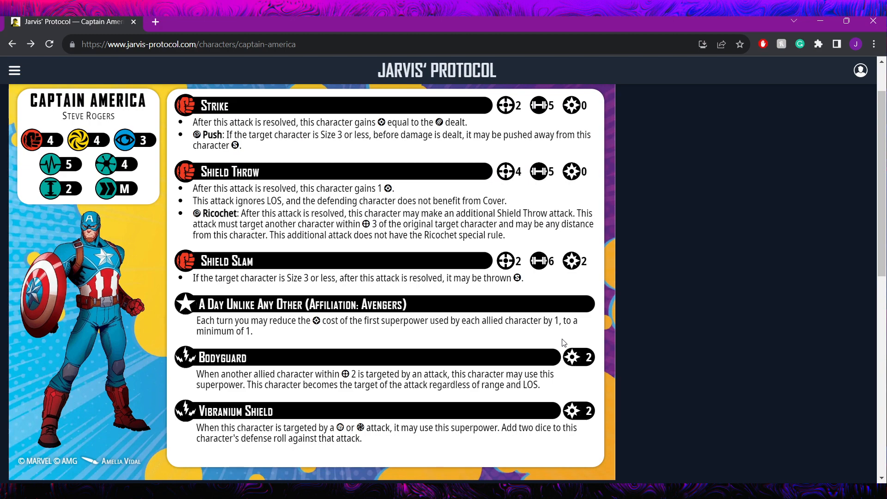
{"action": "scroll", "scroll_direction": "down", "scroll_amount": 3}
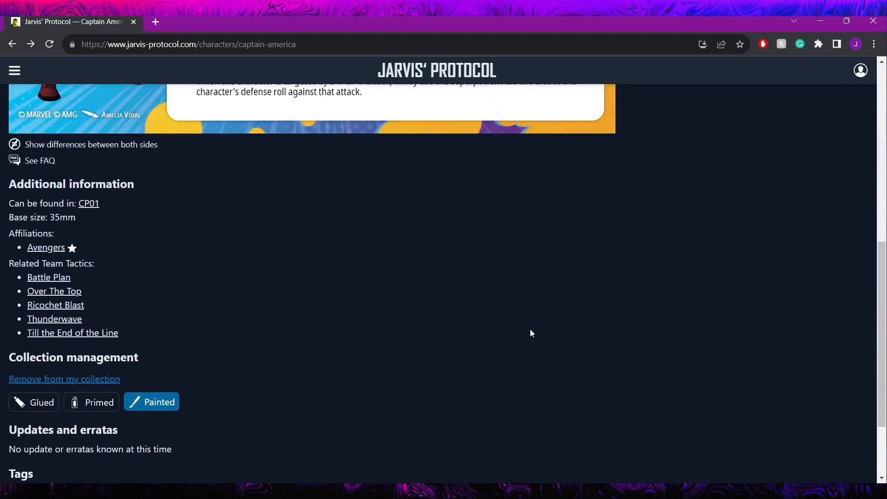
{"action": "scroll", "scroll_direction": "up", "scroll_amount": 3}
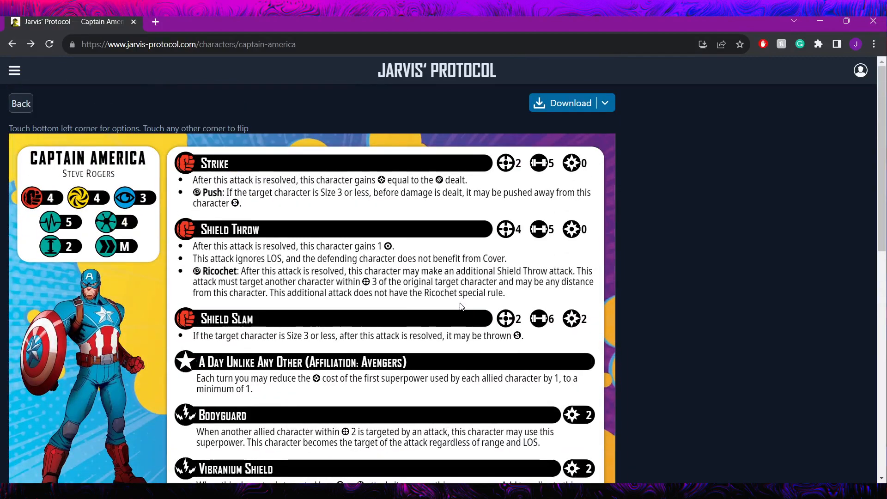
{"action": "scroll", "scroll_direction": "down", "scroll_amount": 3}
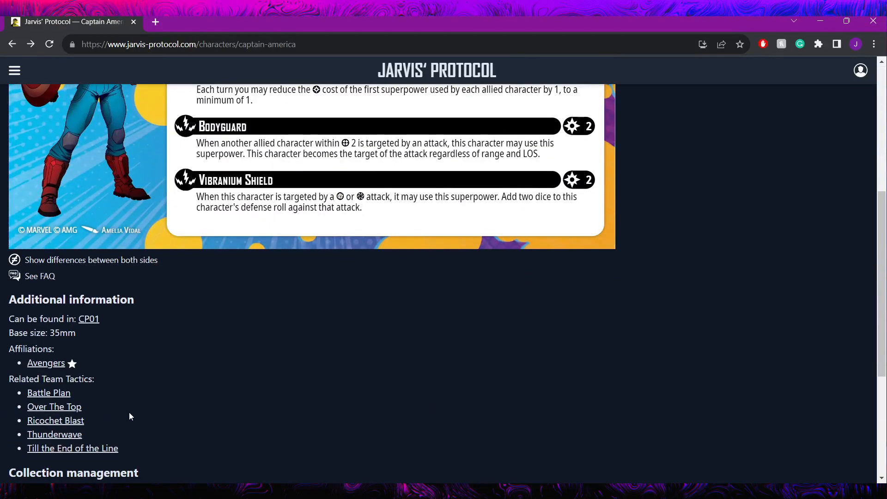
{"action": "left_click", "coordinate": [55, 406]}
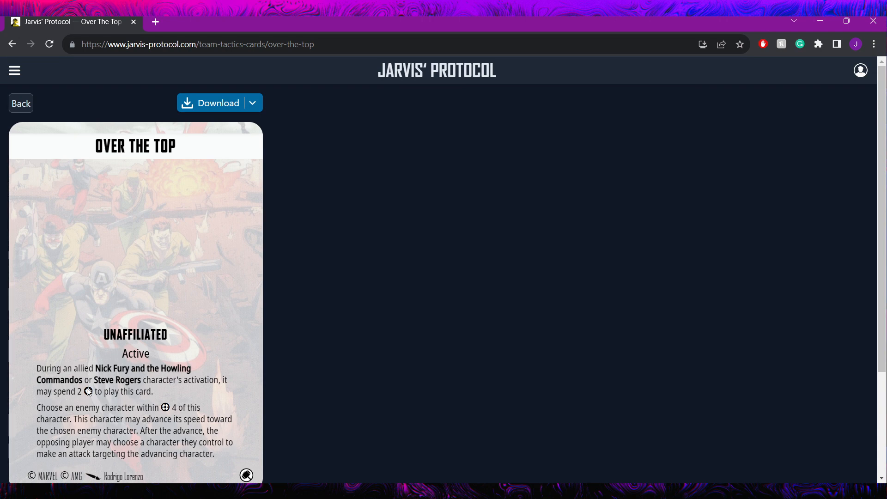
{"action": "mouse_move", "coordinate": [116, 393]}
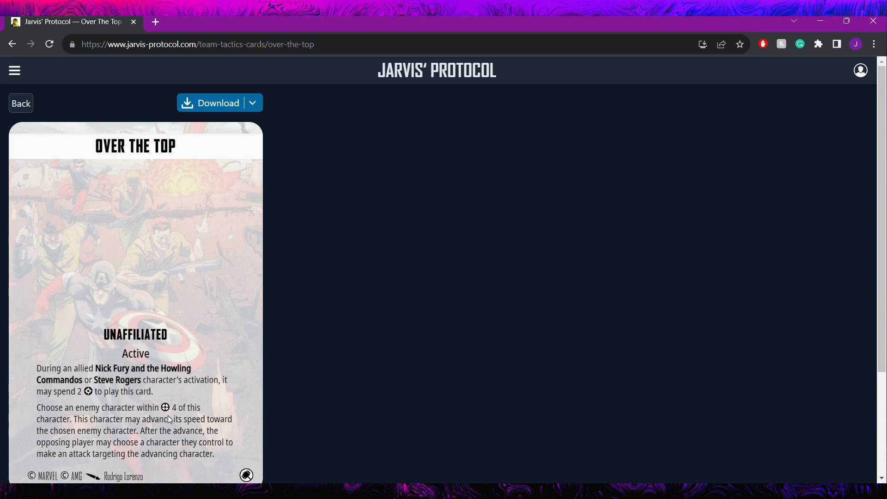
{"action": "mouse_move", "coordinate": [180, 445]}
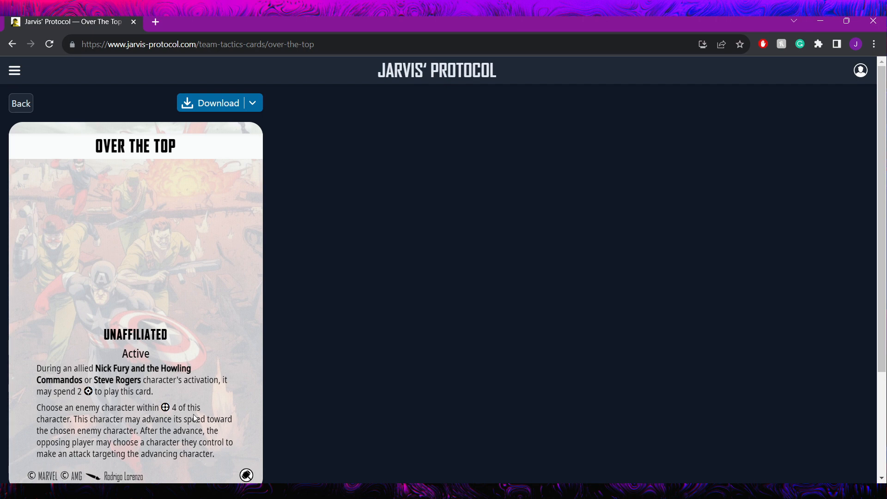
{"action": "scroll", "scroll_direction": "down", "scroll_amount": 3}
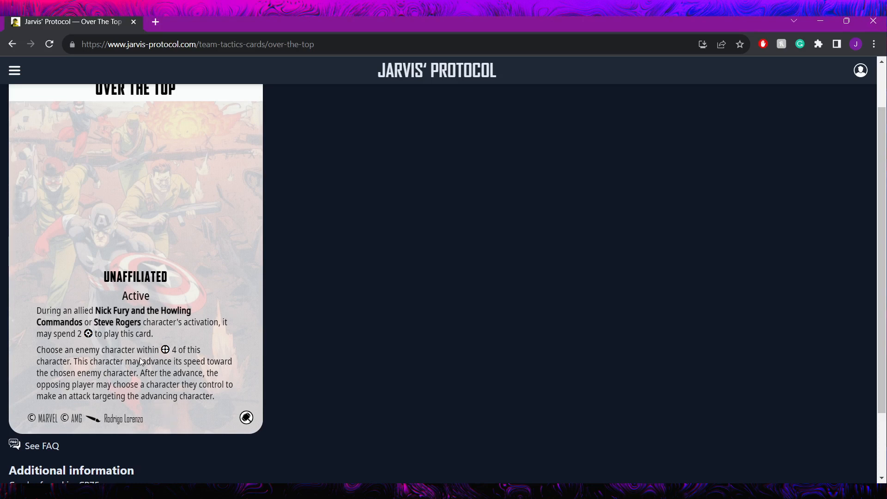
{"action": "mouse_move", "coordinate": [54, 245]}
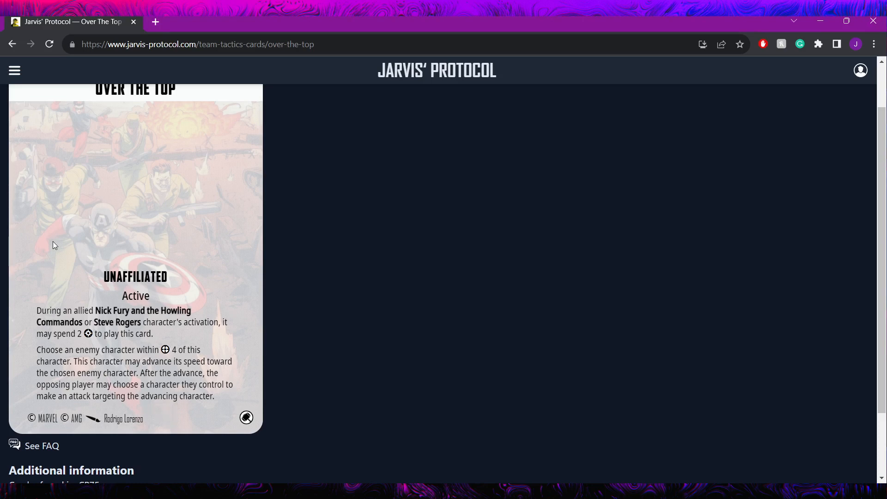
{"action": "mouse_move", "coordinate": [146, 326]}
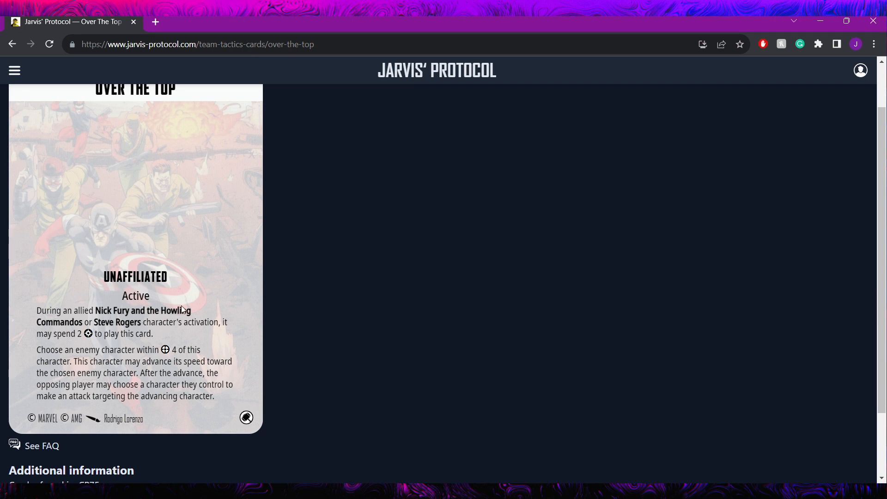
{"action": "mouse_move", "coordinate": [176, 334]}
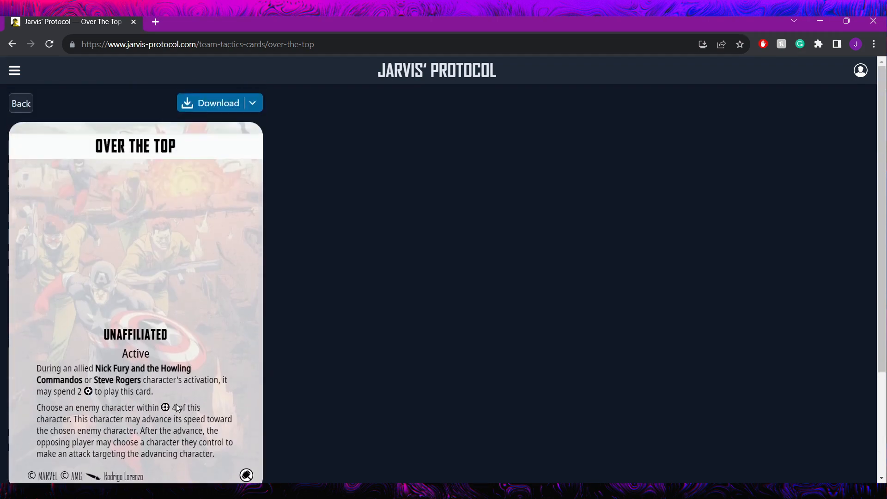
{"action": "scroll", "scroll_direction": "down", "scroll_amount": 3}
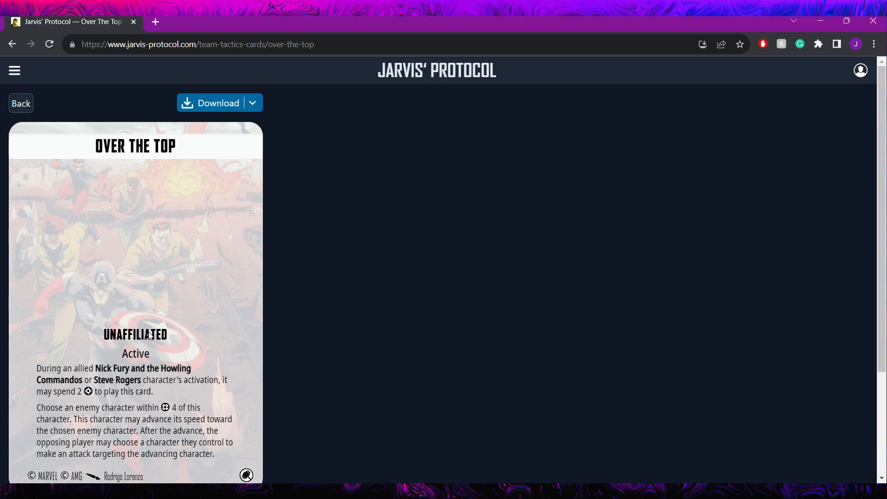
{"action": "mouse_move", "coordinate": [115, 283]}
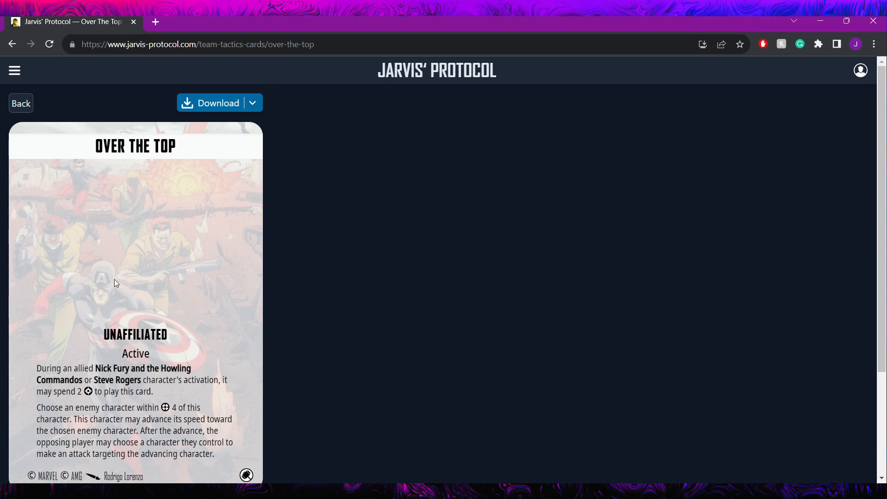
{"action": "mouse_move", "coordinate": [36, 118]}
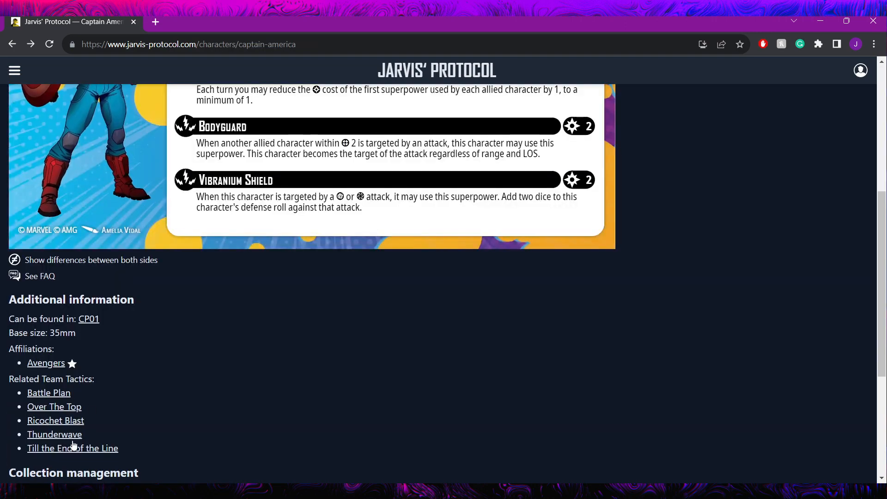
Show the Ricochet Blast team tactics card with its Iron Man active effect.
{"action": "left_click", "coordinate": [55, 420]}
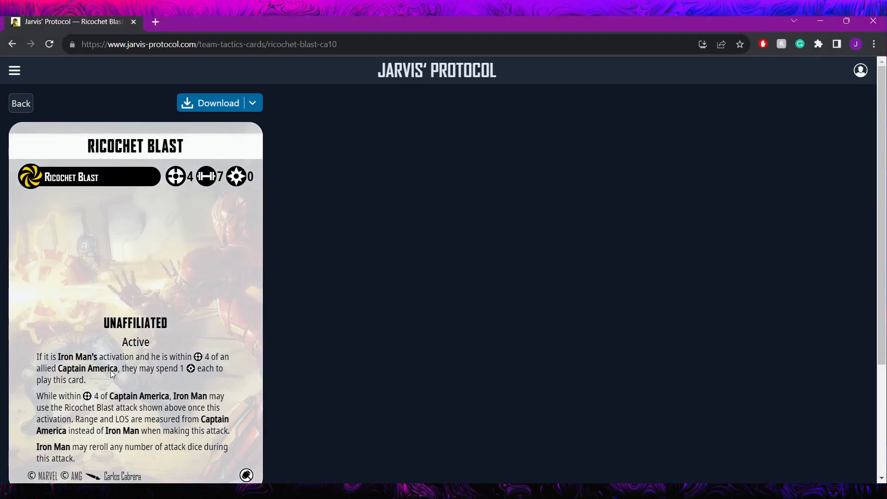
{"action": "scroll", "scroll_direction": "down", "scroll_amount": 3}
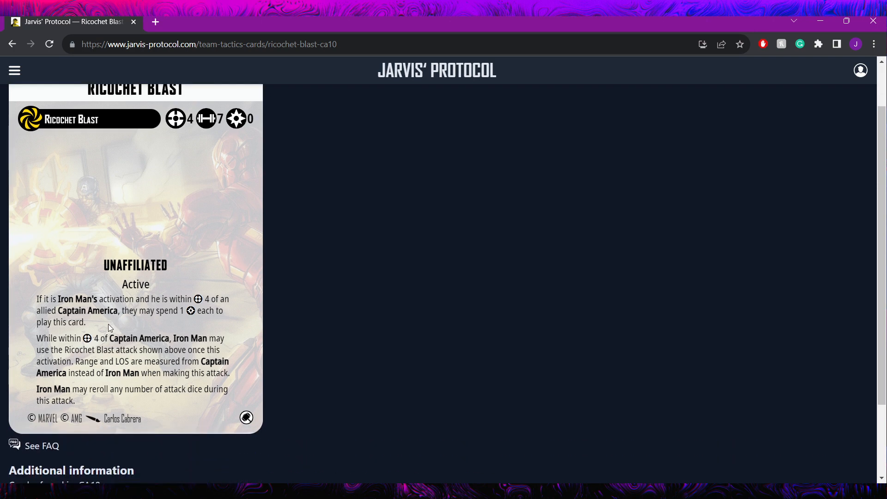
{"action": "mouse_move", "coordinate": [197, 107]}
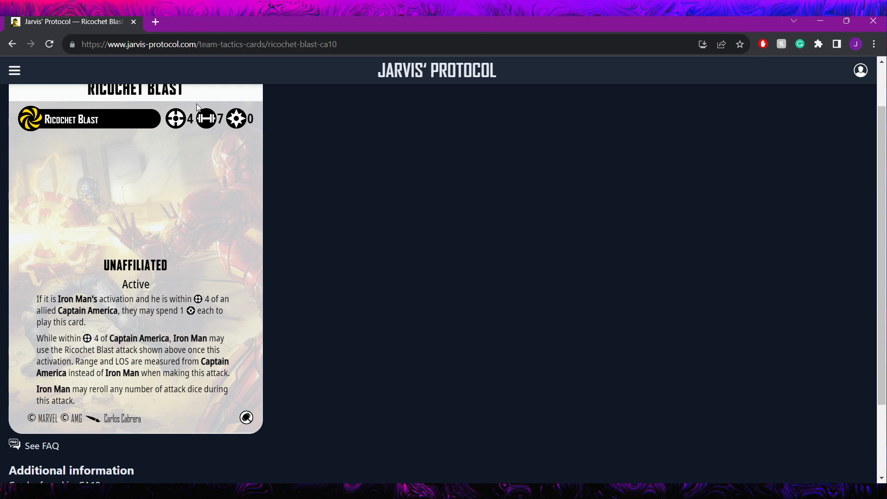
{"action": "mouse_move", "coordinate": [198, 282]}
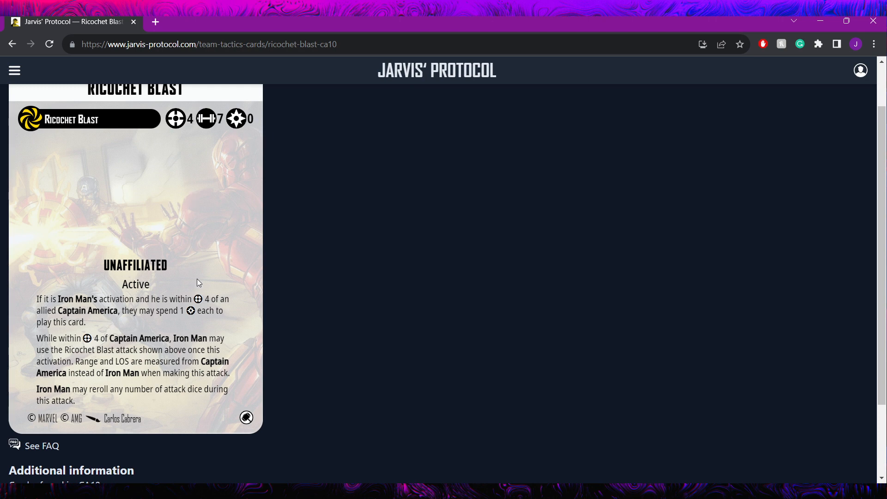
{"action": "mouse_move", "coordinate": [142, 285]}
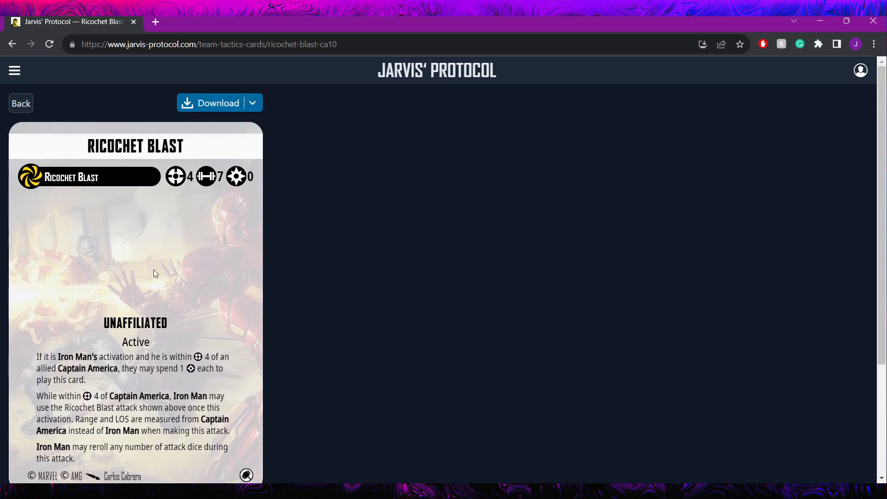
{"action": "mouse_move", "coordinate": [34, 109]}
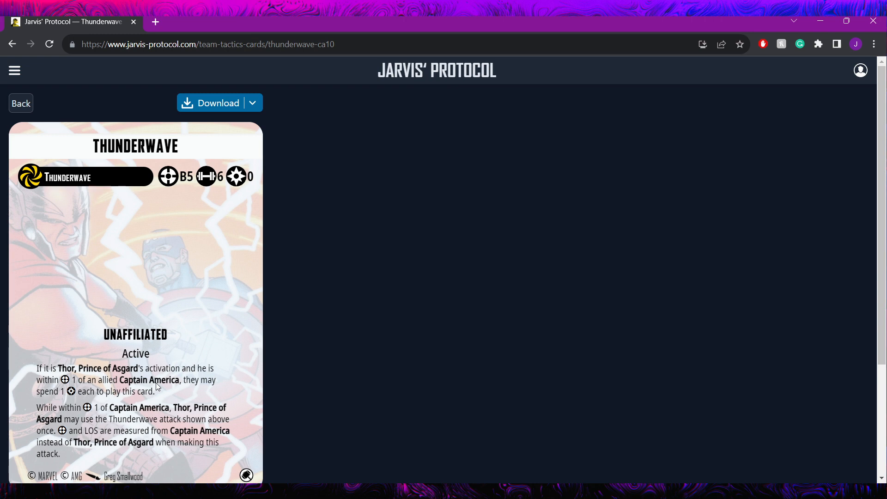
{"action": "mouse_move", "coordinate": [193, 264]}
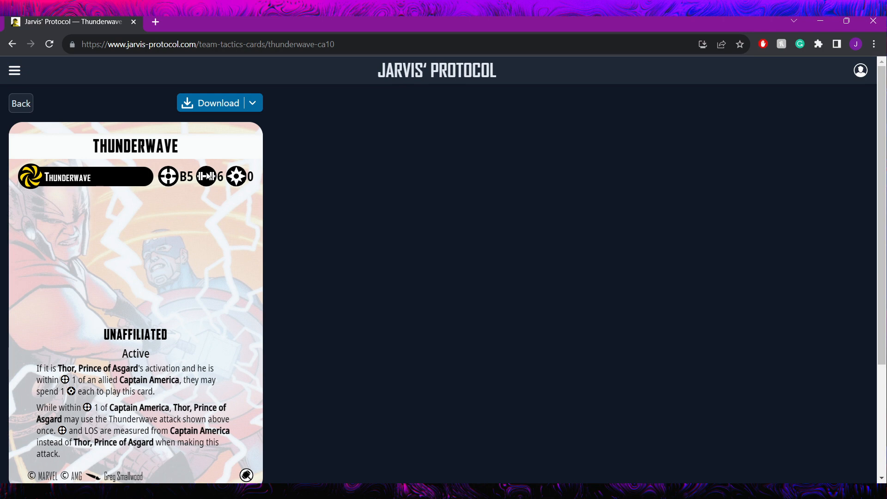
{"action": "mouse_move", "coordinate": [194, 365]}
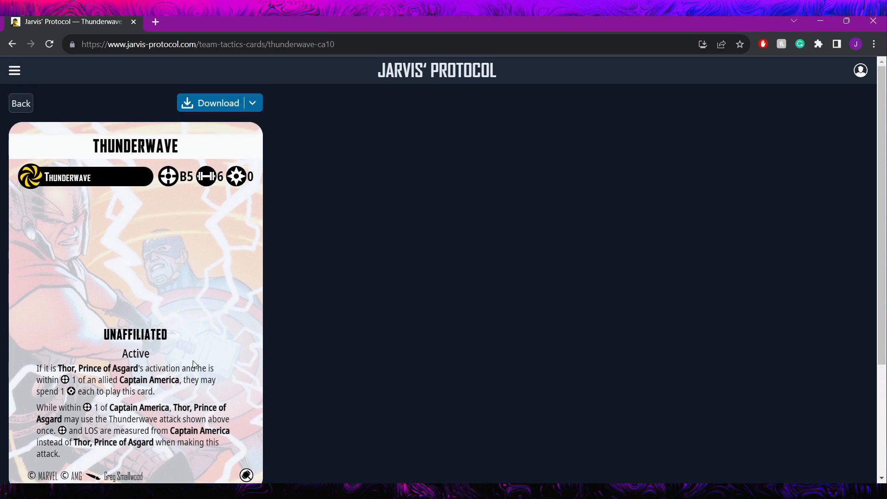
{"action": "mouse_move", "coordinate": [185, 297]}
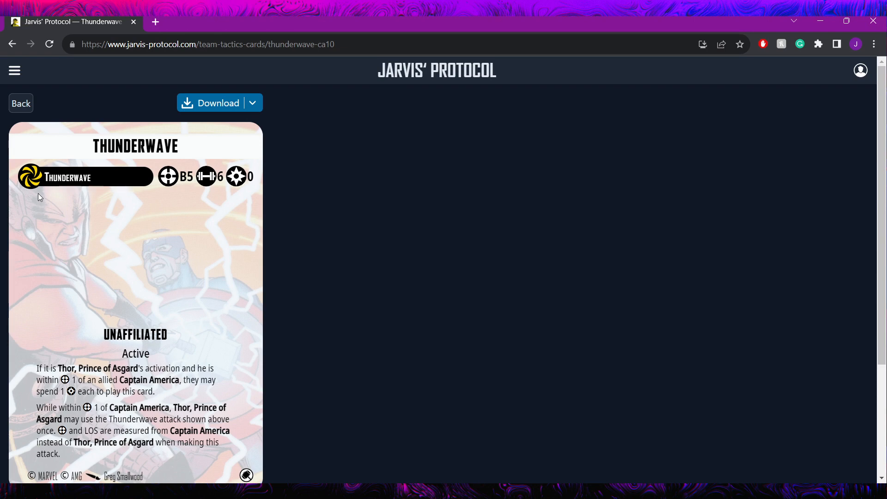
{"action": "mouse_move", "coordinate": [182, 198]}
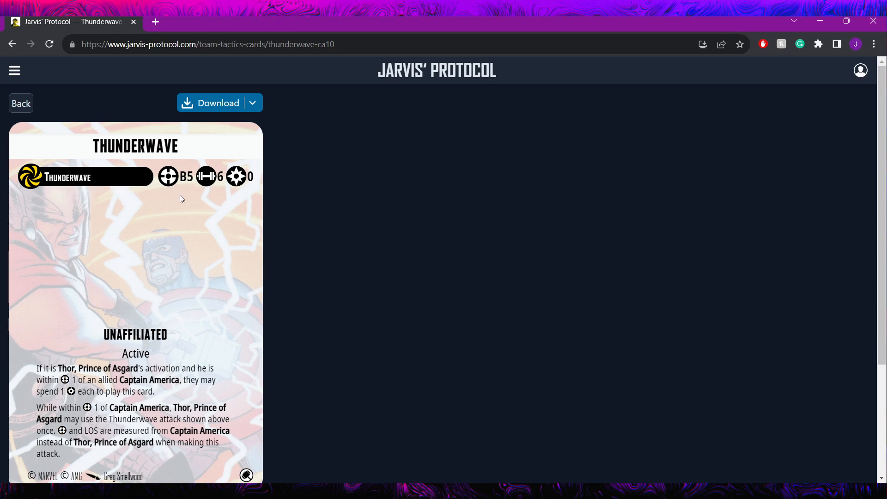
{"action": "mouse_move", "coordinate": [248, 175]}
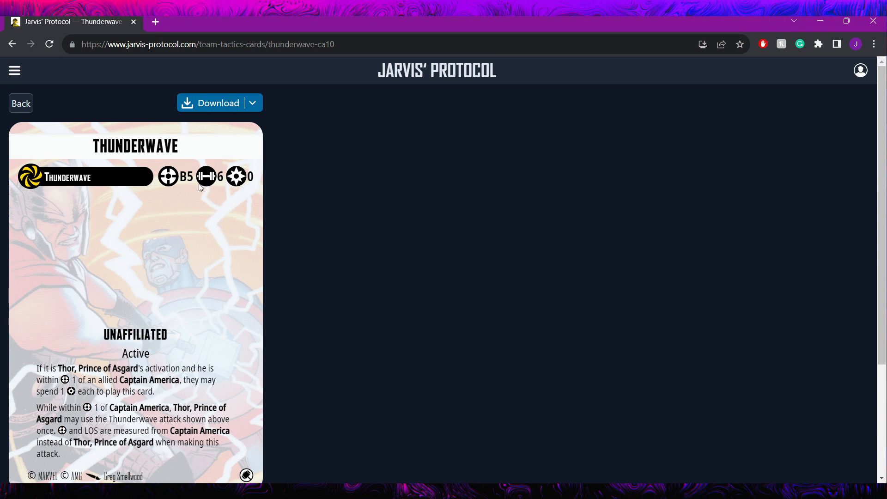
{"action": "scroll", "scroll_direction": "down", "scroll_amount": 3}
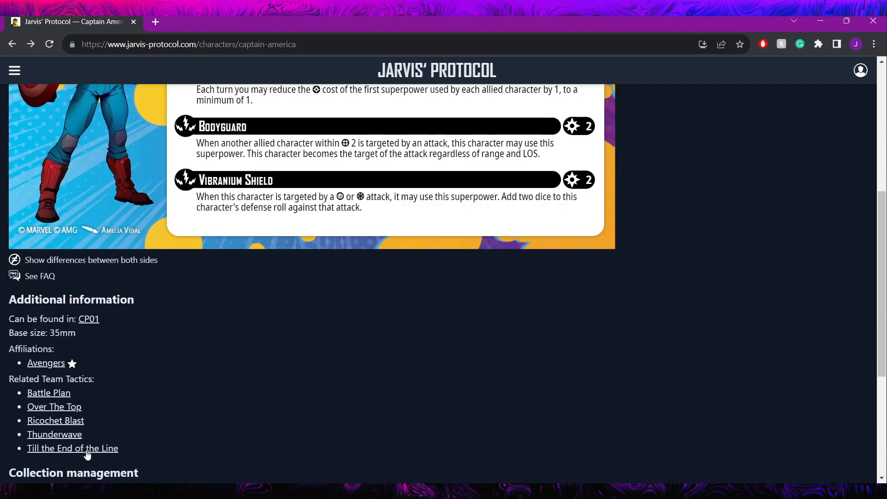
{"action": "left_click", "coordinate": [72, 448]}
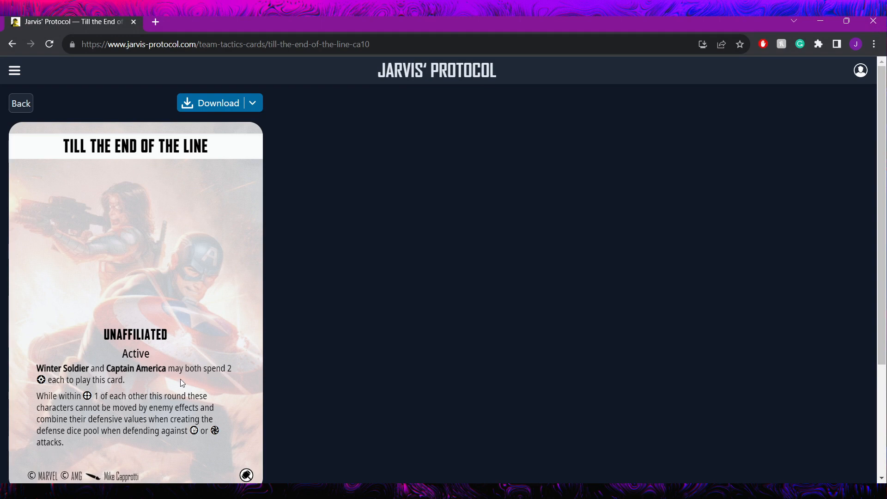
{"action": "mouse_move", "coordinate": [125, 376]}
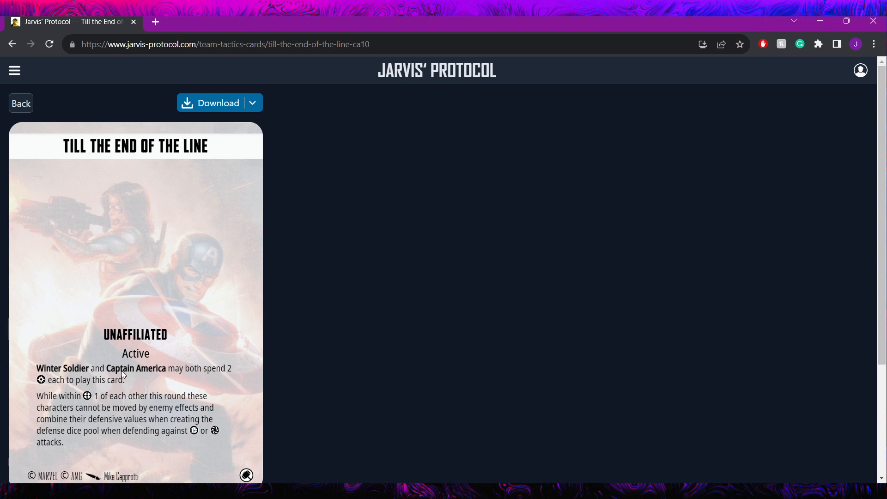
{"action": "mouse_move", "coordinate": [191, 374]}
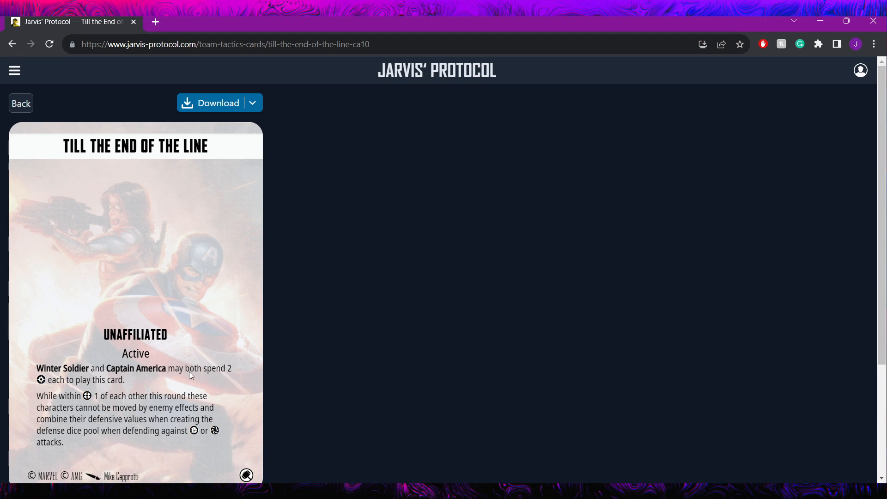
{"action": "mouse_move", "coordinate": [208, 379]}
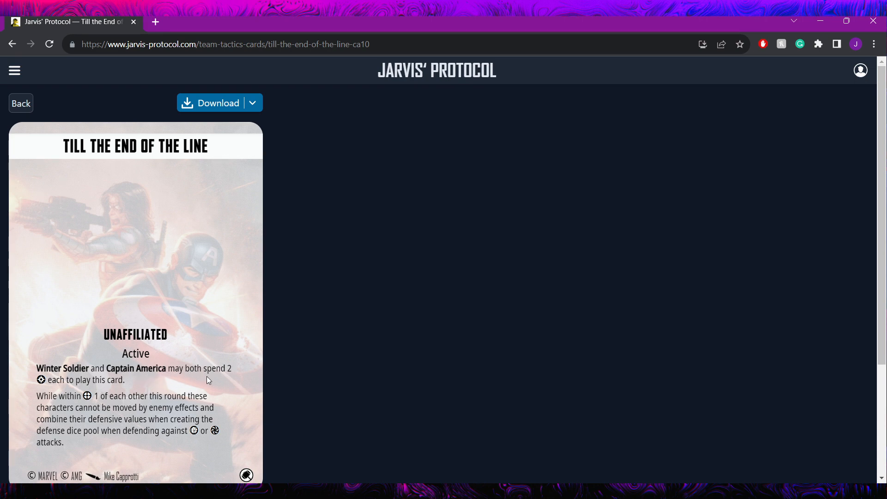
{"action": "mouse_move", "coordinate": [67, 411]}
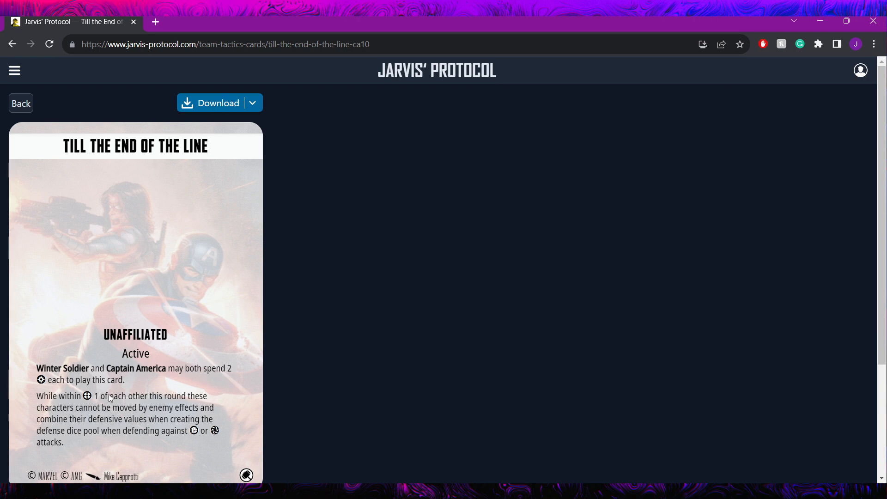
{"action": "mouse_move", "coordinate": [108, 413]}
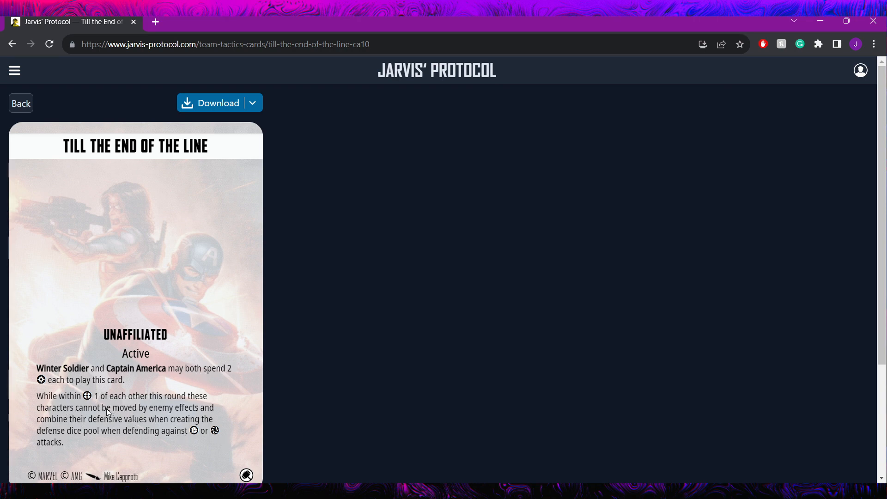
{"action": "mouse_move", "coordinate": [95, 447]}
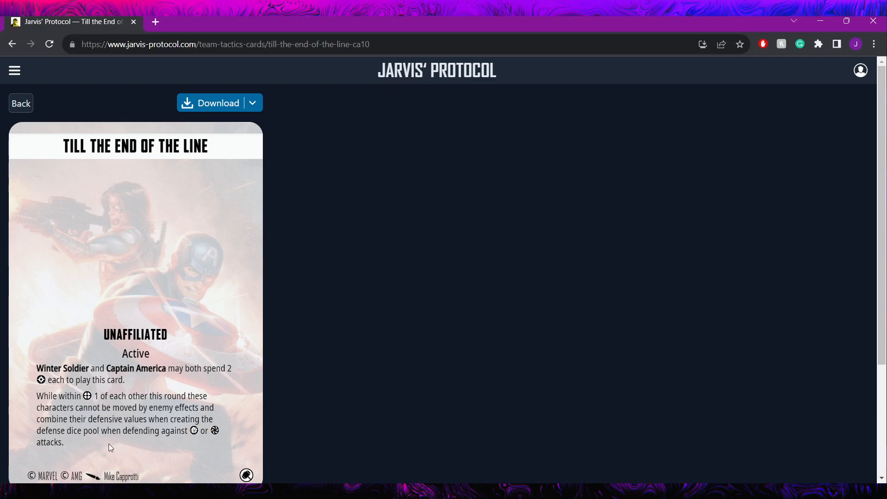
{"action": "mouse_move", "coordinate": [159, 439]}
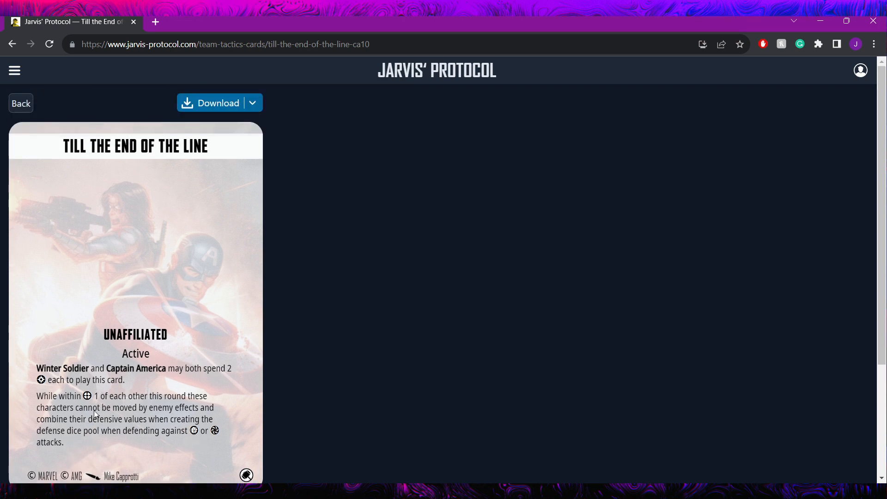
{"action": "mouse_move", "coordinate": [80, 381]}
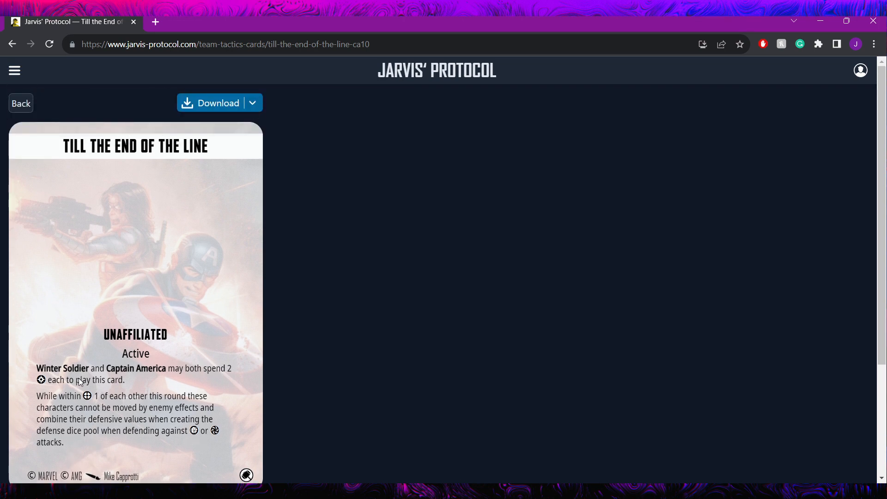
{"action": "mouse_move", "coordinate": [88, 370]}
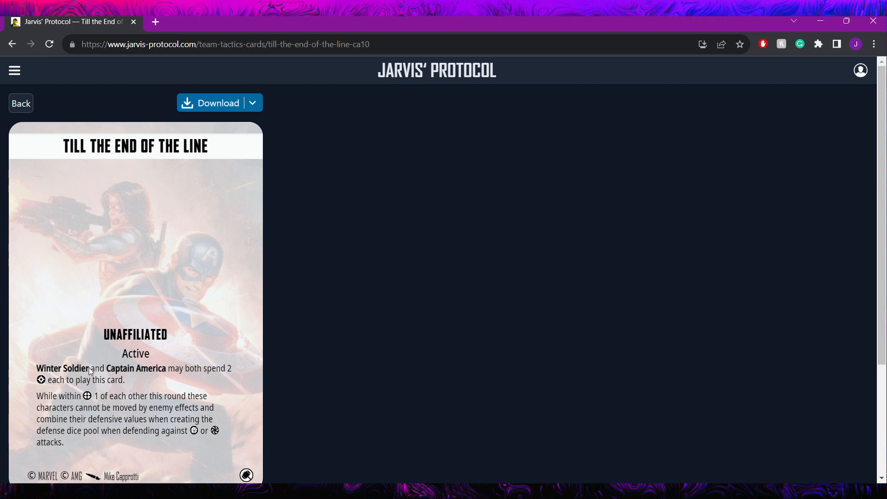
{"action": "mouse_move", "coordinate": [123, 383]}
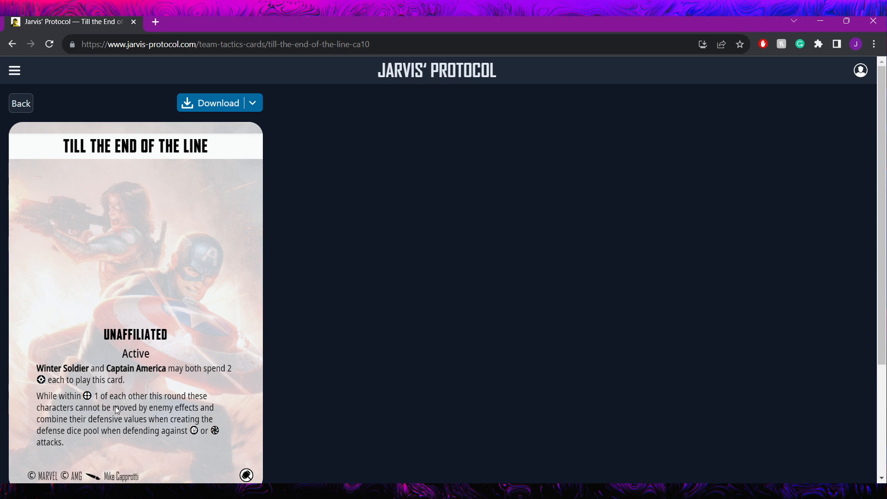
{"action": "mouse_move", "coordinate": [164, 410]}
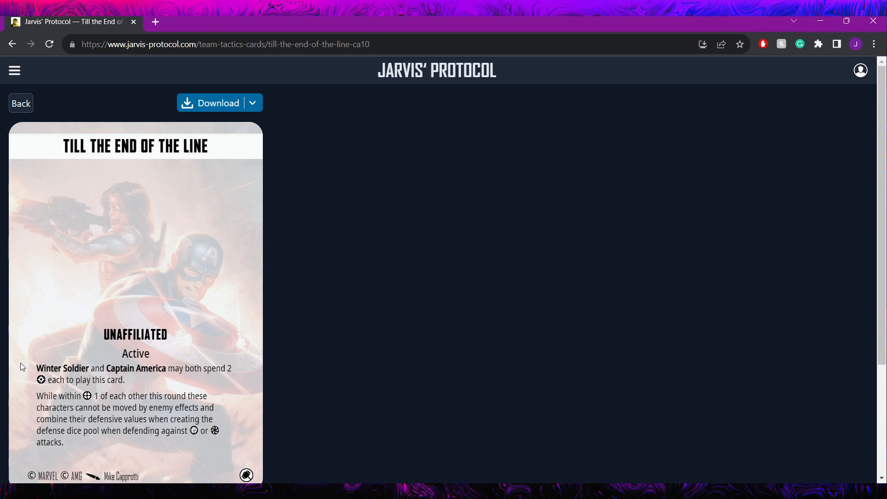
{"action": "mouse_move", "coordinate": [45, 367]}
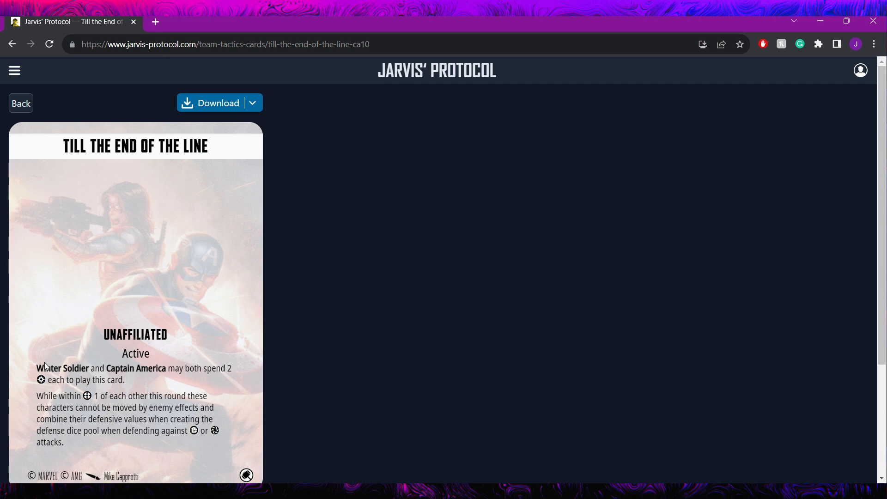
{"action": "mouse_move", "coordinate": [196, 439]}
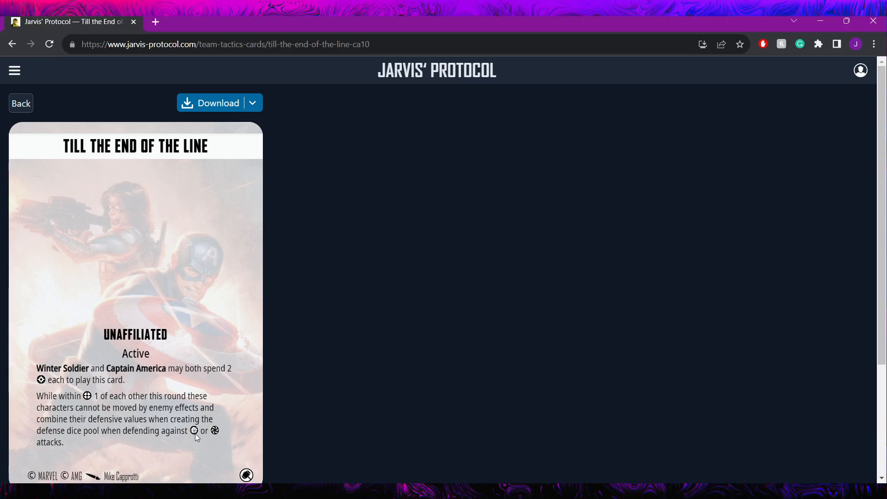
{"action": "mouse_move", "coordinate": [200, 349]}
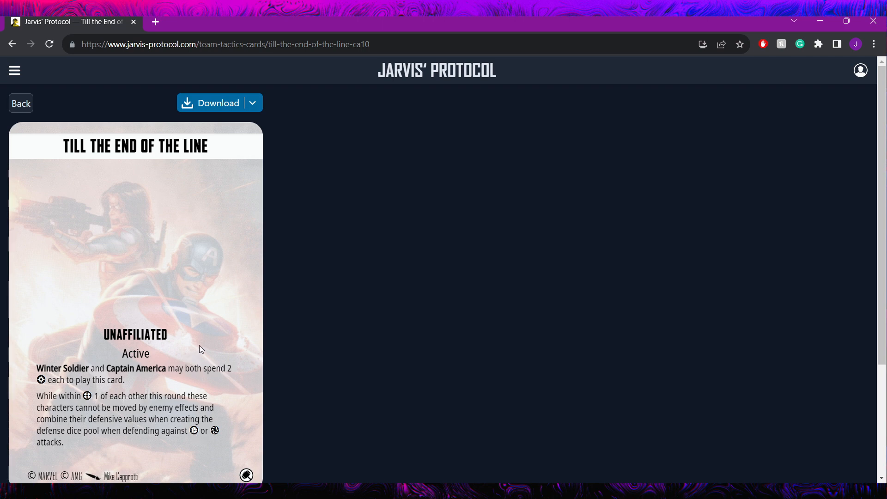
{"action": "mouse_move", "coordinate": [48, 123]}
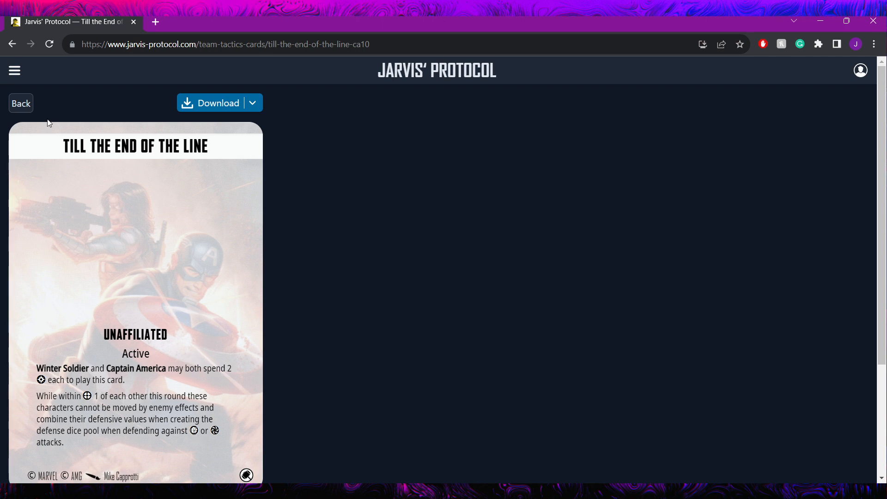
{"action": "mouse_move", "coordinate": [205, 419]}
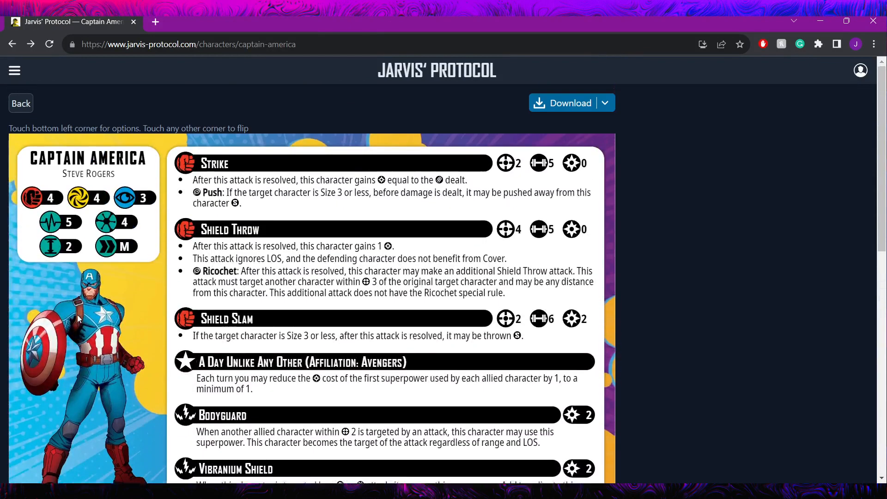
{"action": "scroll", "scroll_direction": "down", "scroll_amount": 3}
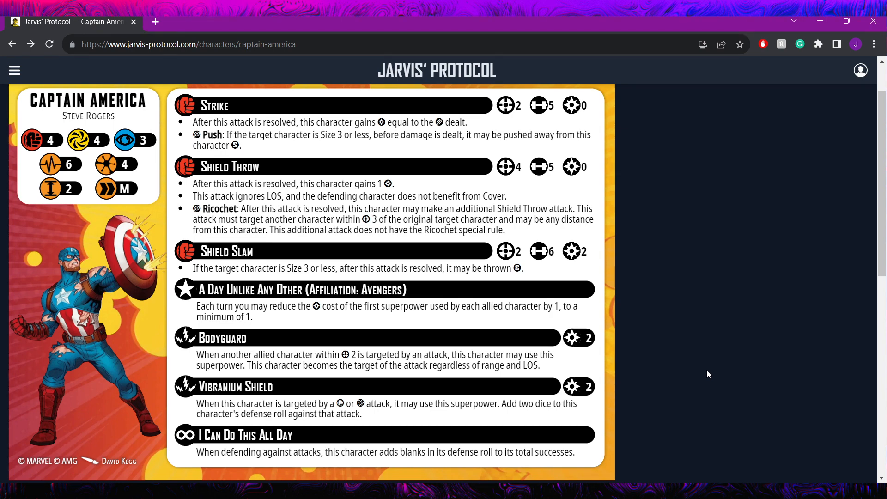
{"action": "scroll", "scroll_direction": "down", "scroll_amount": 3}
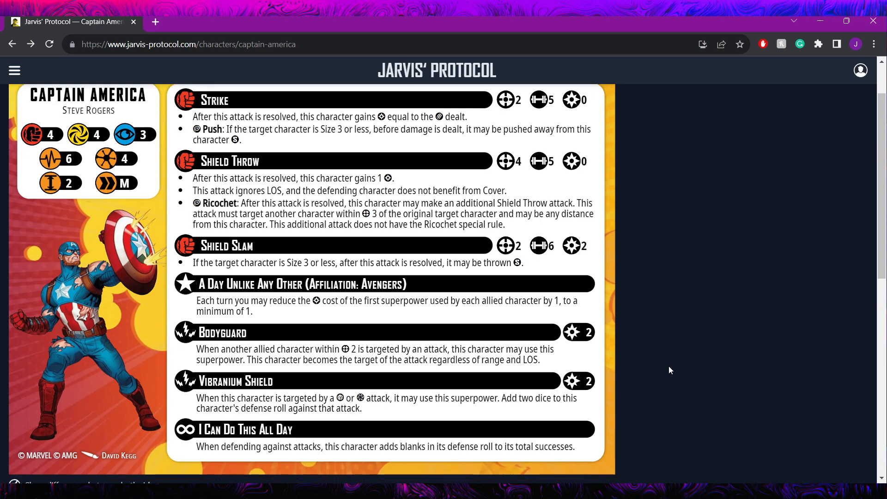
{"action": "scroll", "scroll_direction": "down", "scroll_amount": 3}
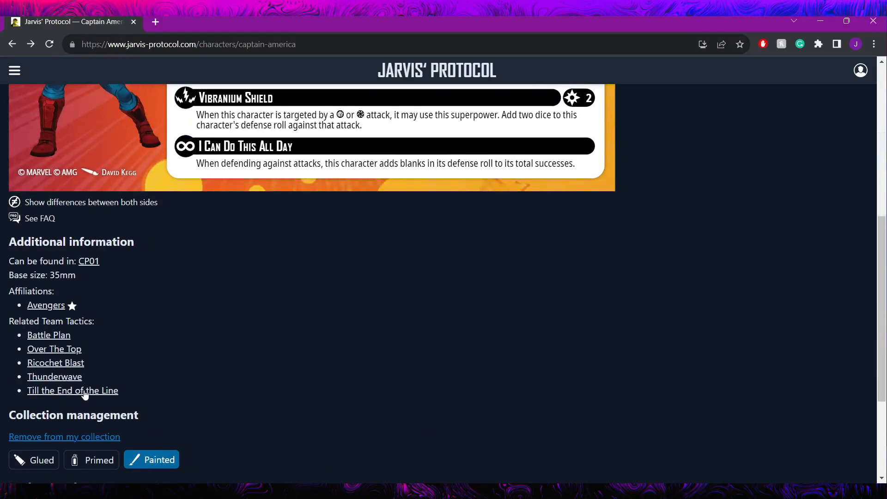
{"action": "mouse_move", "coordinate": [97, 394]}
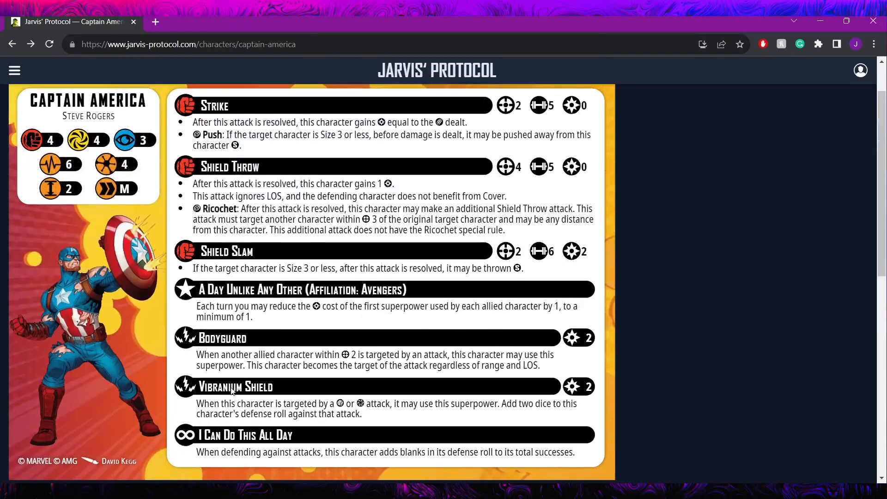
{"action": "scroll", "scroll_direction": "down", "scroll_amount": 3}
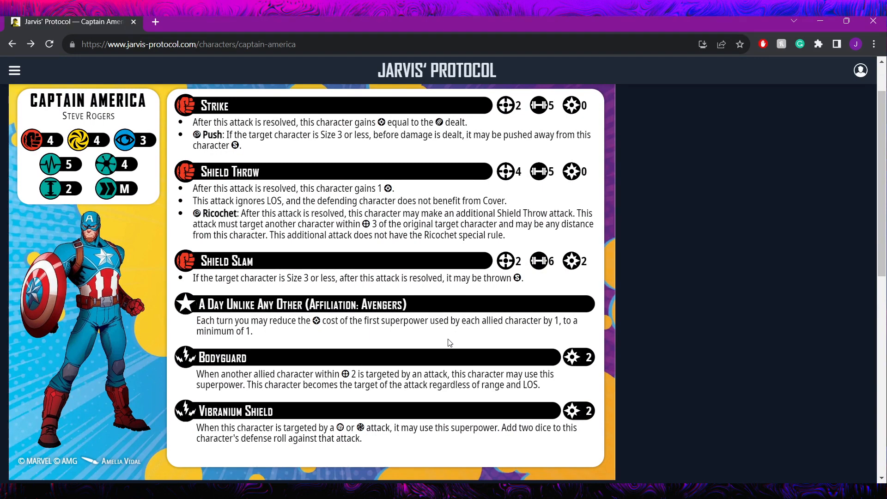
{"action": "mouse_move", "coordinate": [110, 95]}
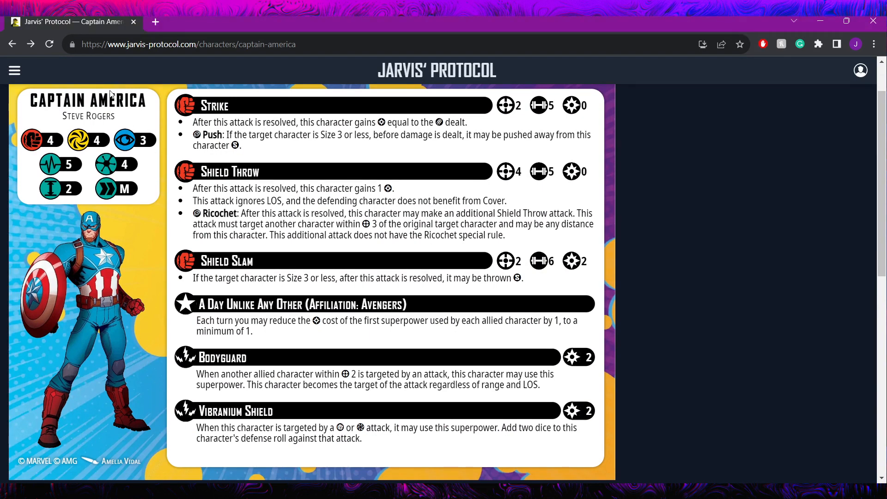
{"action": "left_click", "coordinate": [14, 70]}
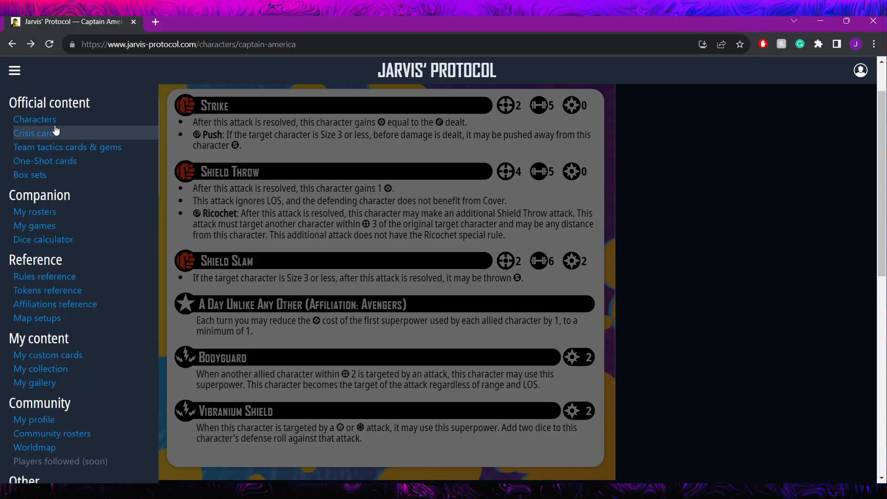
{"action": "left_click", "coordinate": [35, 119]}
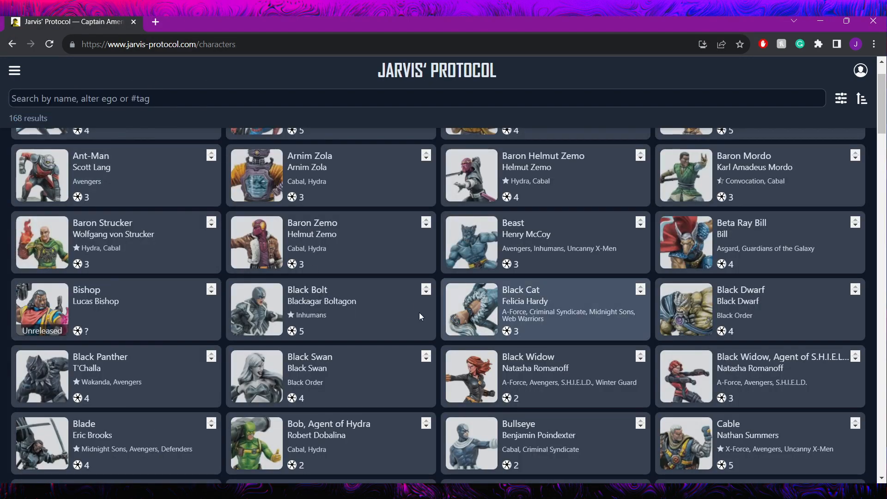
{"action": "scroll", "scroll_direction": "down", "scroll_amount": 3}
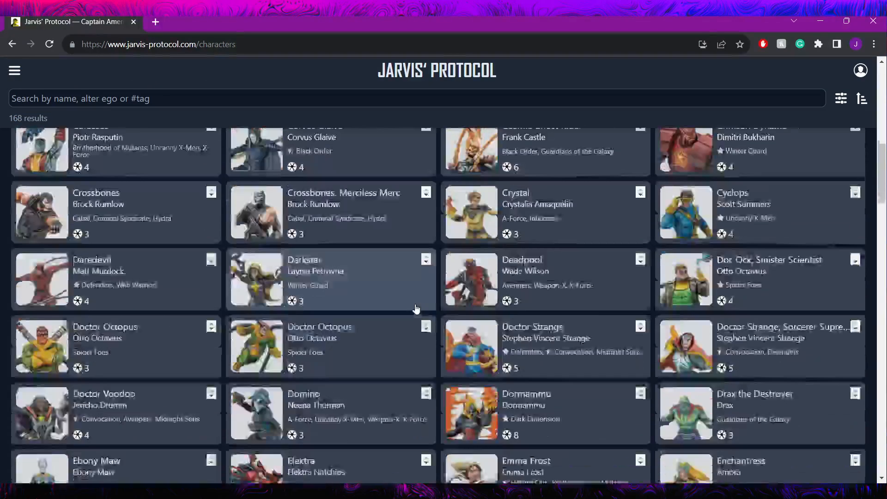
{"action": "scroll", "scroll_direction": "down", "scroll_amount": 3}
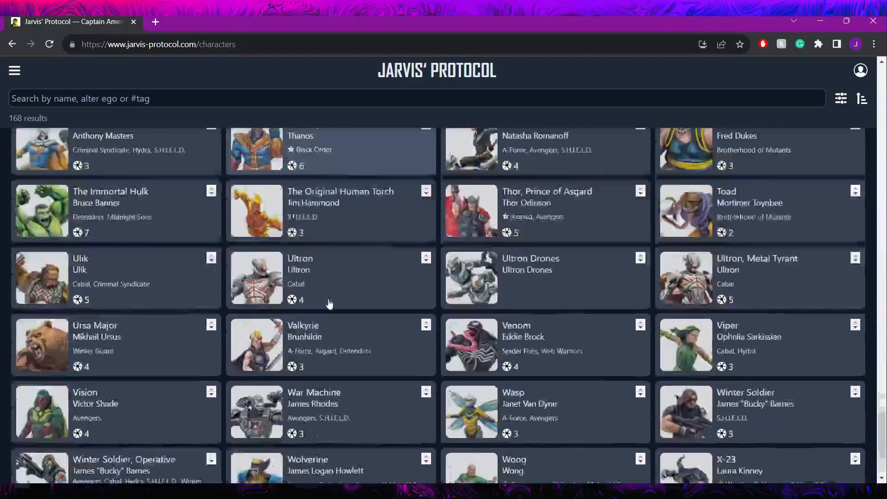
{"action": "scroll", "scroll_direction": "down", "scroll_amount": 3}
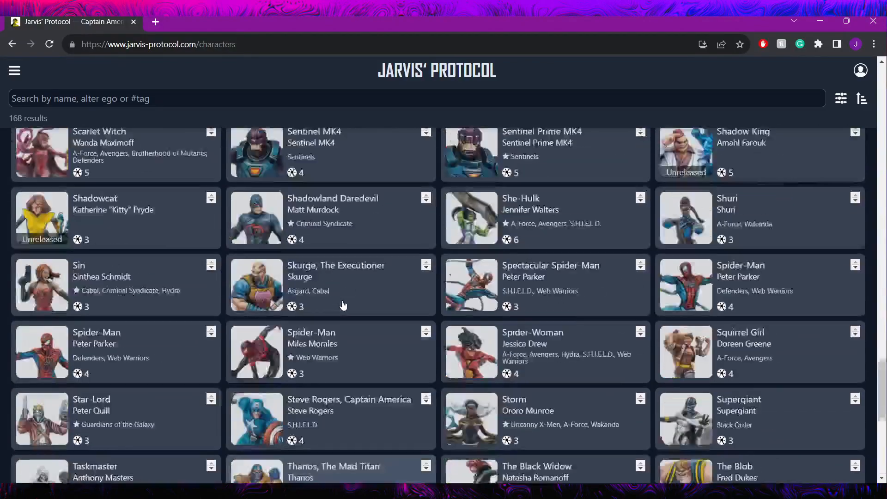
{"action": "scroll", "scroll_direction": "up", "scroll_amount": 3}
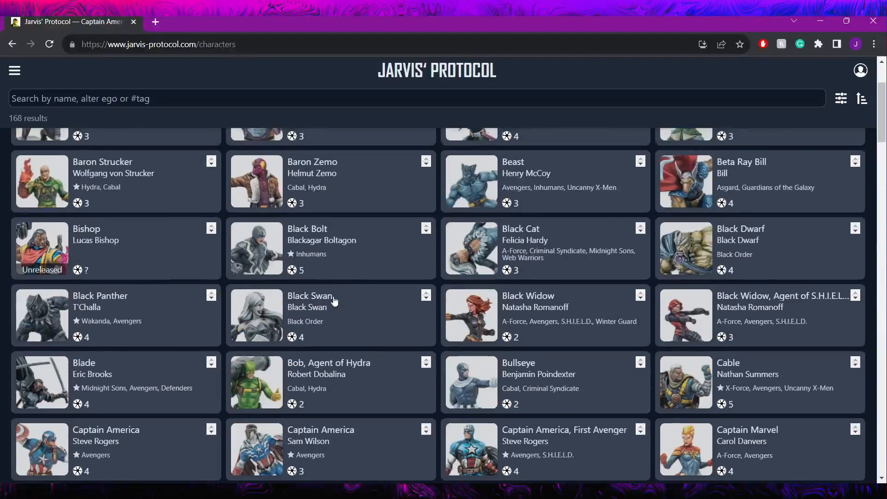
{"action": "scroll", "scroll_direction": "up", "scroll_amount": 3}
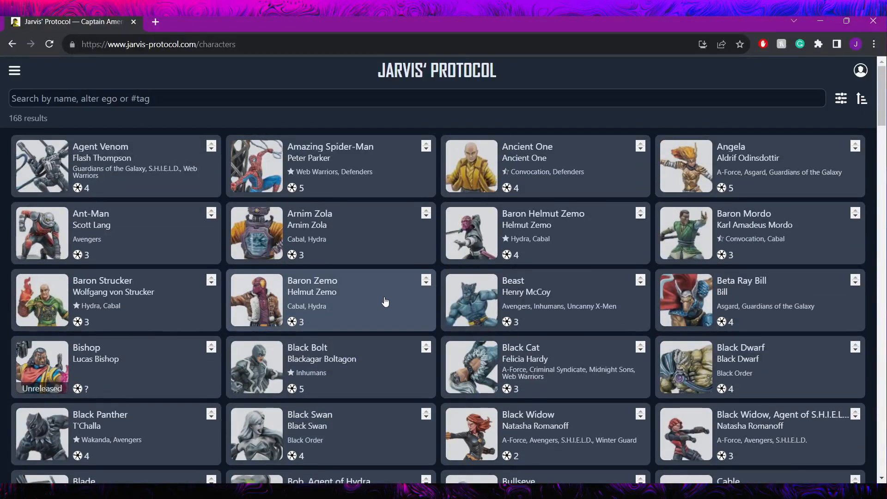
{"action": "mouse_move", "coordinate": [383, 271]}
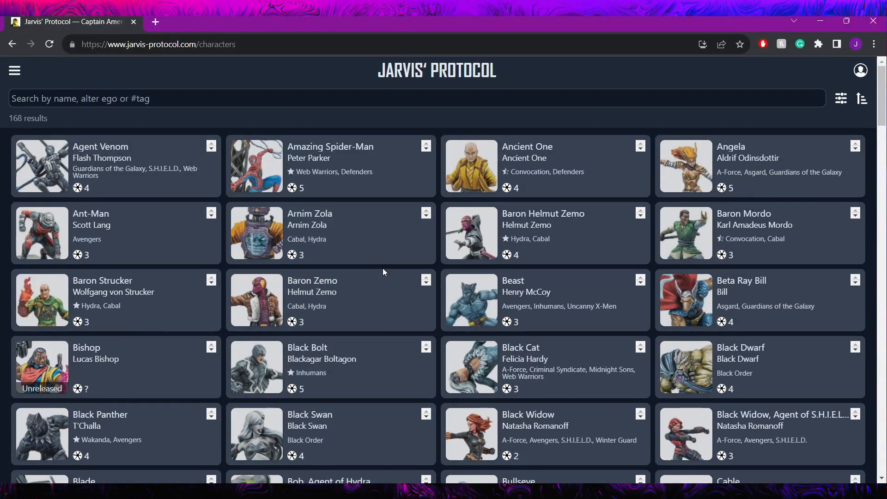
{"action": "mouse_move", "coordinate": [349, 268]}
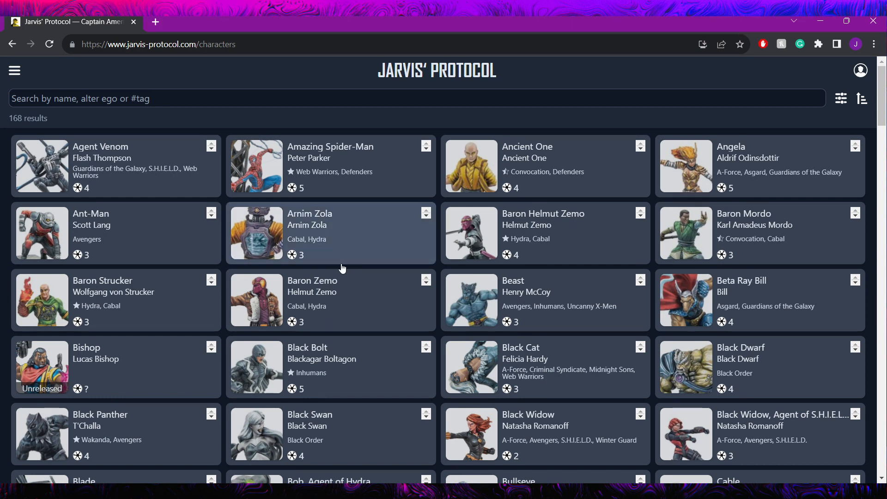
{"action": "mouse_move", "coordinate": [384, 364]}
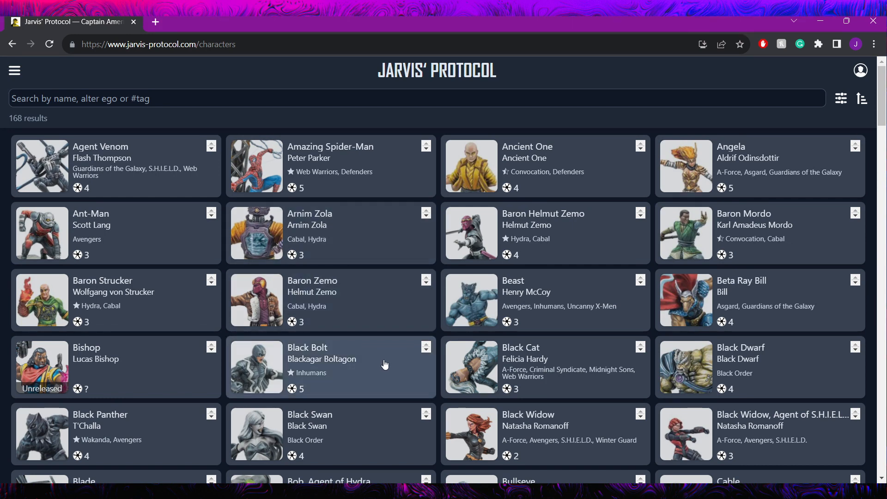
{"action": "scroll", "scroll_direction": "down", "scroll_amount": 3}
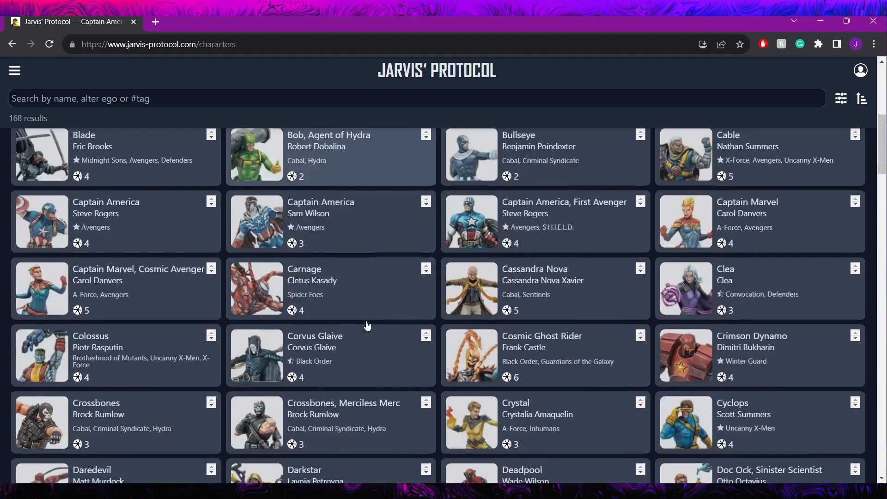
{"action": "scroll", "scroll_direction": "up", "scroll_amount": 3}
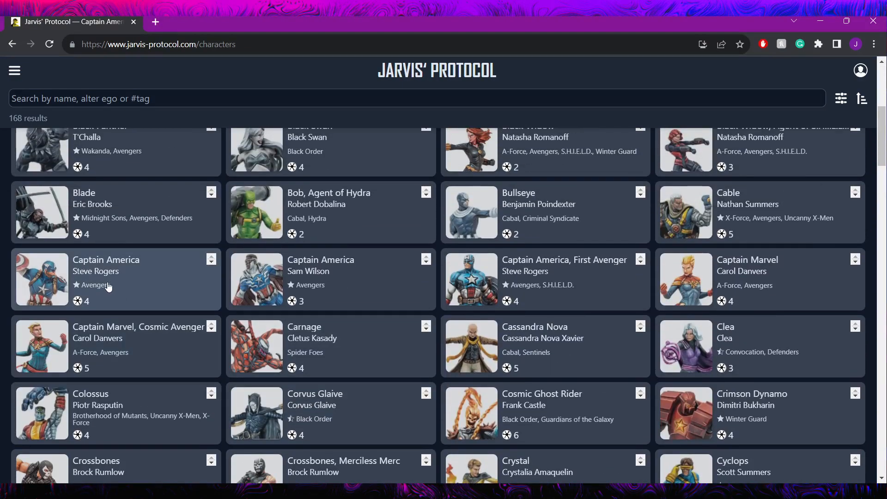
Reopen the Steve Rogers Captain America card, then bring up the site navigation menu.
{"action": "left_click", "coordinate": [105, 260]}
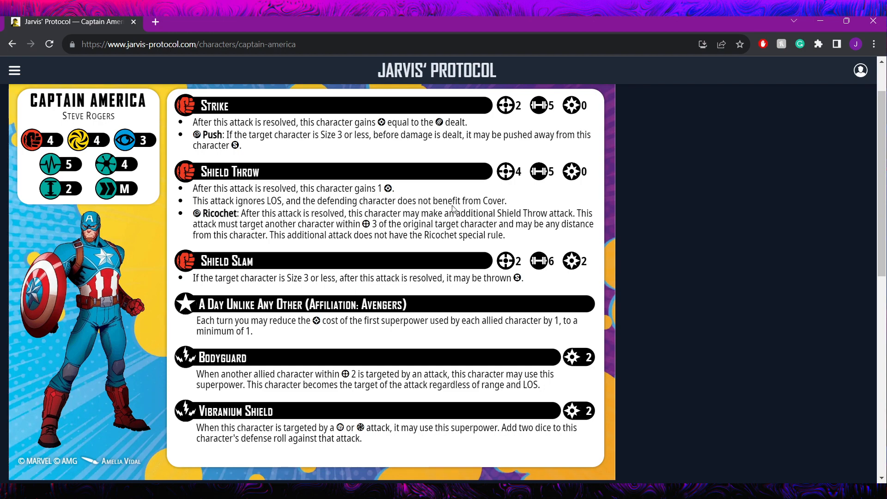
{"action": "scroll", "scroll_direction": "down", "scroll_amount": 3}
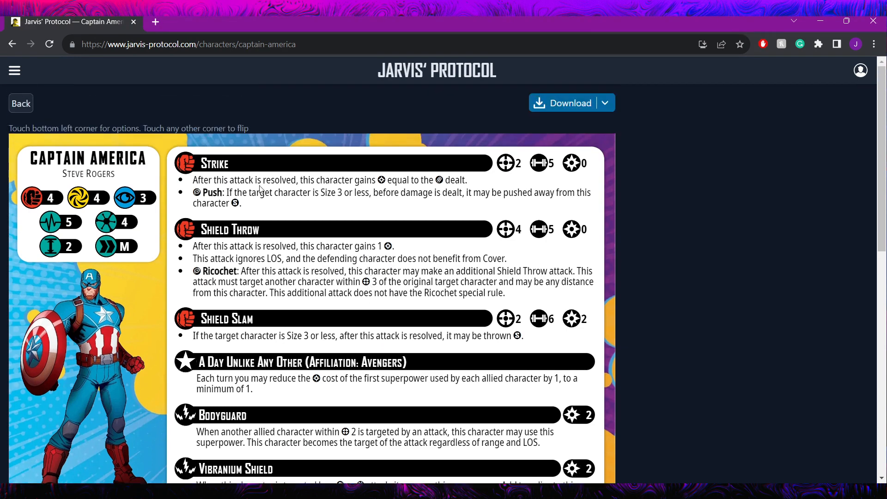
{"action": "left_click", "coordinate": [14, 70]}
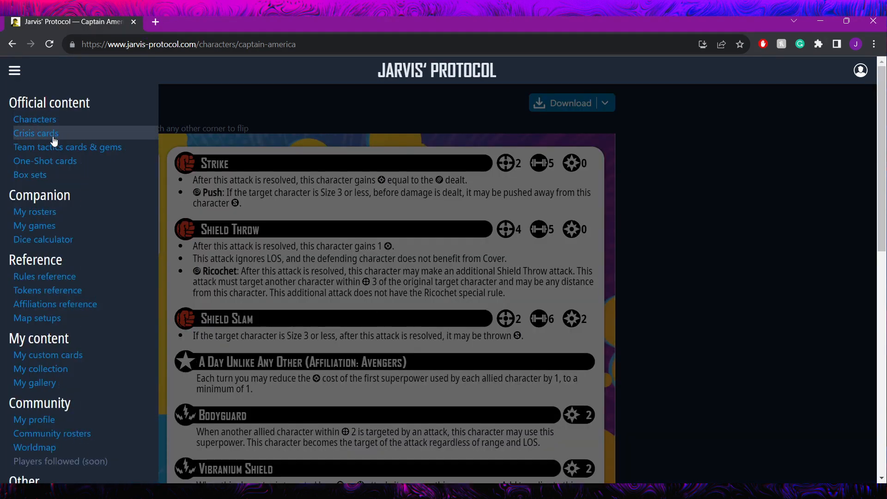
{"action": "mouse_move", "coordinate": [35, 120]}
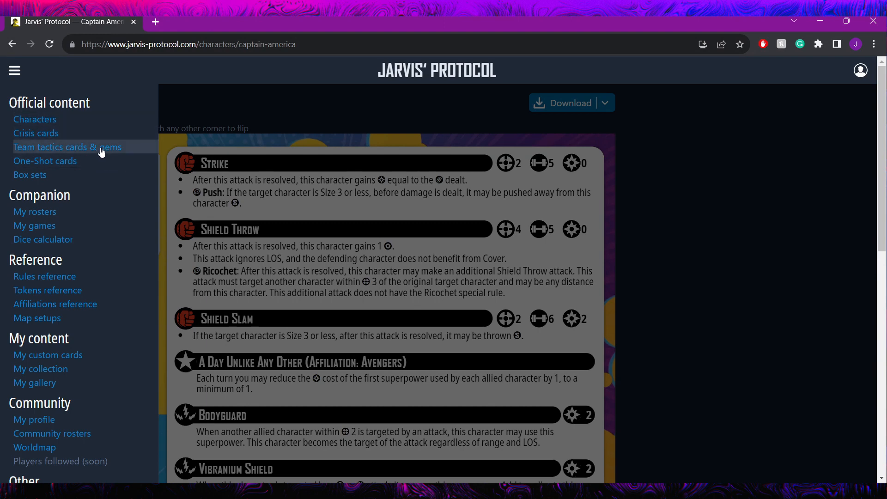
Go to the 365-card team tactics catalogue and scroll down to the Indomitable card.
{"action": "left_click", "coordinate": [66, 147]}
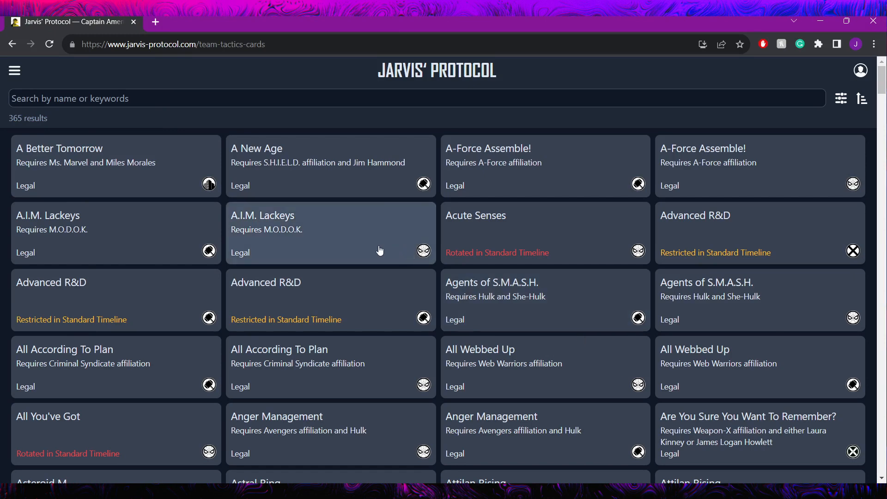
{"action": "mouse_move", "coordinate": [416, 373]}
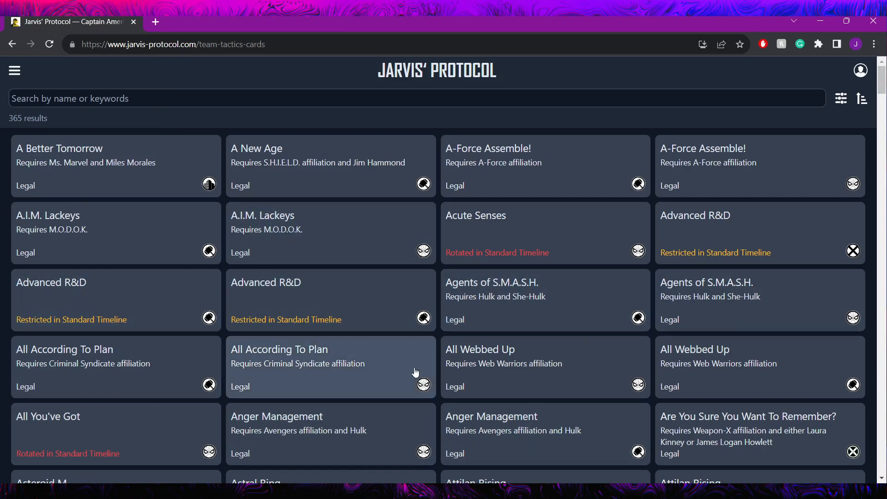
{"action": "mouse_move", "coordinate": [349, 368]}
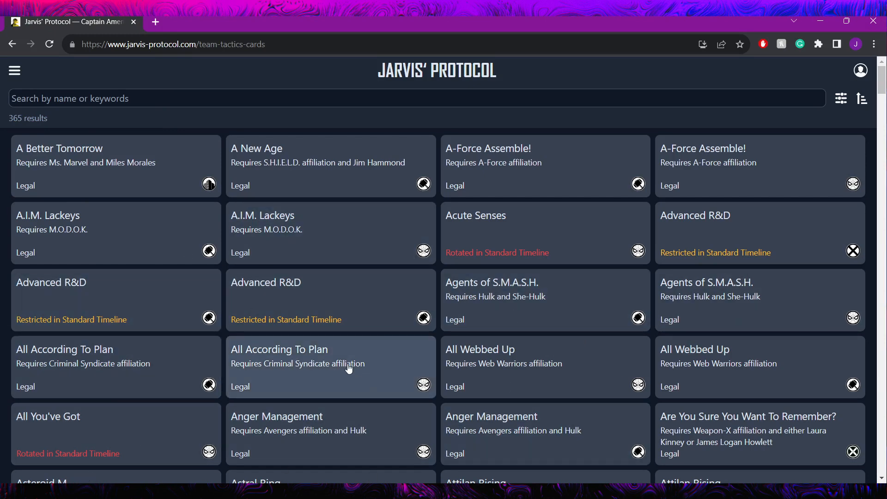
{"action": "mouse_move", "coordinate": [552, 394]}
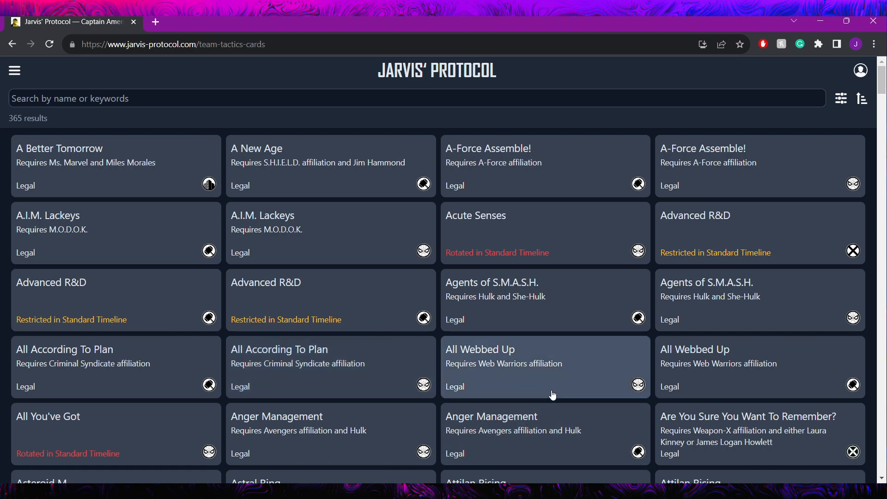
{"action": "scroll", "scroll_direction": "down", "scroll_amount": 3}
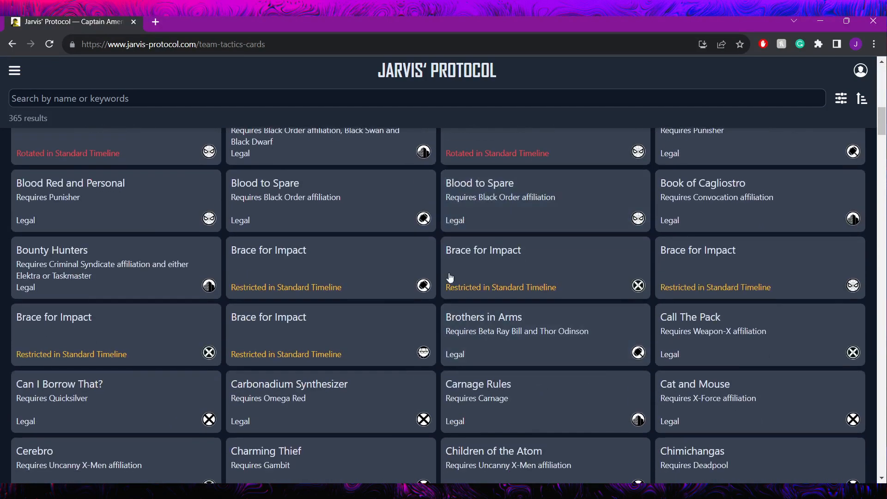
{"action": "mouse_move", "coordinate": [325, 342]}
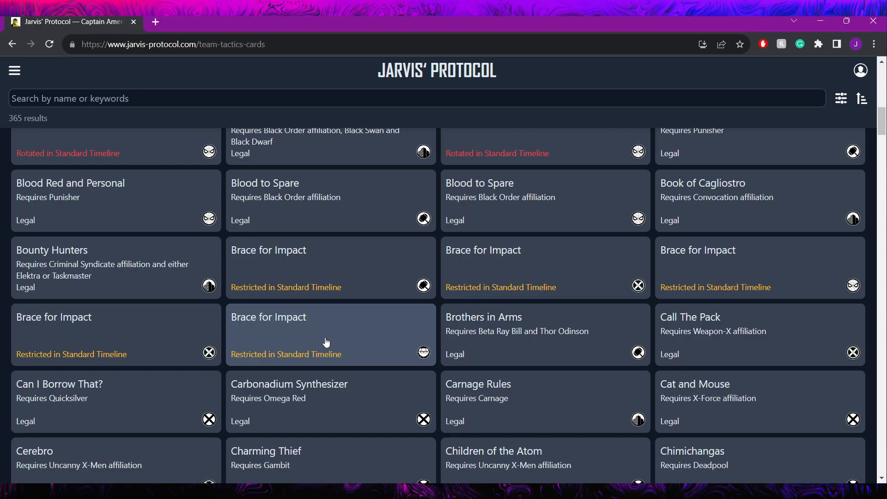
{"action": "scroll", "scroll_direction": "down", "scroll_amount": 3}
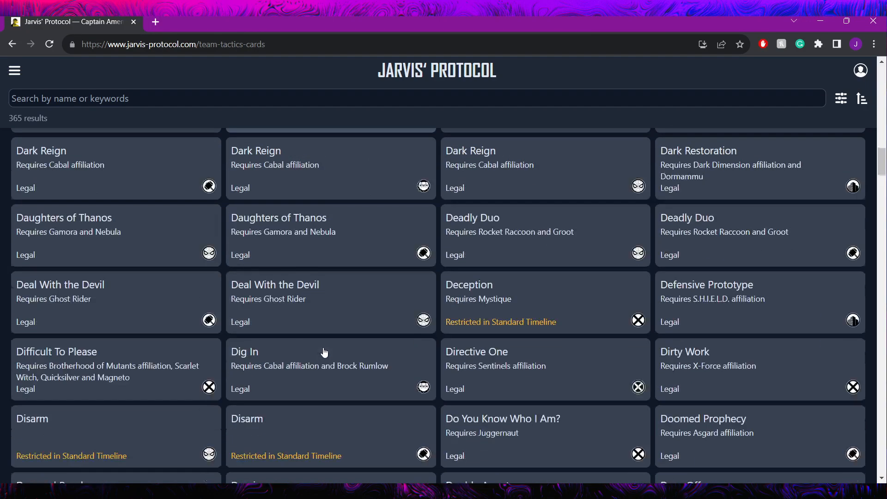
{"action": "scroll", "scroll_direction": "down", "scroll_amount": 3}
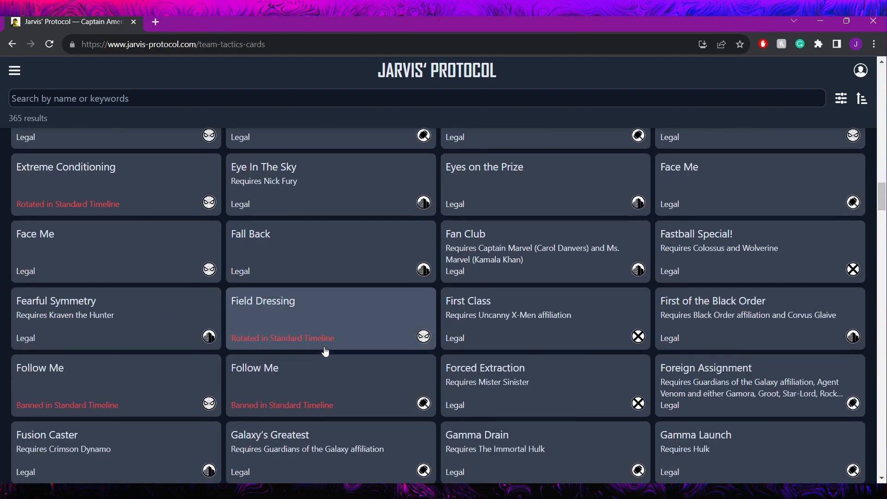
{"action": "scroll", "scroll_direction": "down", "scroll_amount": 3}
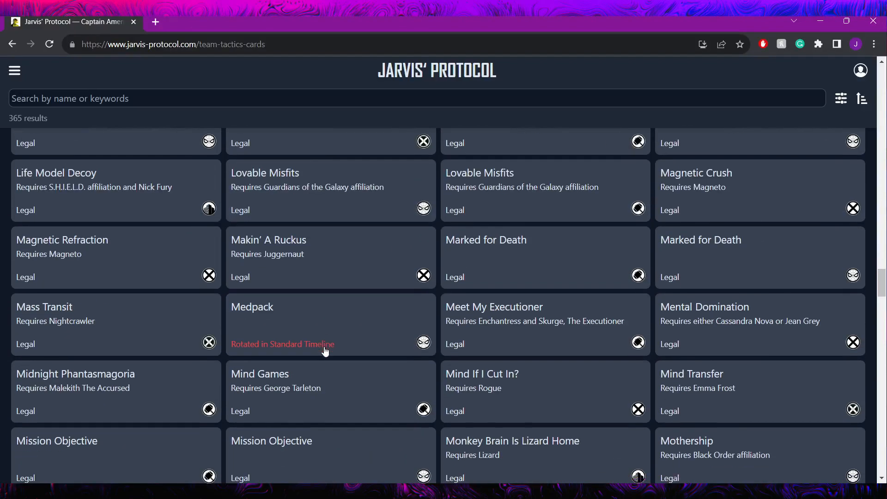
{"action": "scroll", "scroll_direction": "down", "scroll_amount": 3}
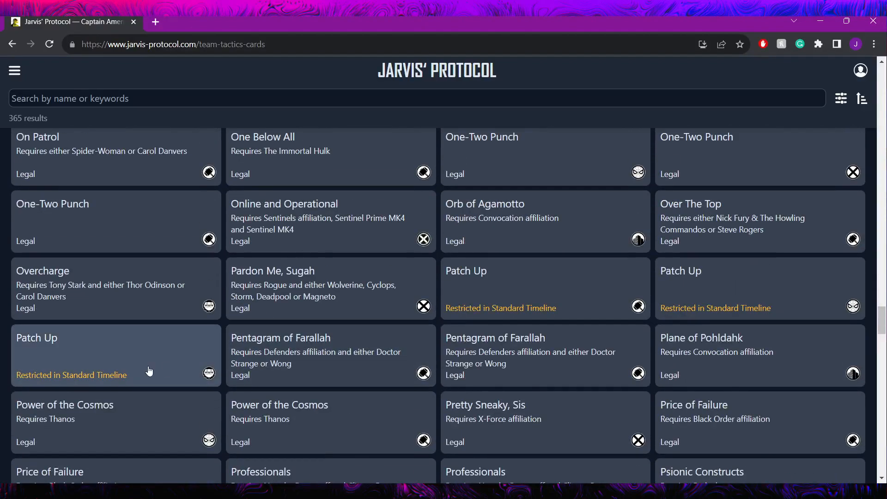
{"action": "mouse_move", "coordinate": [144, 372]}
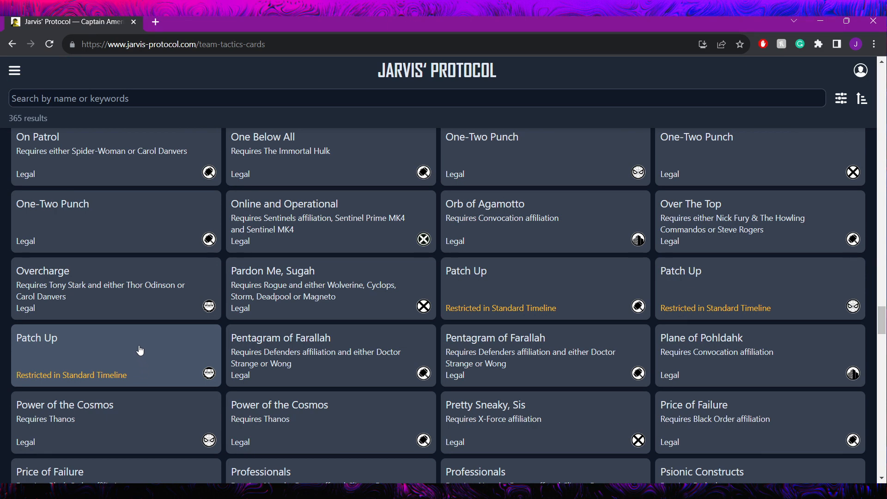
{"action": "mouse_move", "coordinate": [218, 417]}
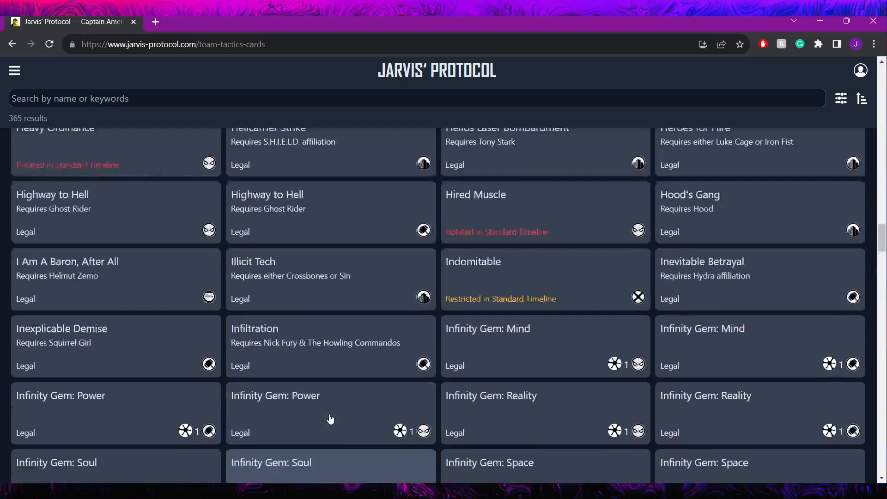
{"action": "scroll", "scroll_direction": "down", "scroll_amount": 3}
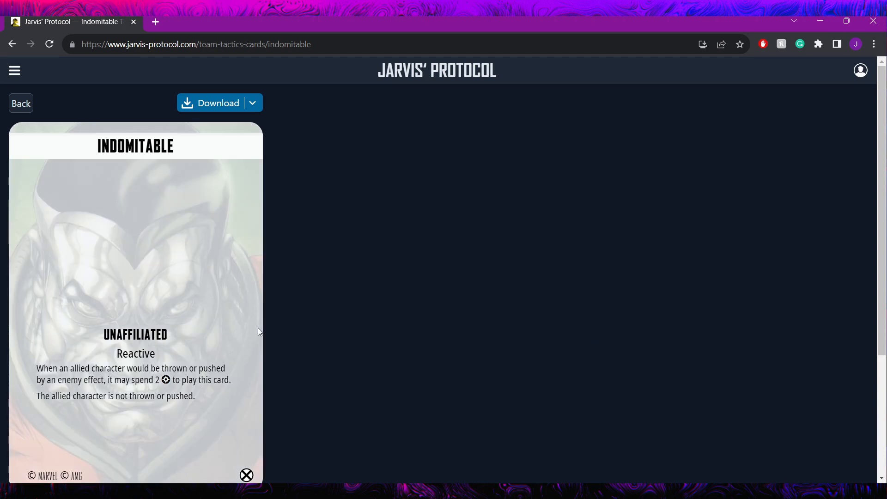
{"action": "mouse_move", "coordinate": [182, 312]}
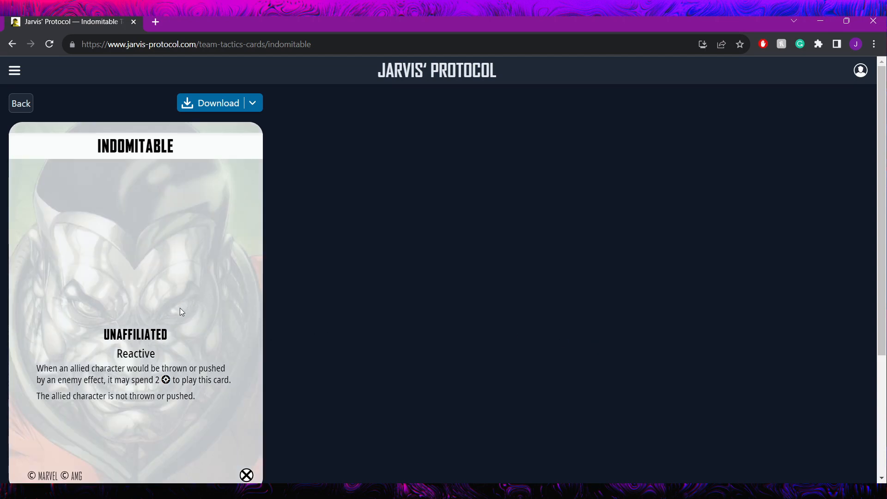
{"action": "mouse_move", "coordinate": [179, 409]}
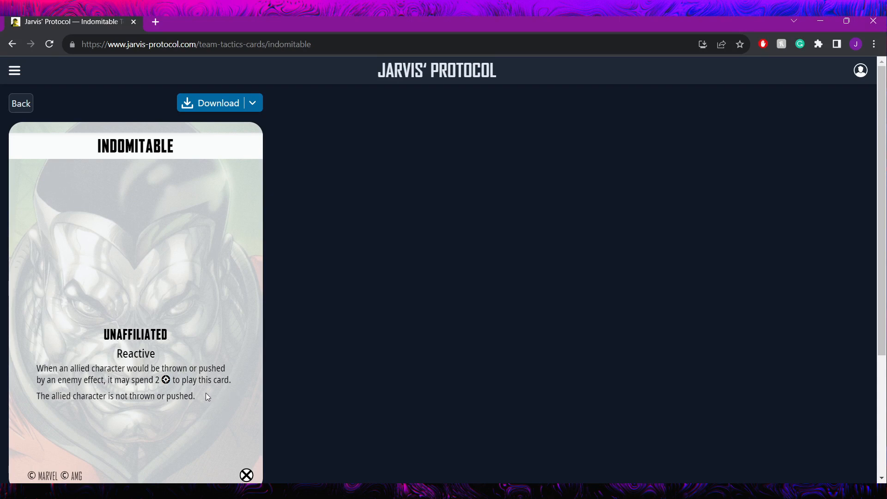
{"action": "mouse_move", "coordinate": [215, 372]}
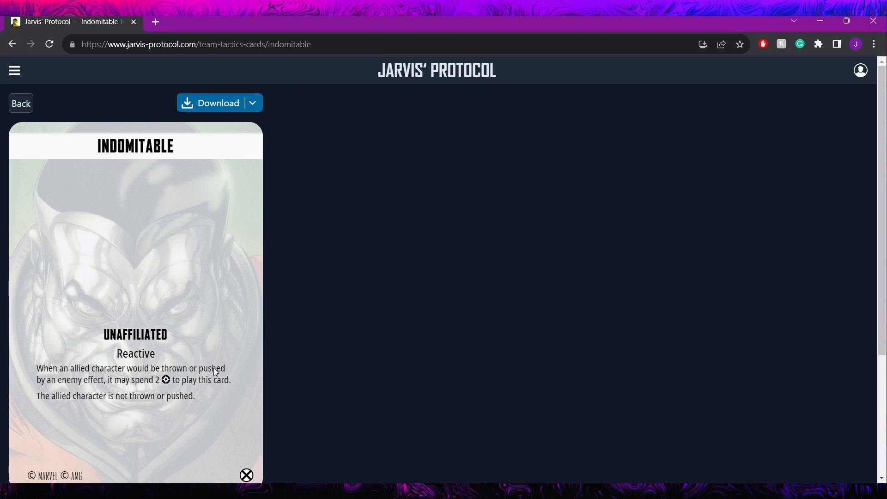
{"action": "mouse_move", "coordinate": [22, 103]}
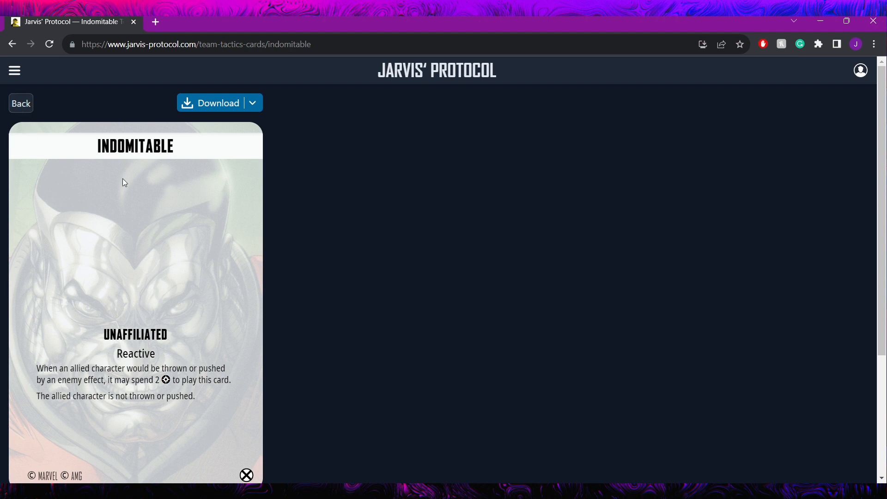
{"action": "mouse_move", "coordinate": [104, 172]}
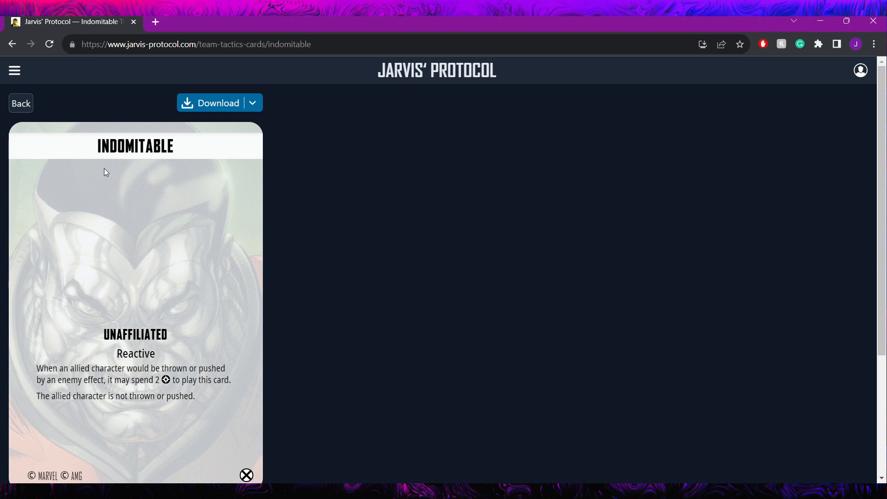
{"action": "mouse_move", "coordinate": [36, 104]}
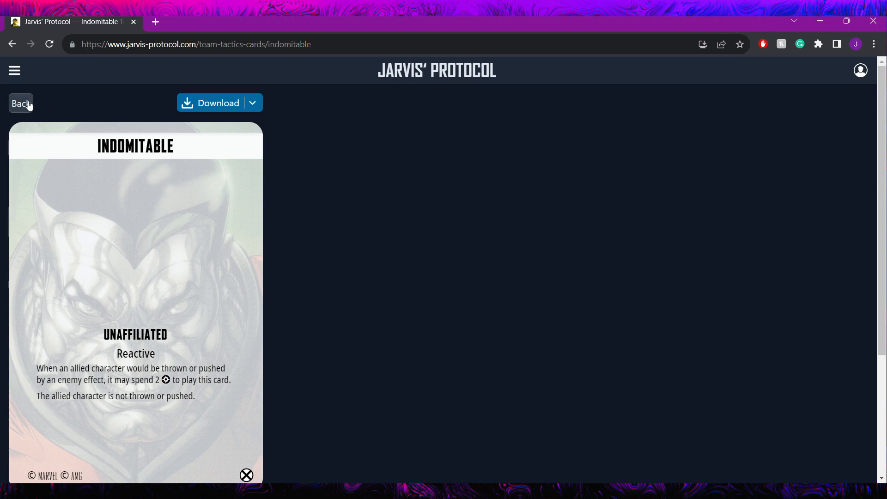
Go back from Indomitable to the team tactics list around the Infinity Gem entries.
{"action": "left_click", "coordinate": [21, 103]}
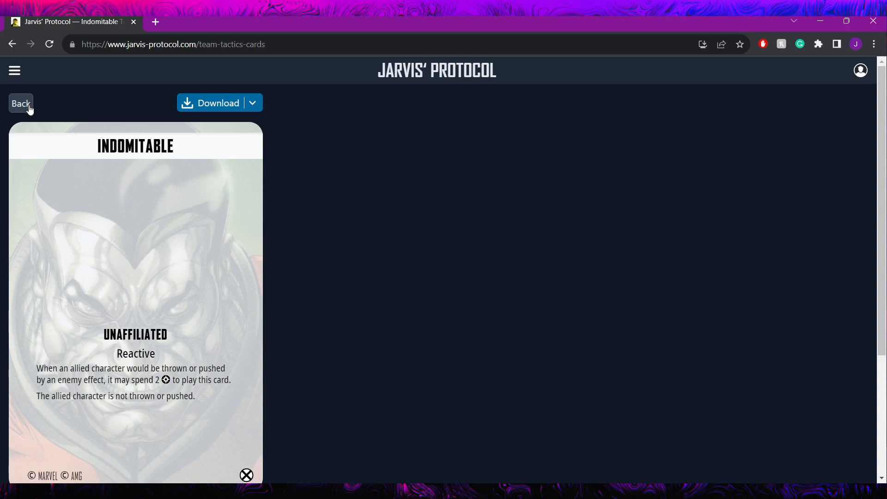
{"action": "left_click", "coordinate": [21, 104]}
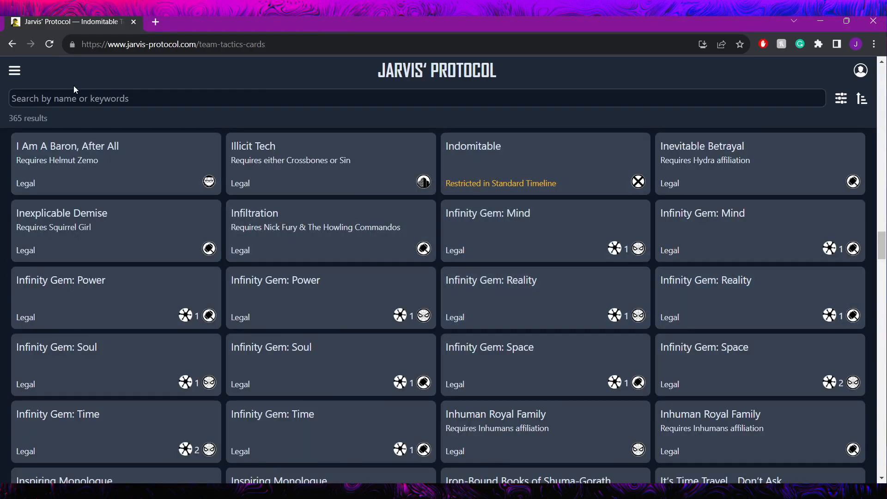
Navigate via the menu to the 25-result crisis cards catalogue and scroll through Extraction and Secure crises.
{"action": "left_click", "coordinate": [15, 70]}
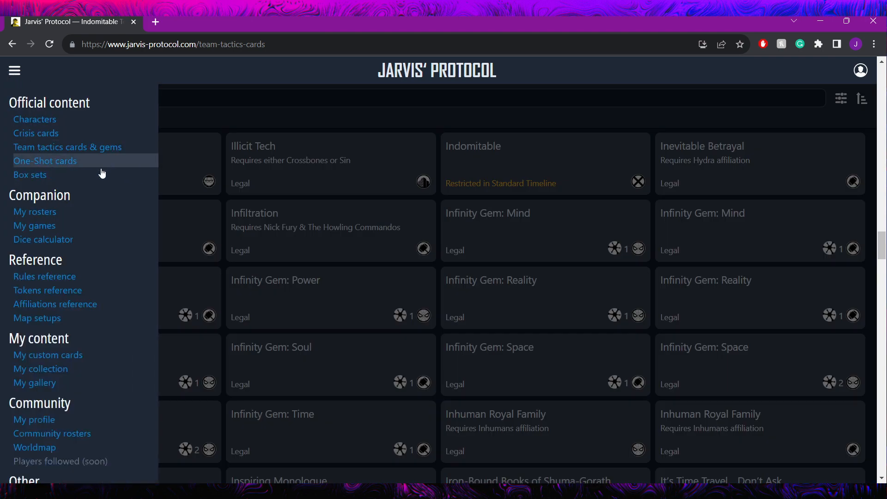
{"action": "mouse_move", "coordinate": [38, 133]}
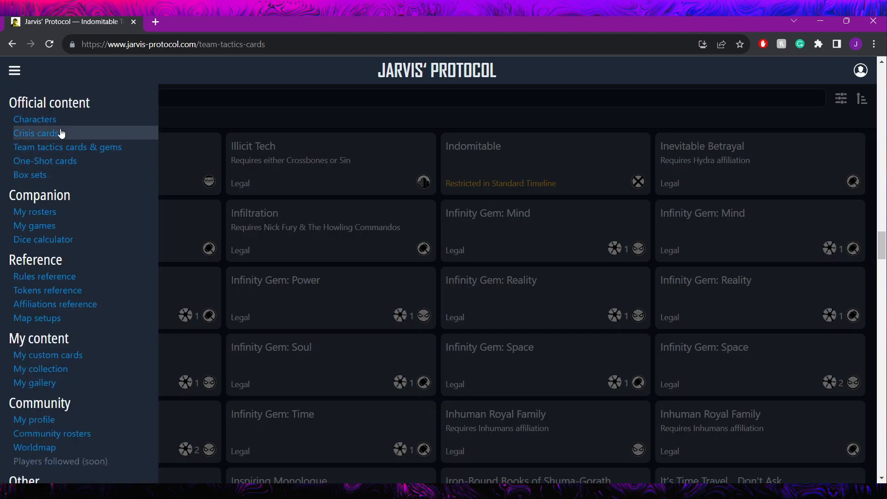
{"action": "left_click", "coordinate": [37, 133]}
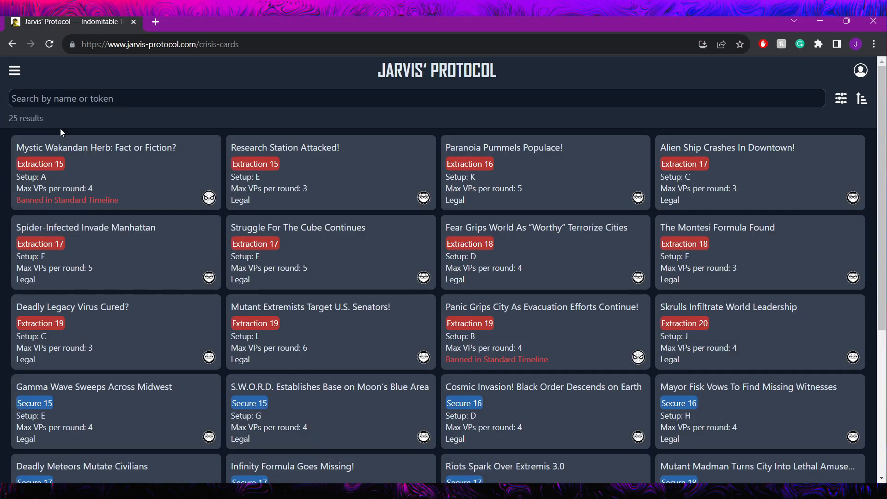
{"action": "mouse_move", "coordinate": [674, 266]}
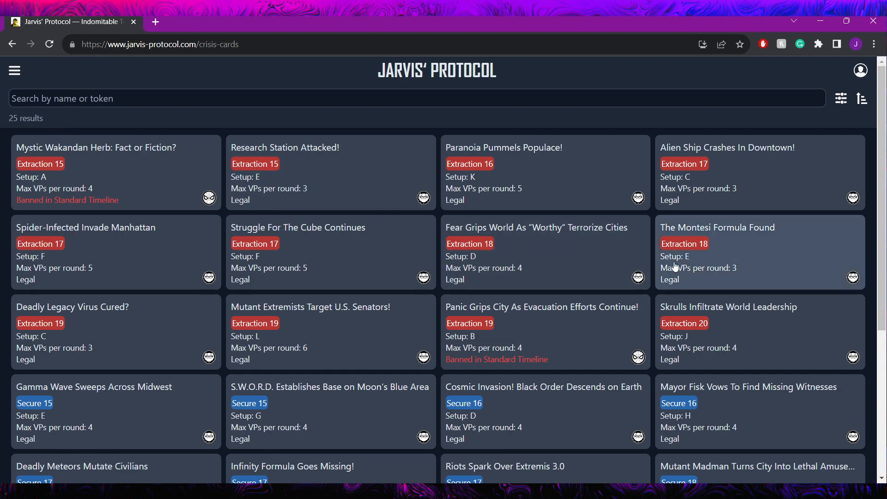
{"action": "scroll", "scroll_direction": "down", "scroll_amount": 3}
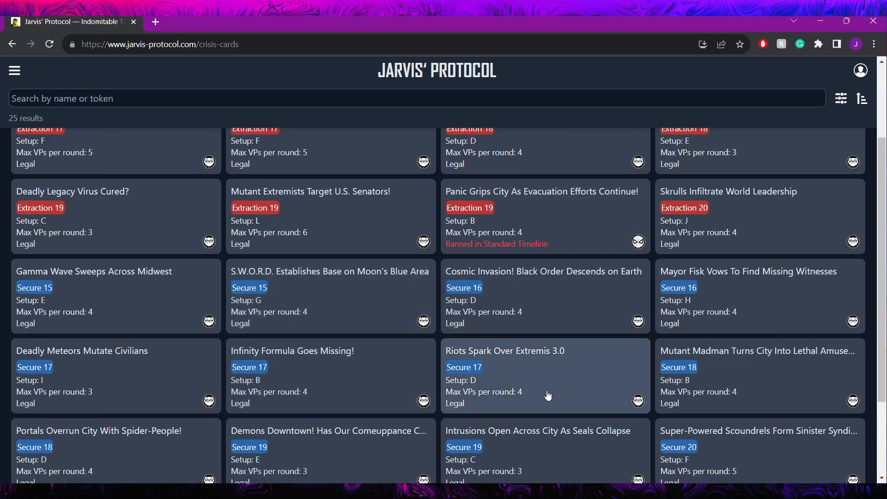
{"action": "mouse_move", "coordinate": [290, 360]}
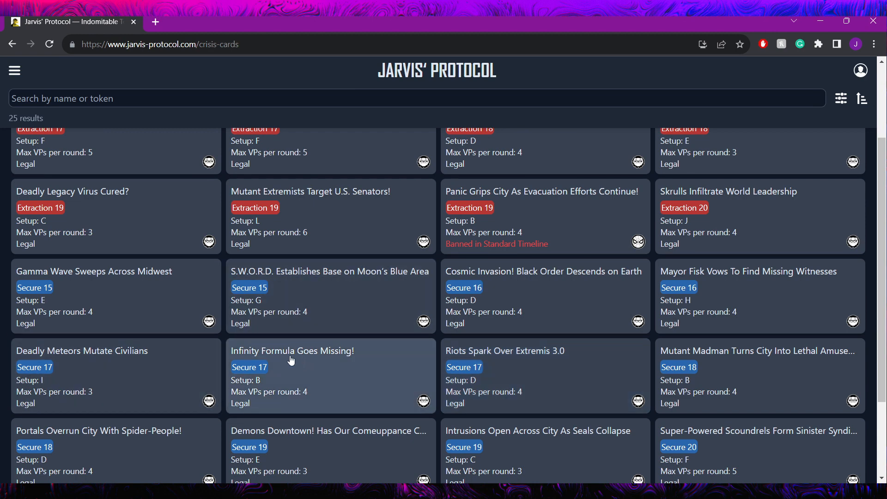
{"action": "mouse_move", "coordinate": [314, 356]}
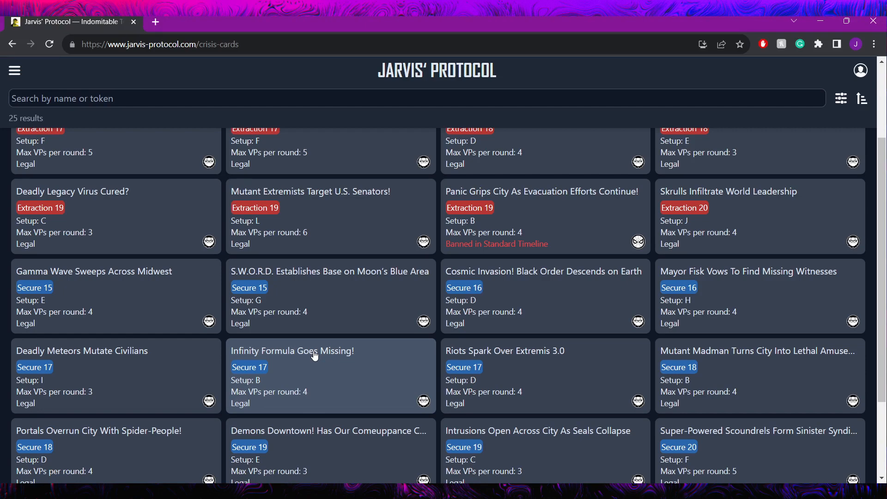
{"action": "mouse_move", "coordinate": [45, 309]}
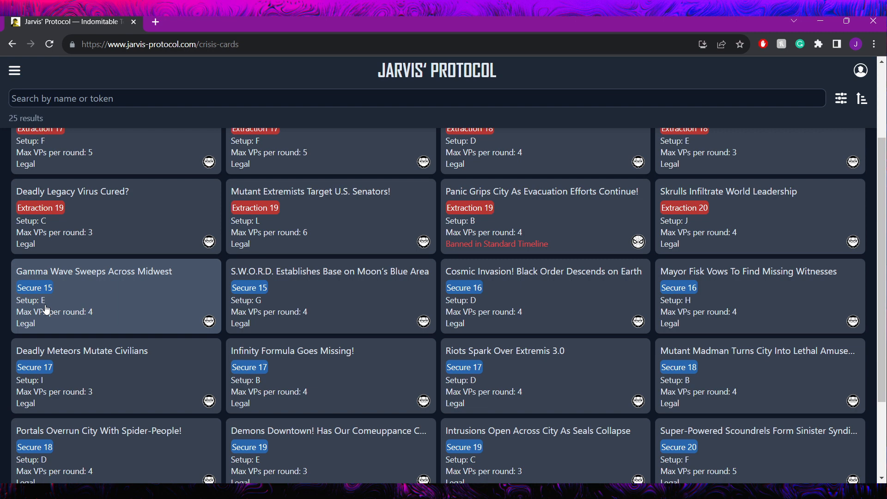
{"action": "mouse_move", "coordinate": [130, 314]}
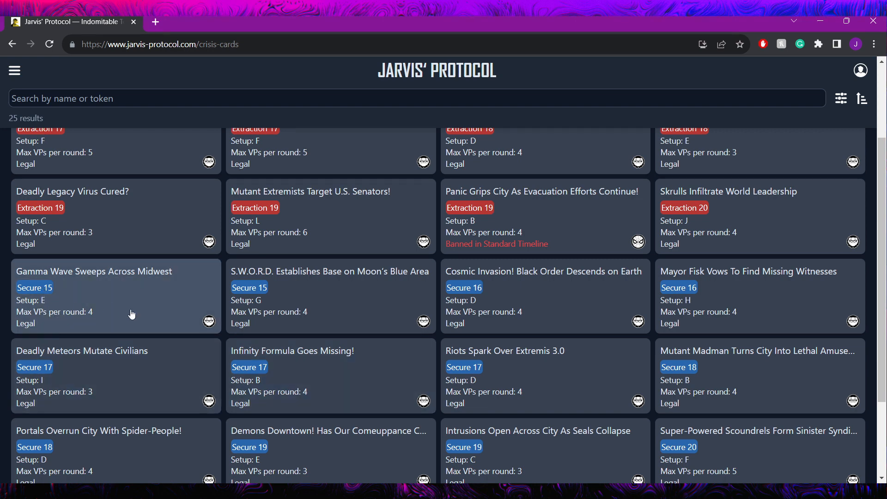
{"action": "mouse_move", "coordinate": [246, 426]}
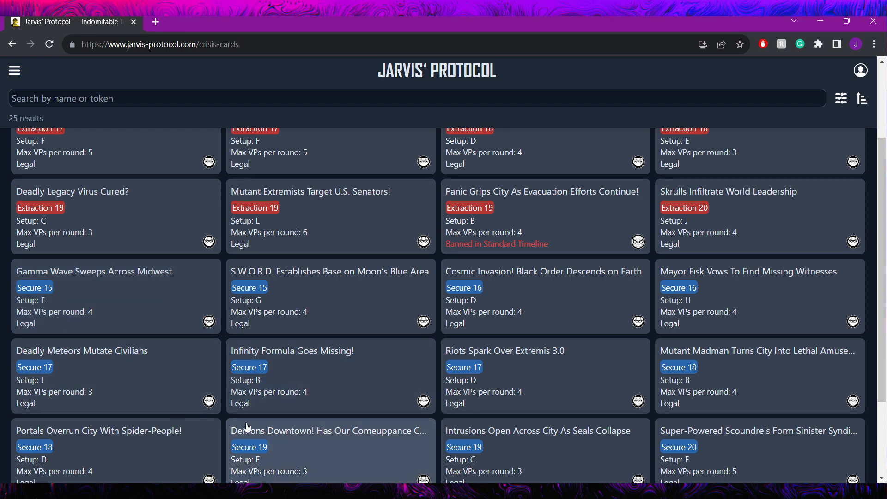
{"action": "scroll", "scroll_direction": "down", "scroll_amount": 3}
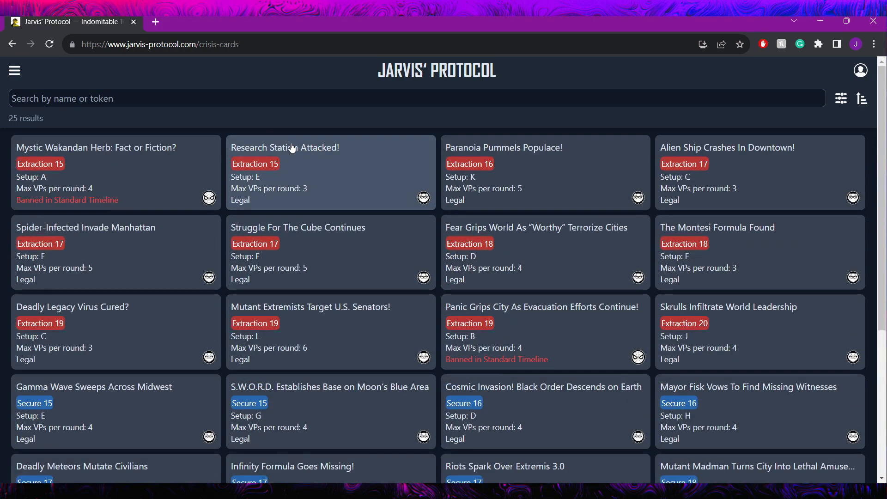
Scroll down through the remaining crisis cards to finish reviewing them.
{"action": "scroll", "scroll_direction": "down", "scroll_amount": 3}
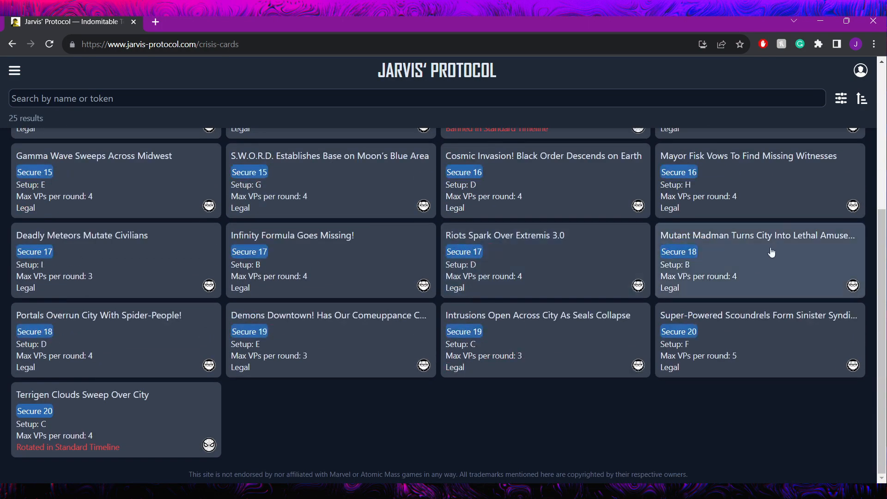
{"action": "mouse_move", "coordinate": [743, 196]}
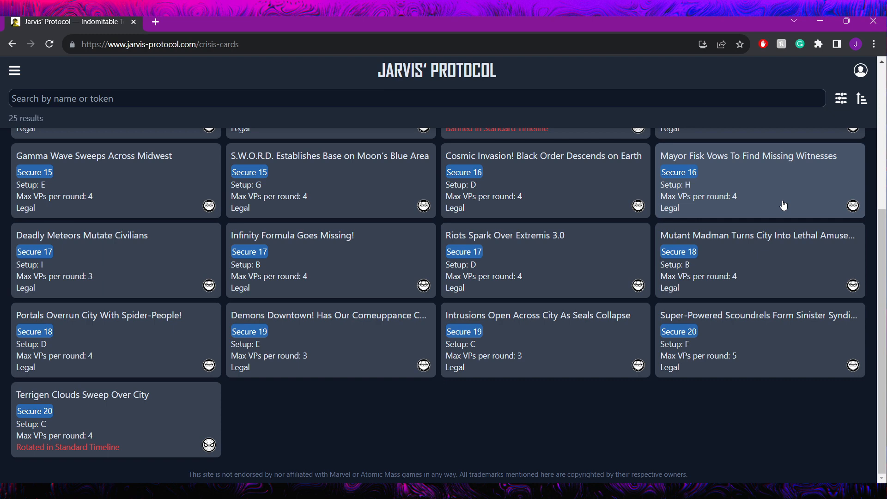
{"action": "mouse_move", "coordinate": [804, 145]}
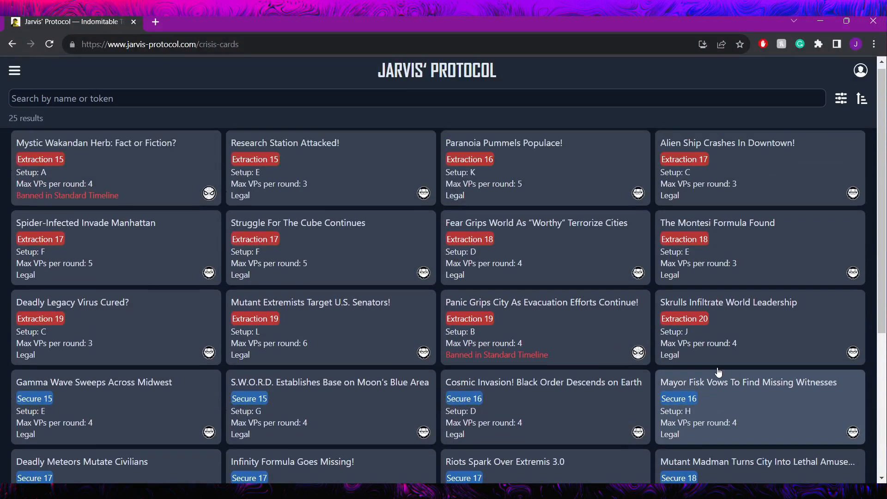
{"action": "scroll", "scroll_direction": "down", "scroll_amount": 3}
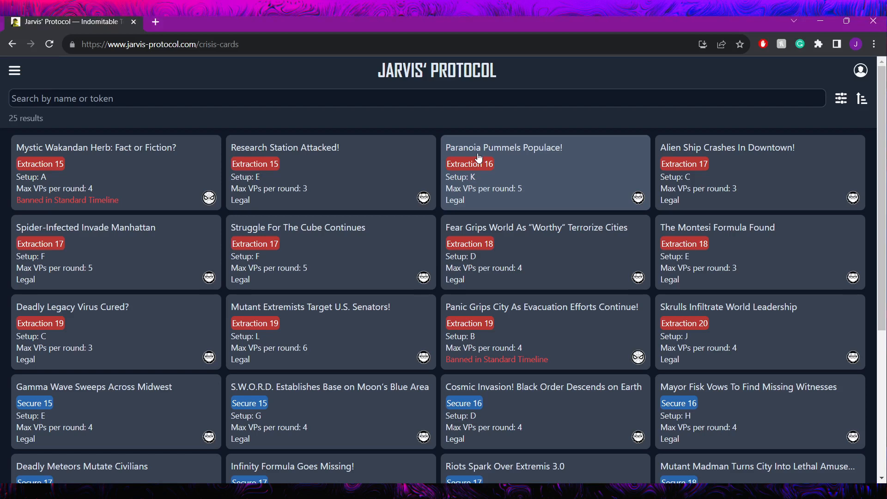
{"action": "mouse_move", "coordinate": [499, 218]}
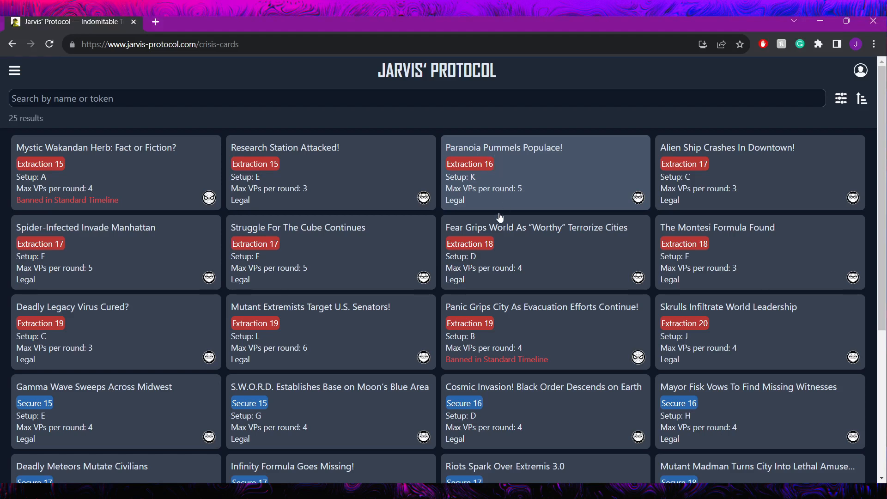
{"action": "mouse_move", "coordinate": [726, 240]}
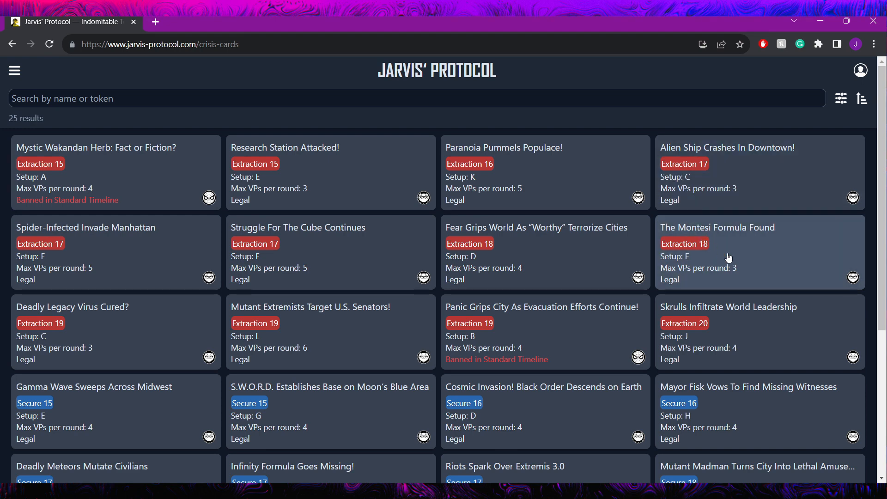
{"action": "mouse_move", "coordinate": [614, 242]}
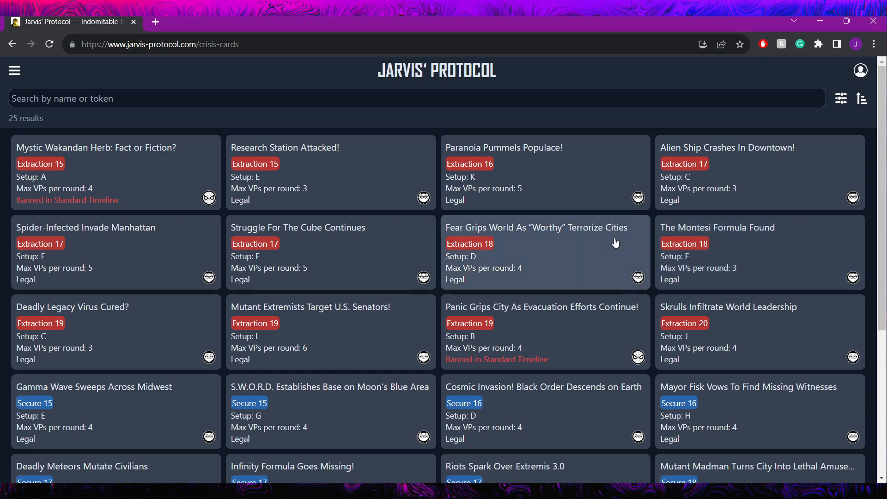
{"action": "scroll", "scroll_direction": "down", "scroll_amount": 3}
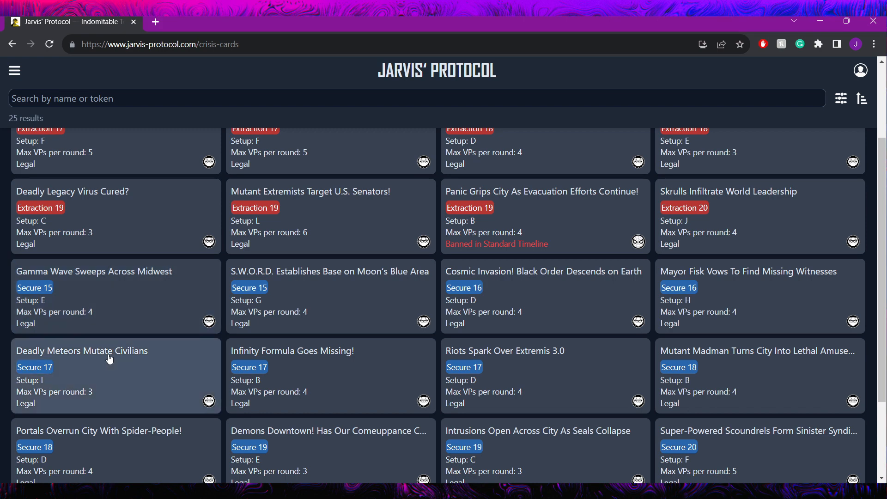
{"action": "mouse_move", "coordinate": [140, 330]}
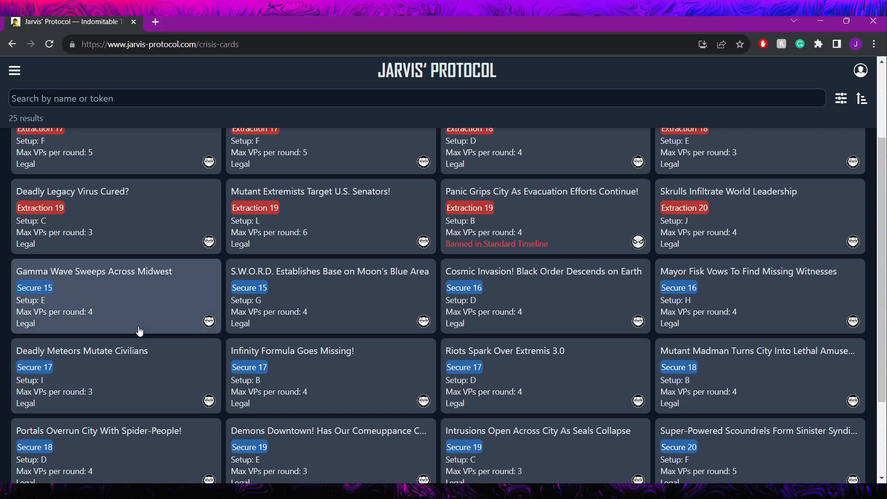
Navigate via the menu's Characters list to Captain America (Steve Rogers)'s character page.
{"action": "left_click", "coordinate": [15, 70]}
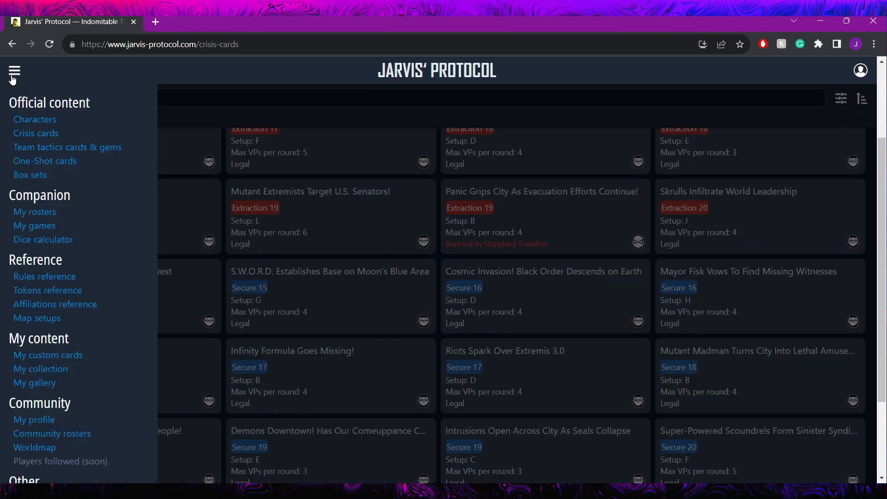
{"action": "left_click", "coordinate": [34, 120]}
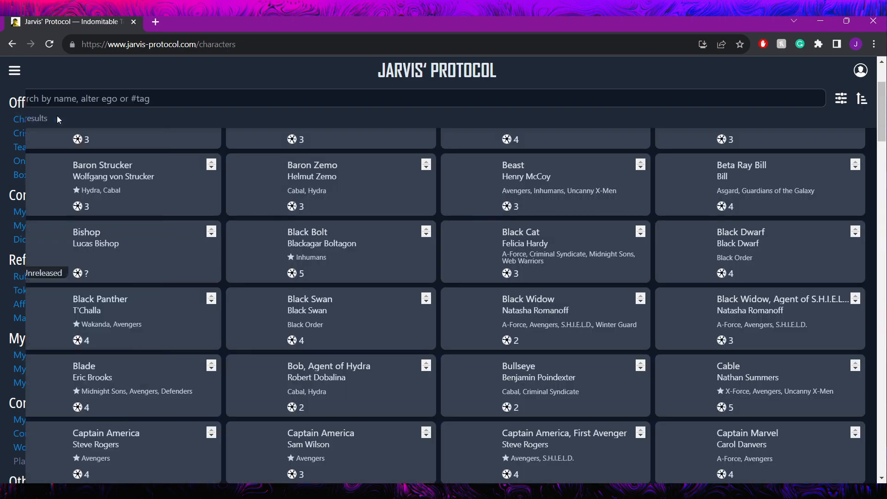
{"action": "left_click", "coordinate": [105, 443]}
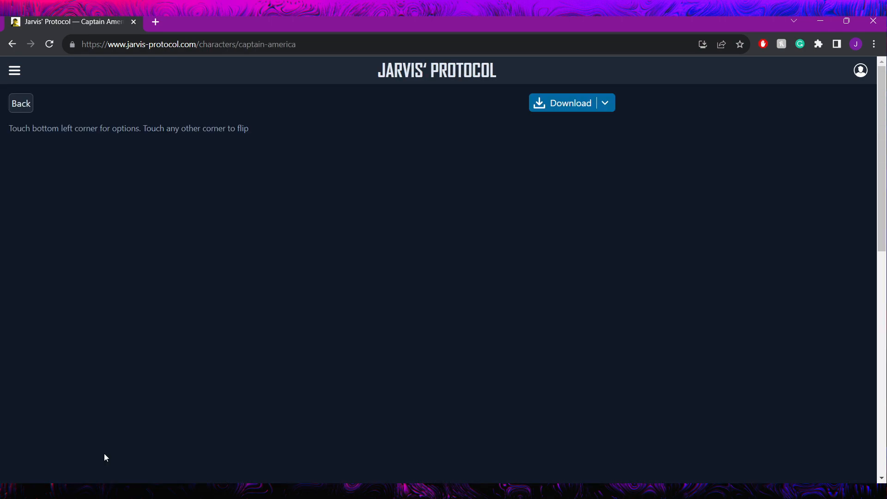